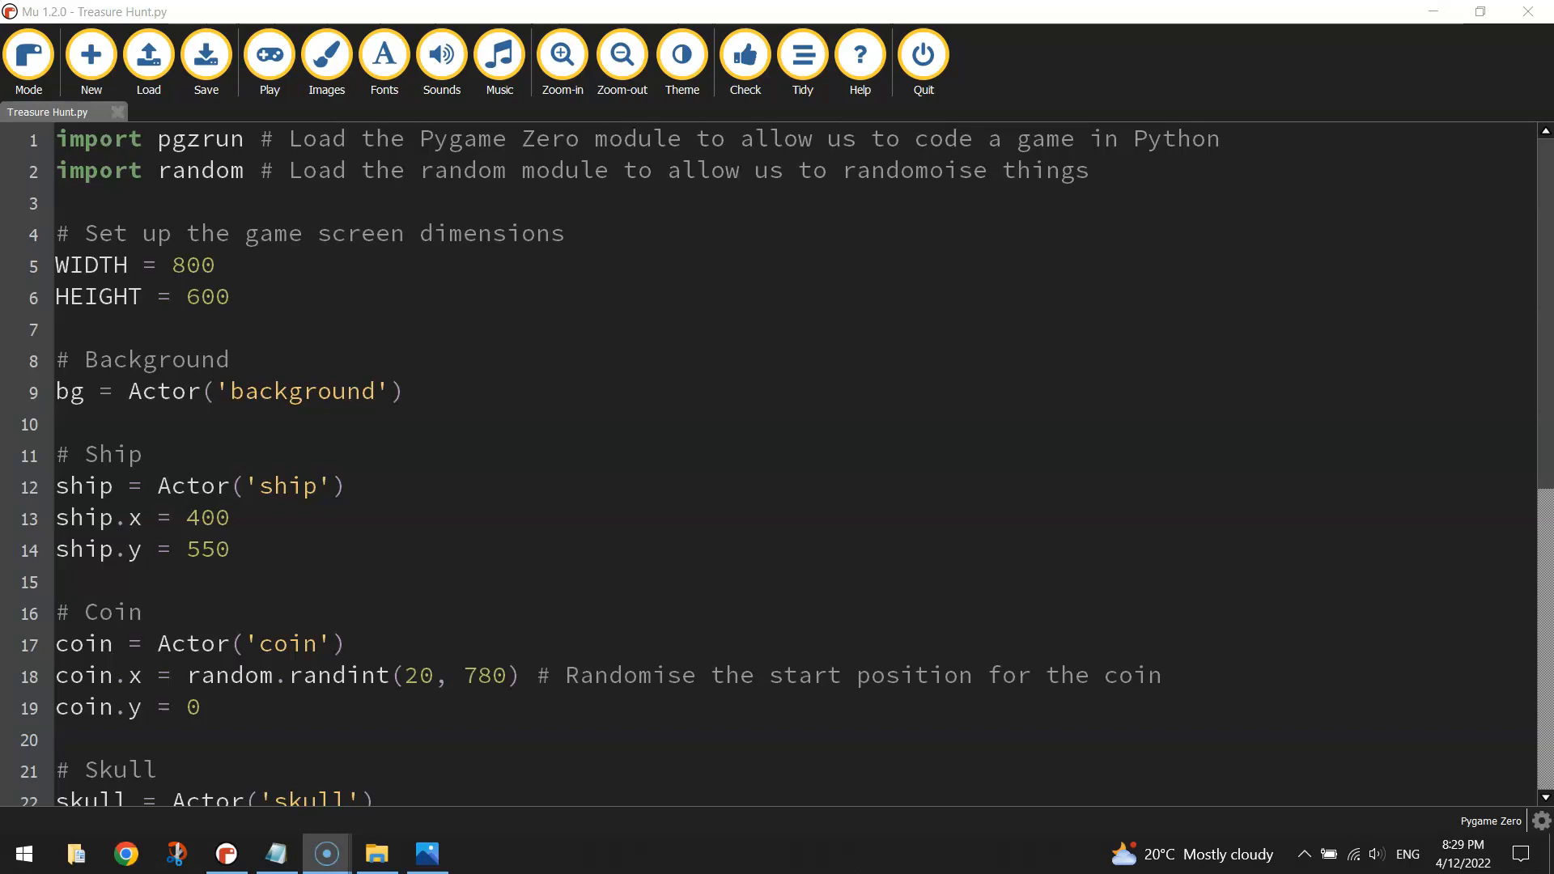
# Run the game to see its current state, then close it.
pyautogui.click(270, 54)
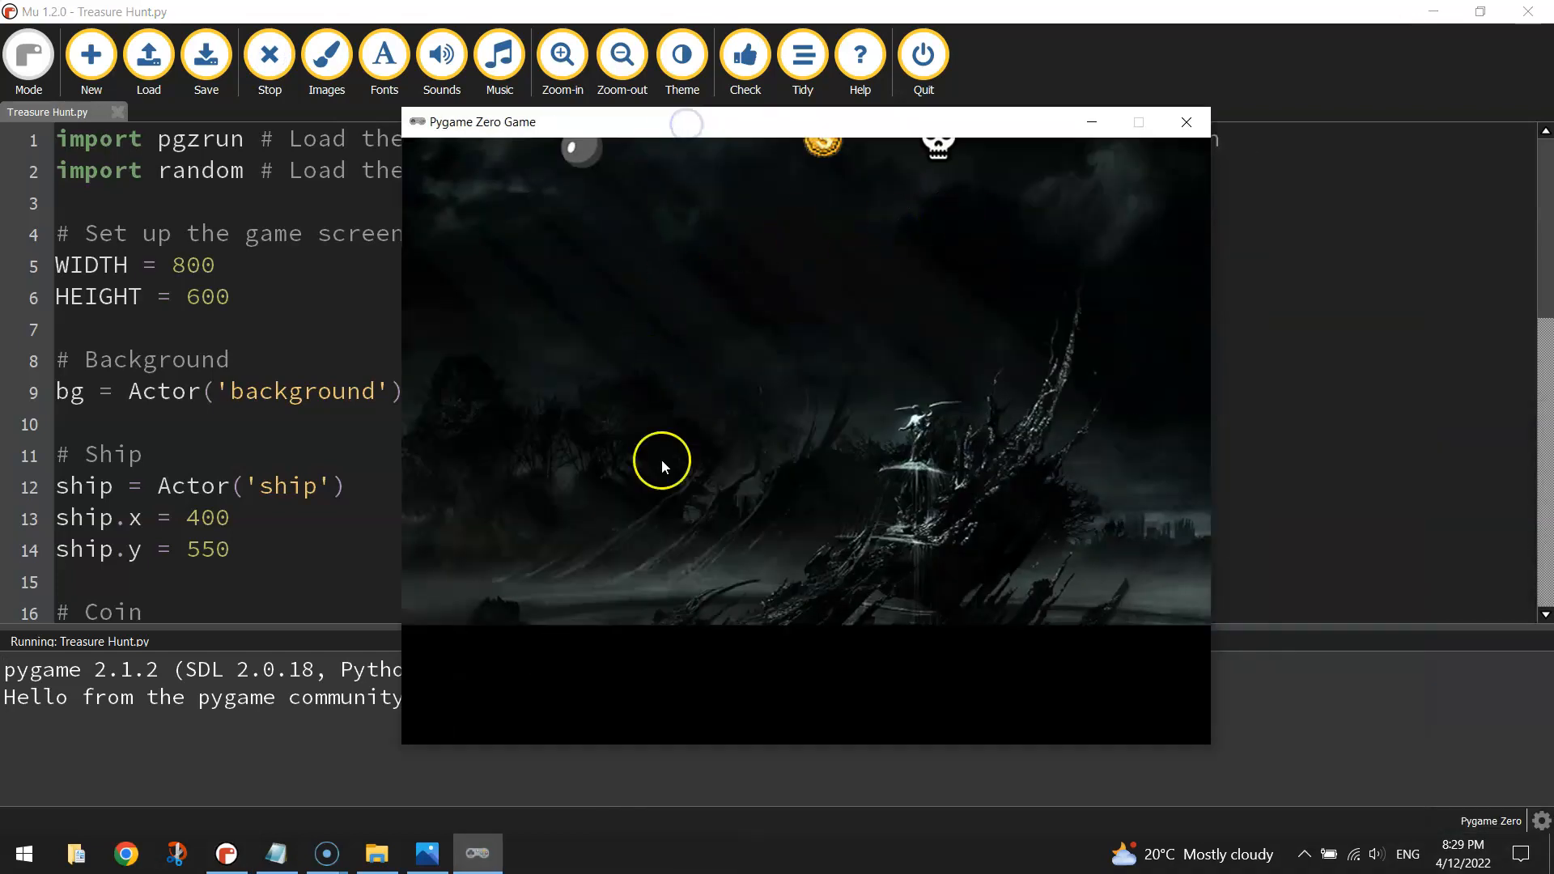
pyautogui.moveTo(586, 158)
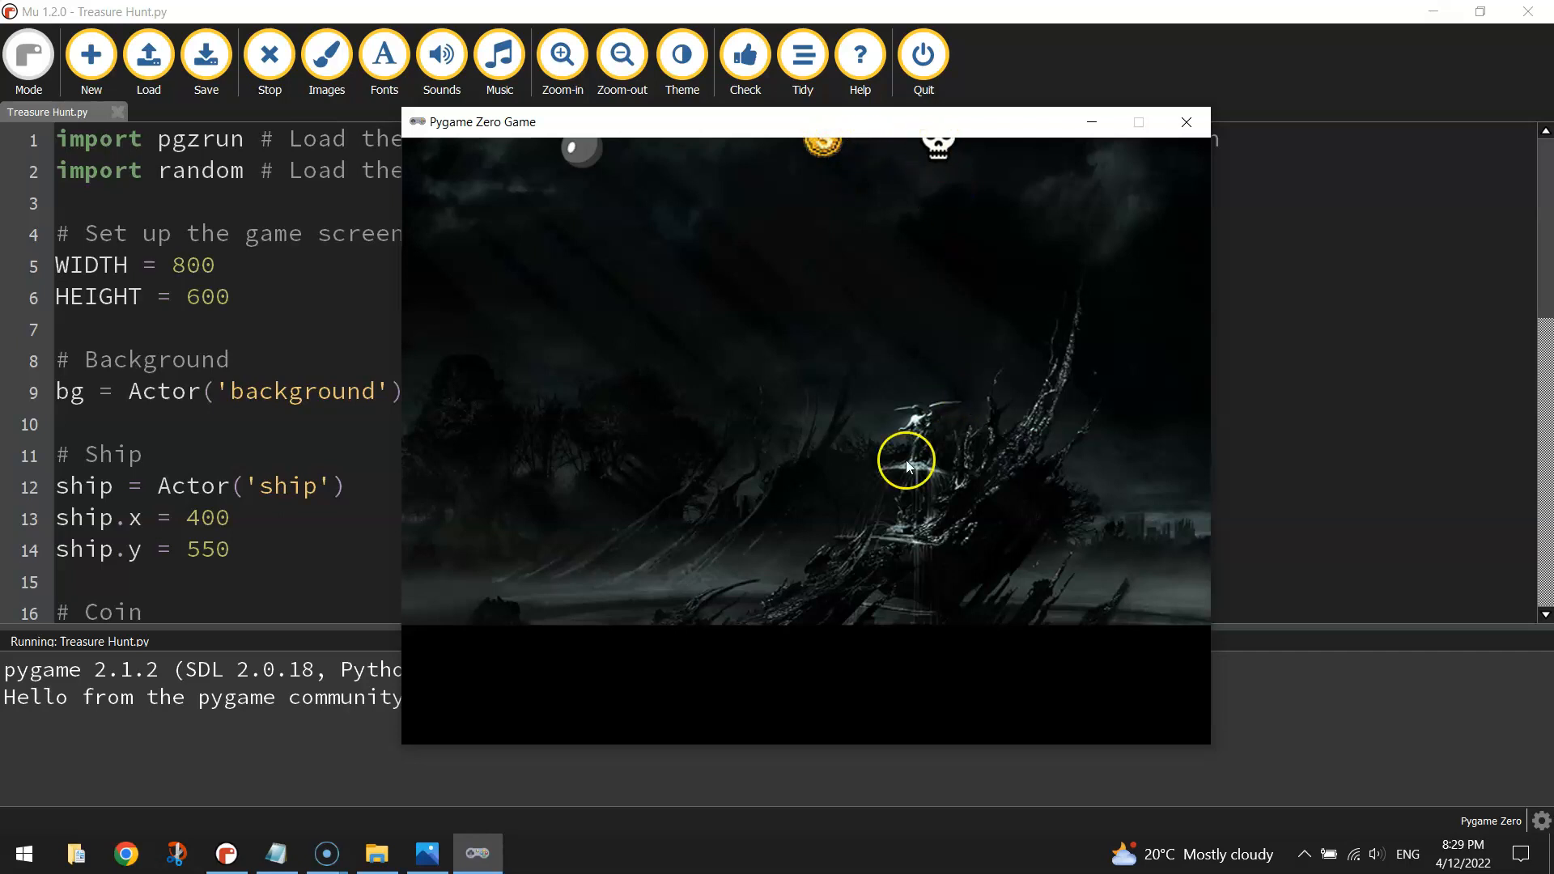
pyautogui.moveTo(1057, 700)
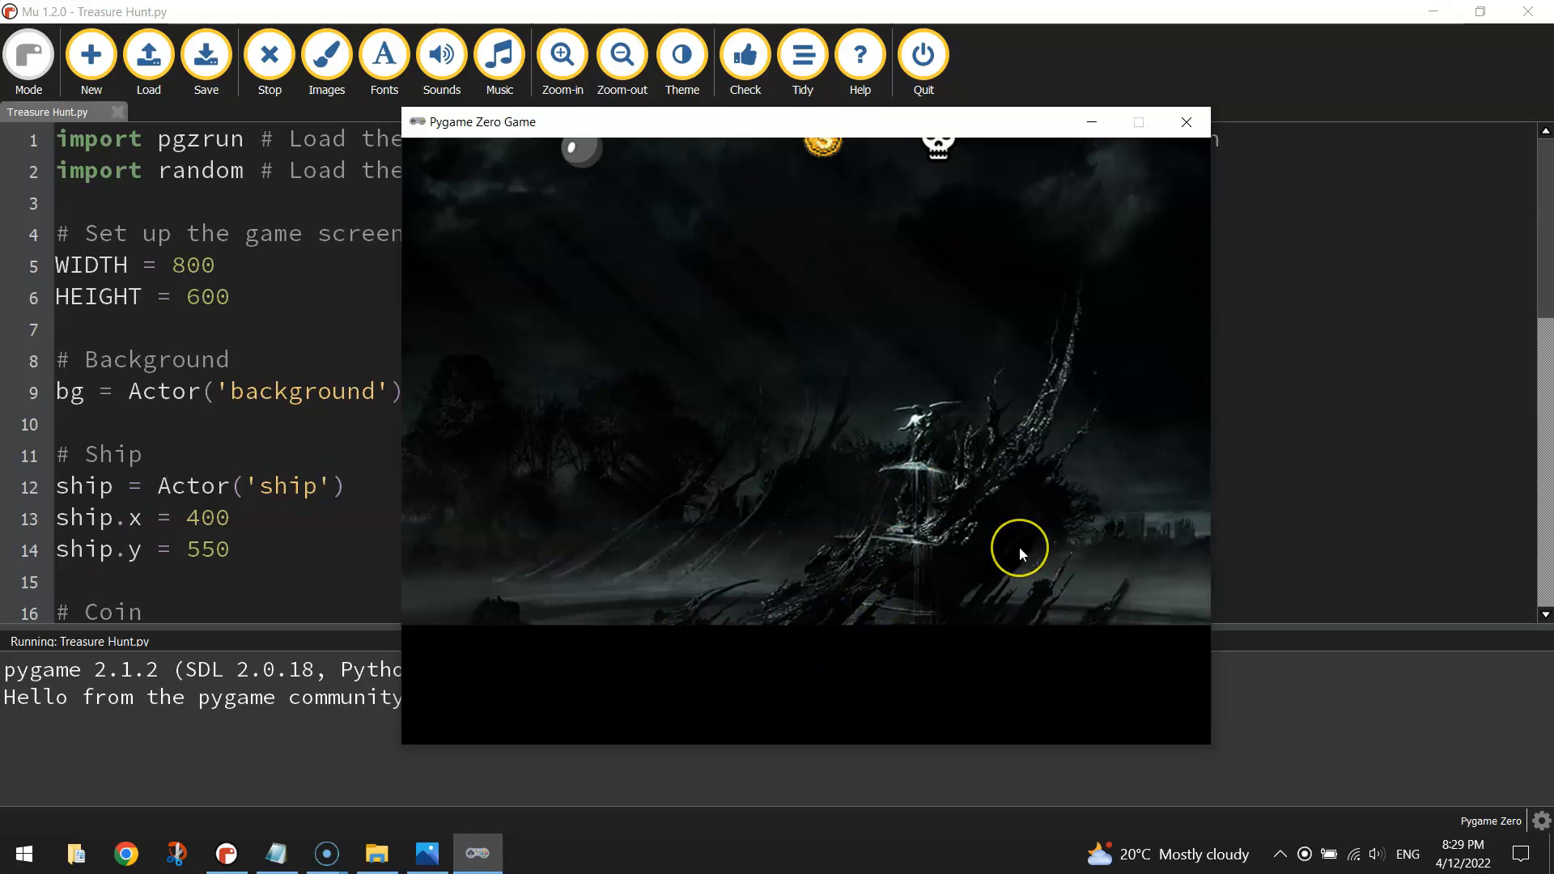
pyautogui.moveTo(773, 666)
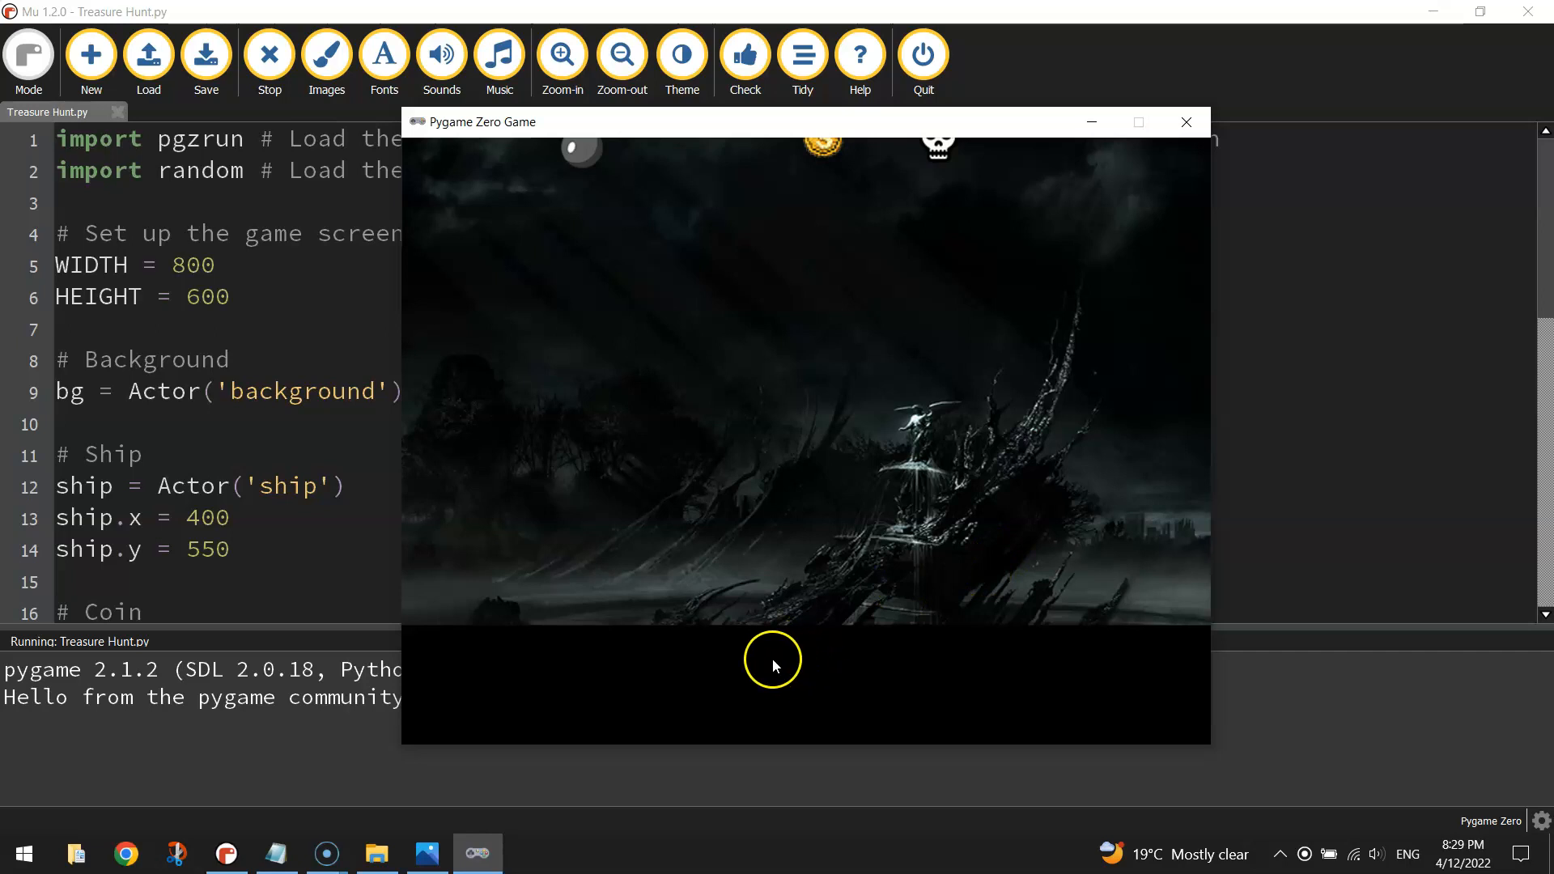
pyautogui.moveTo(804, 714)
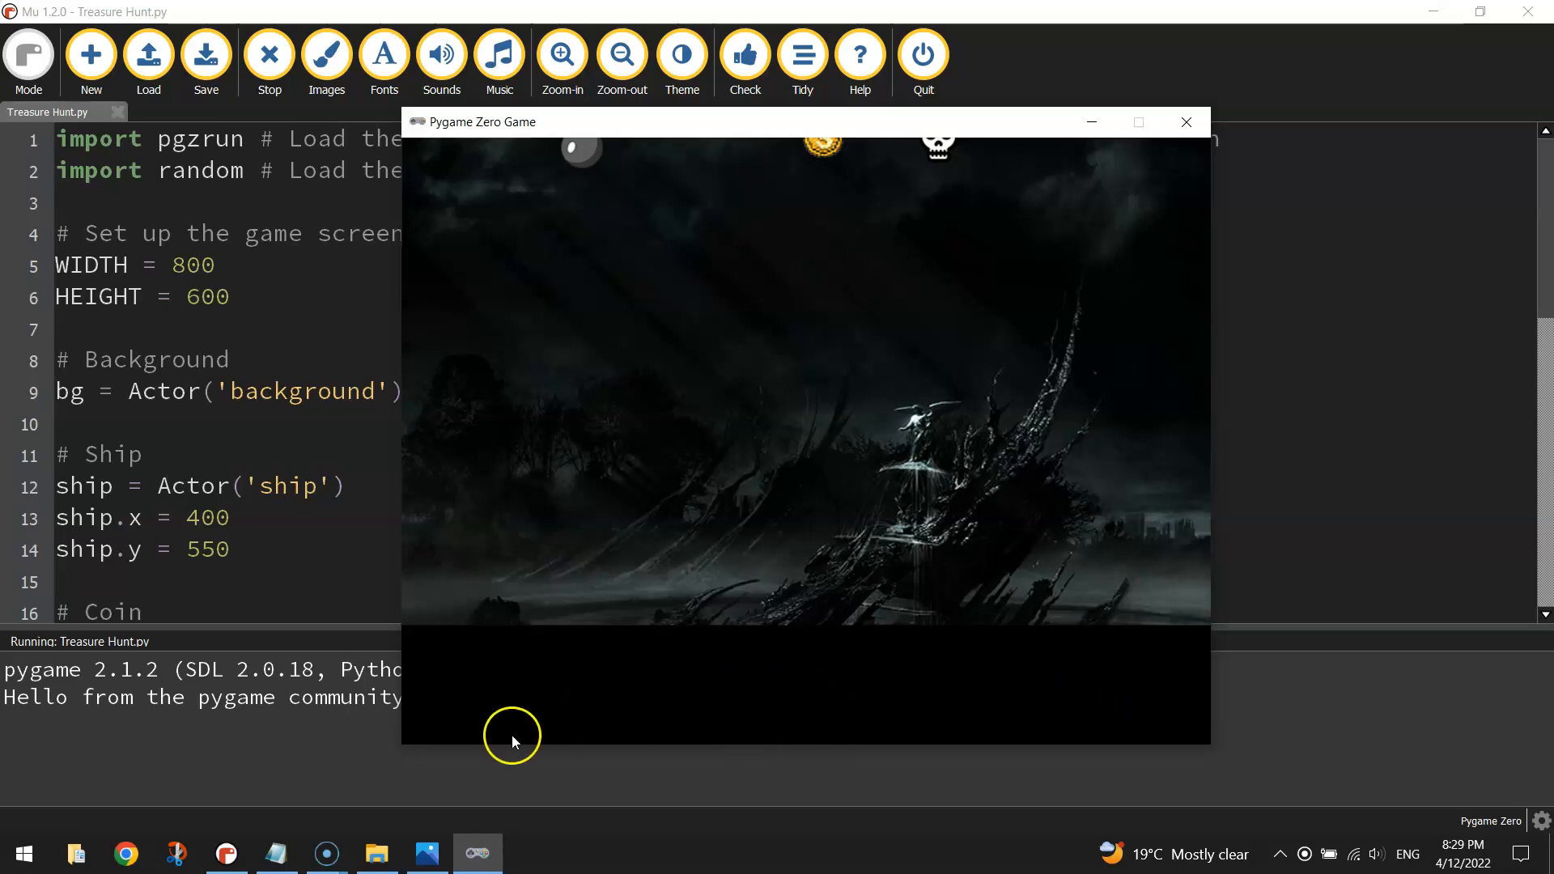
pyautogui.moveTo(875, 652)
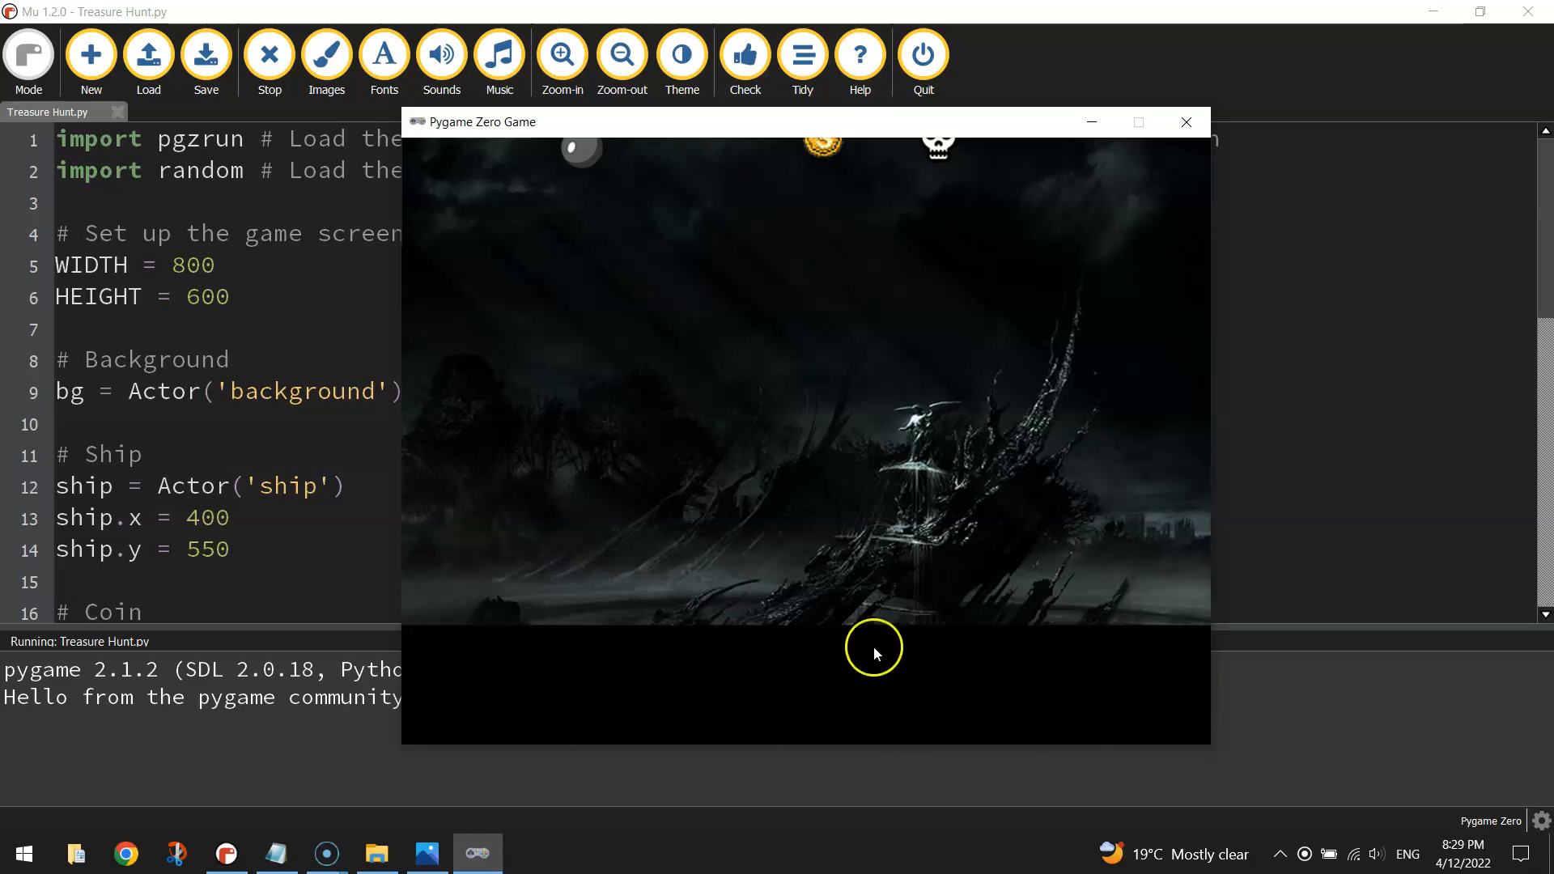
pyautogui.moveTo(1186, 123)
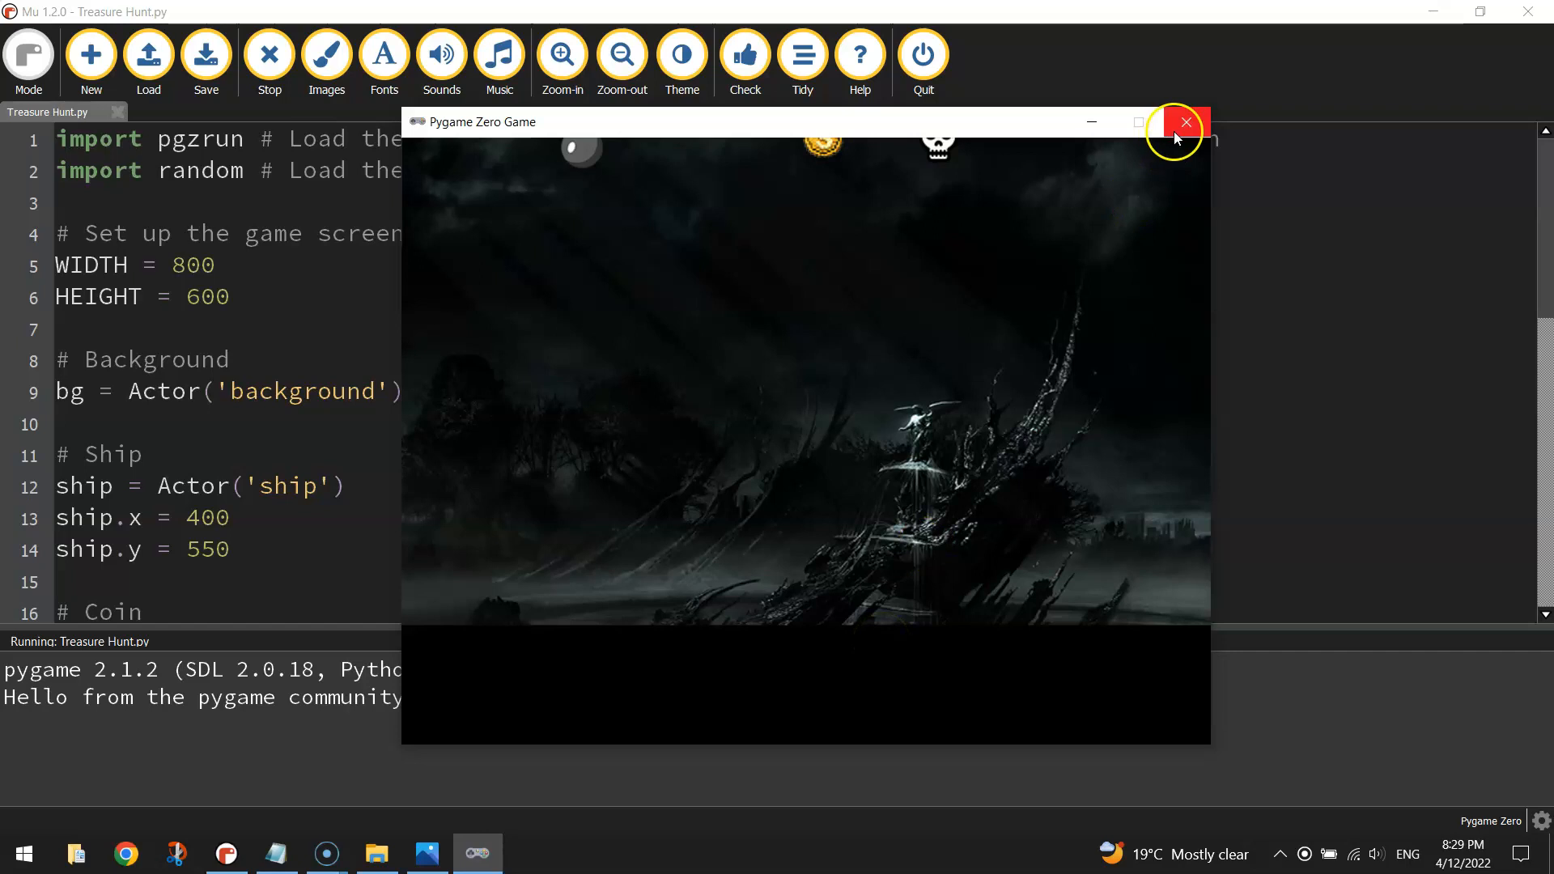
pyautogui.click(1185, 121)
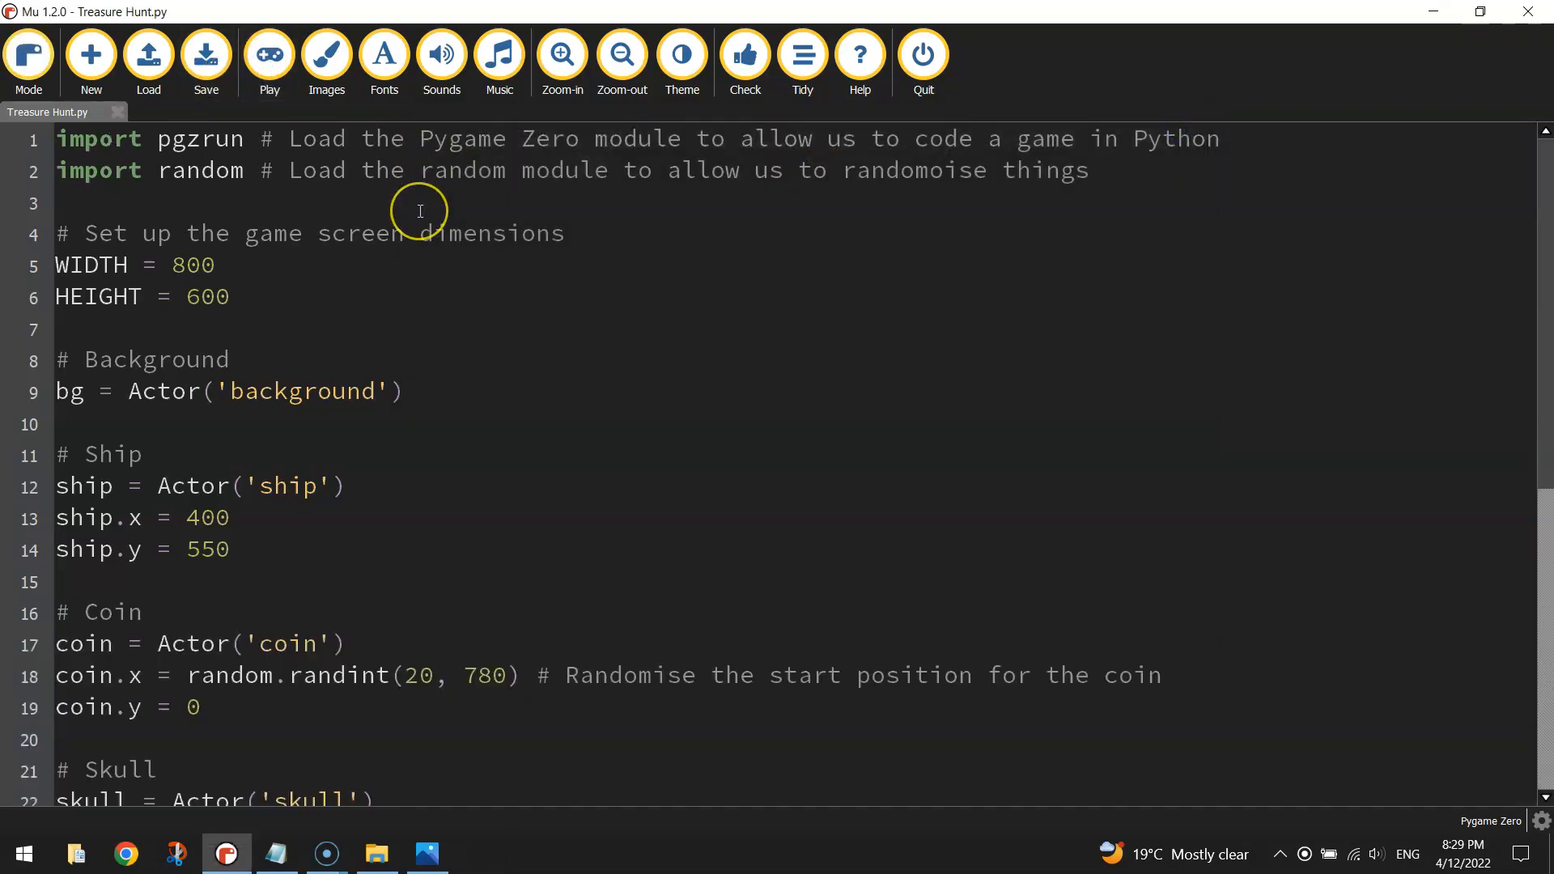
pyautogui.scroll(-3)
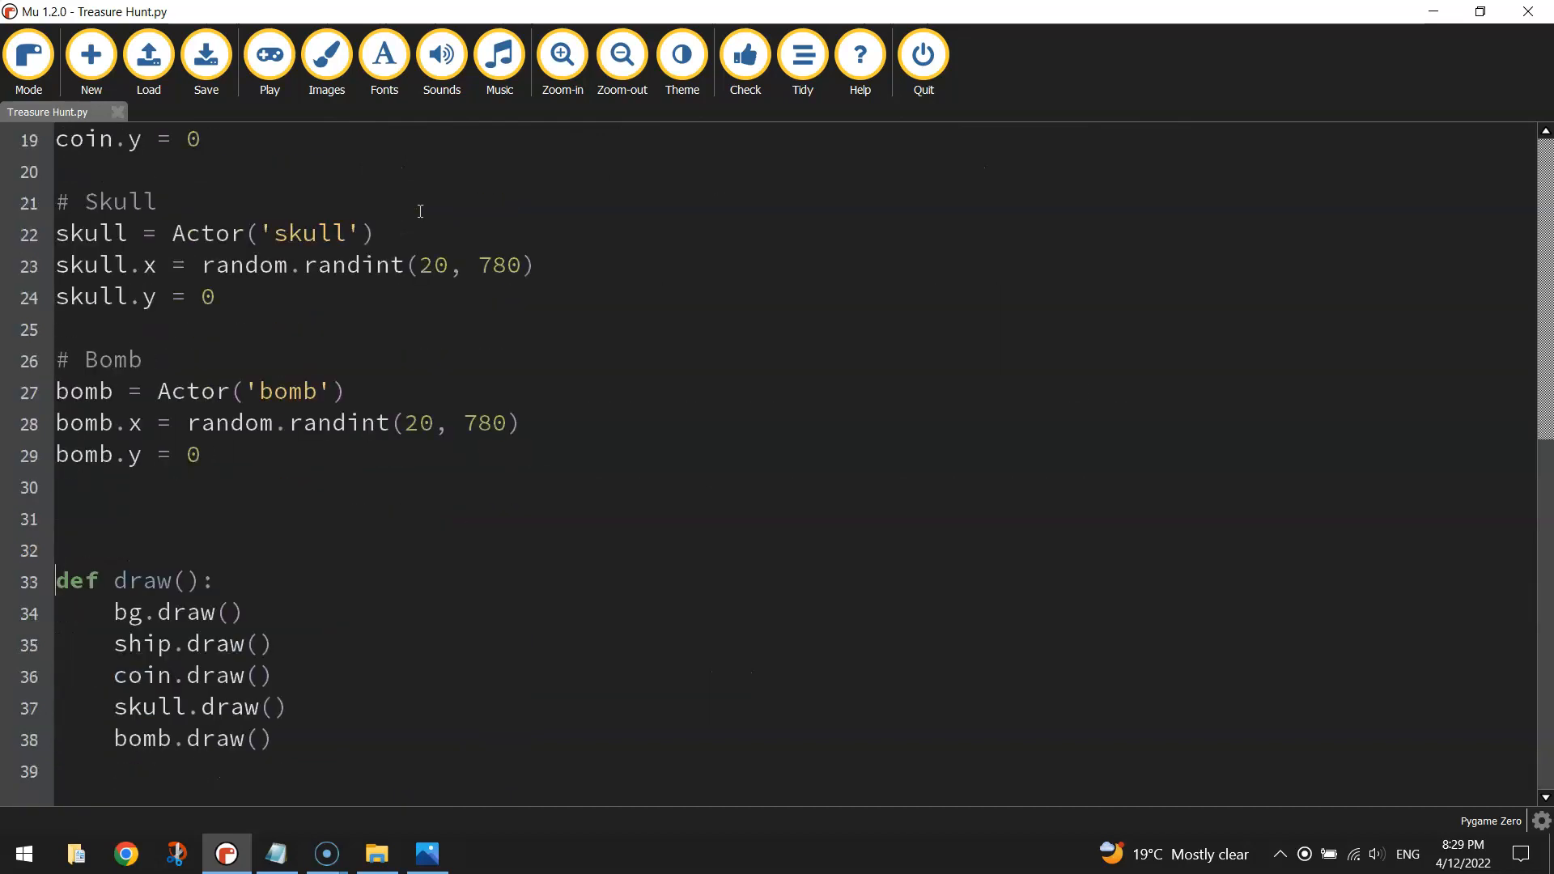
# Add 'def update():' above draw() holding a '##### SHIP #####' comment.
pyautogui.click(73, 580)
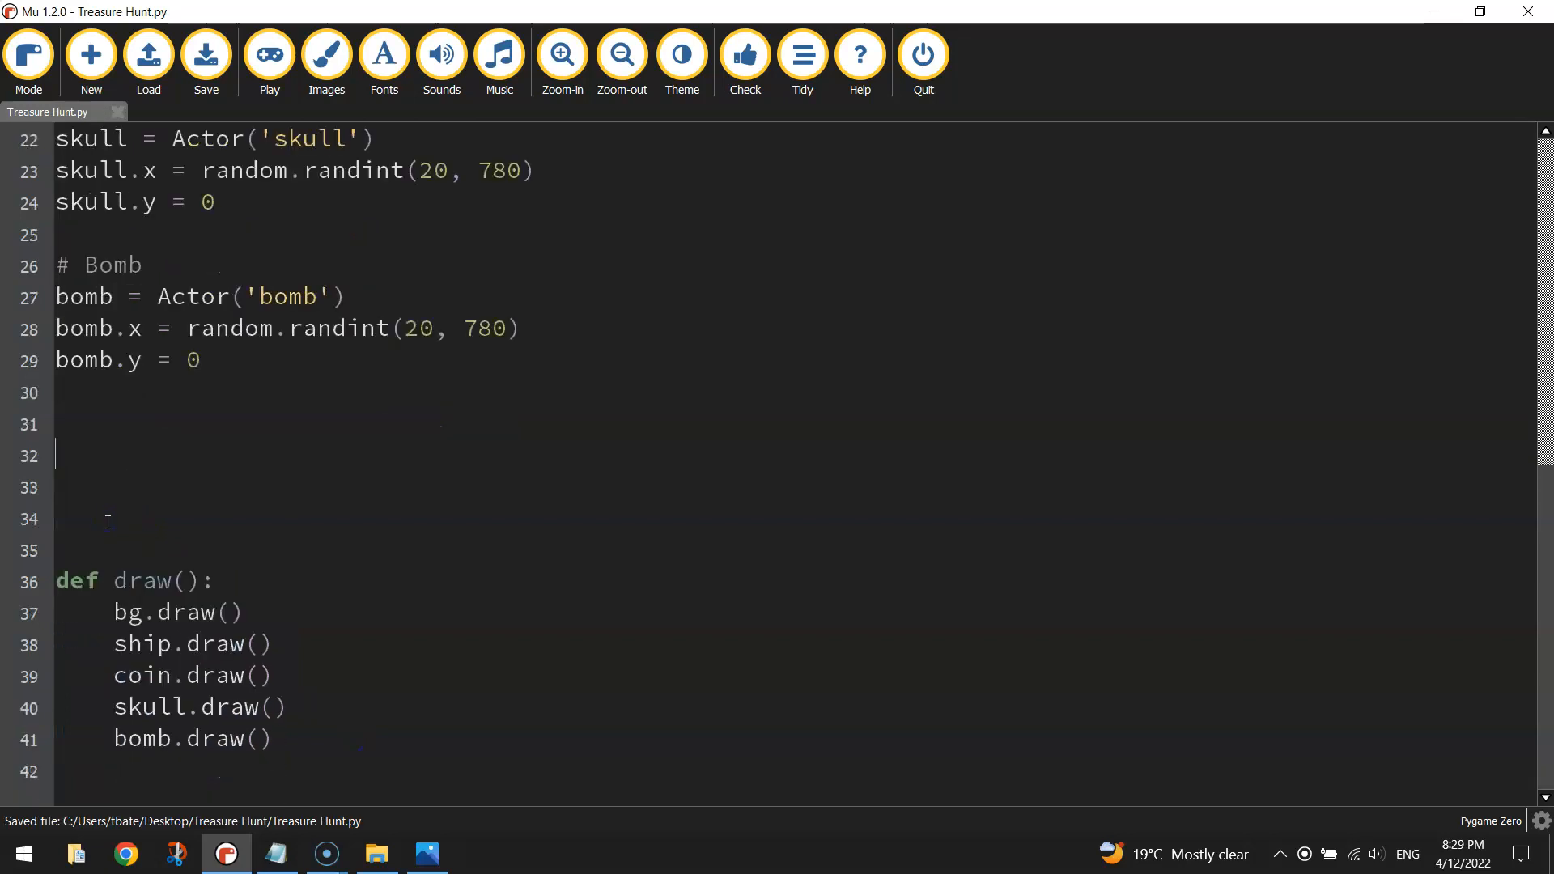
pyautogui.write('d')
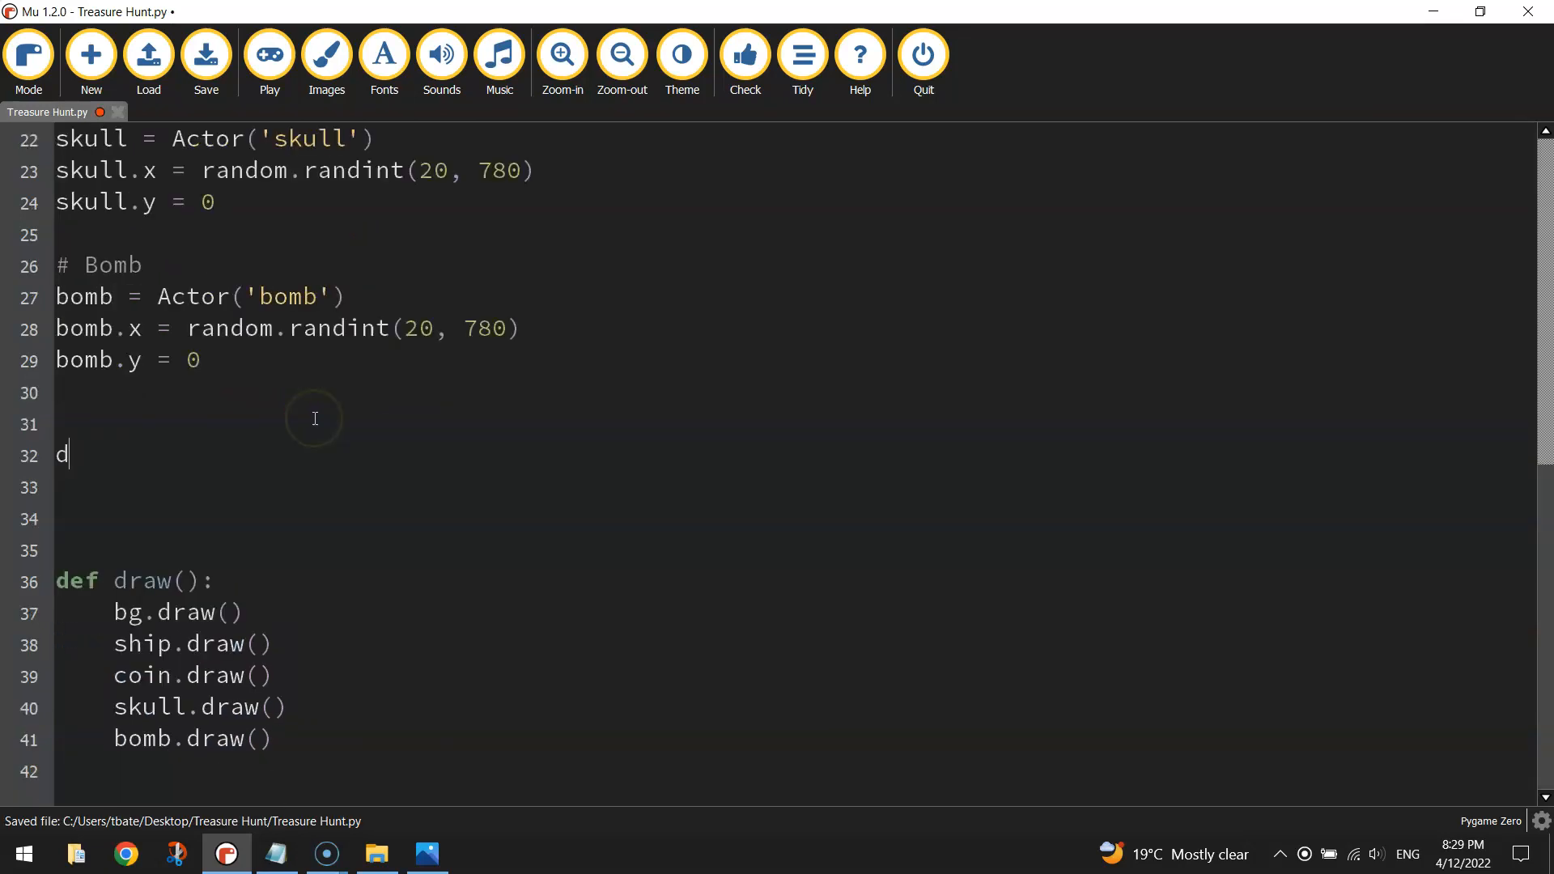
pyautogui.write('ef update():')
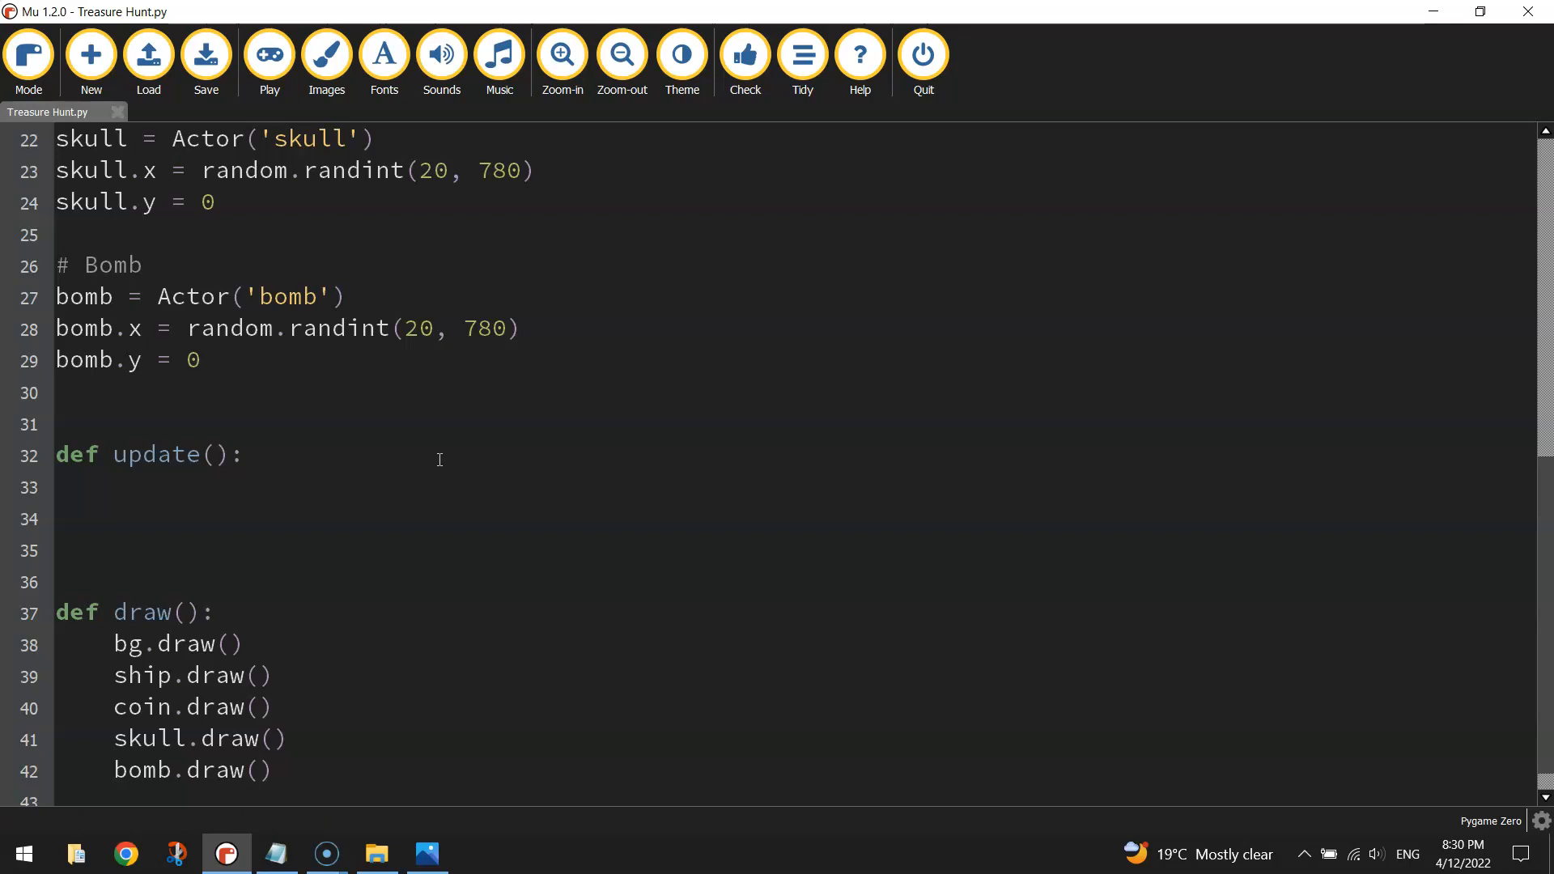
pyautogui.write('##### SH')
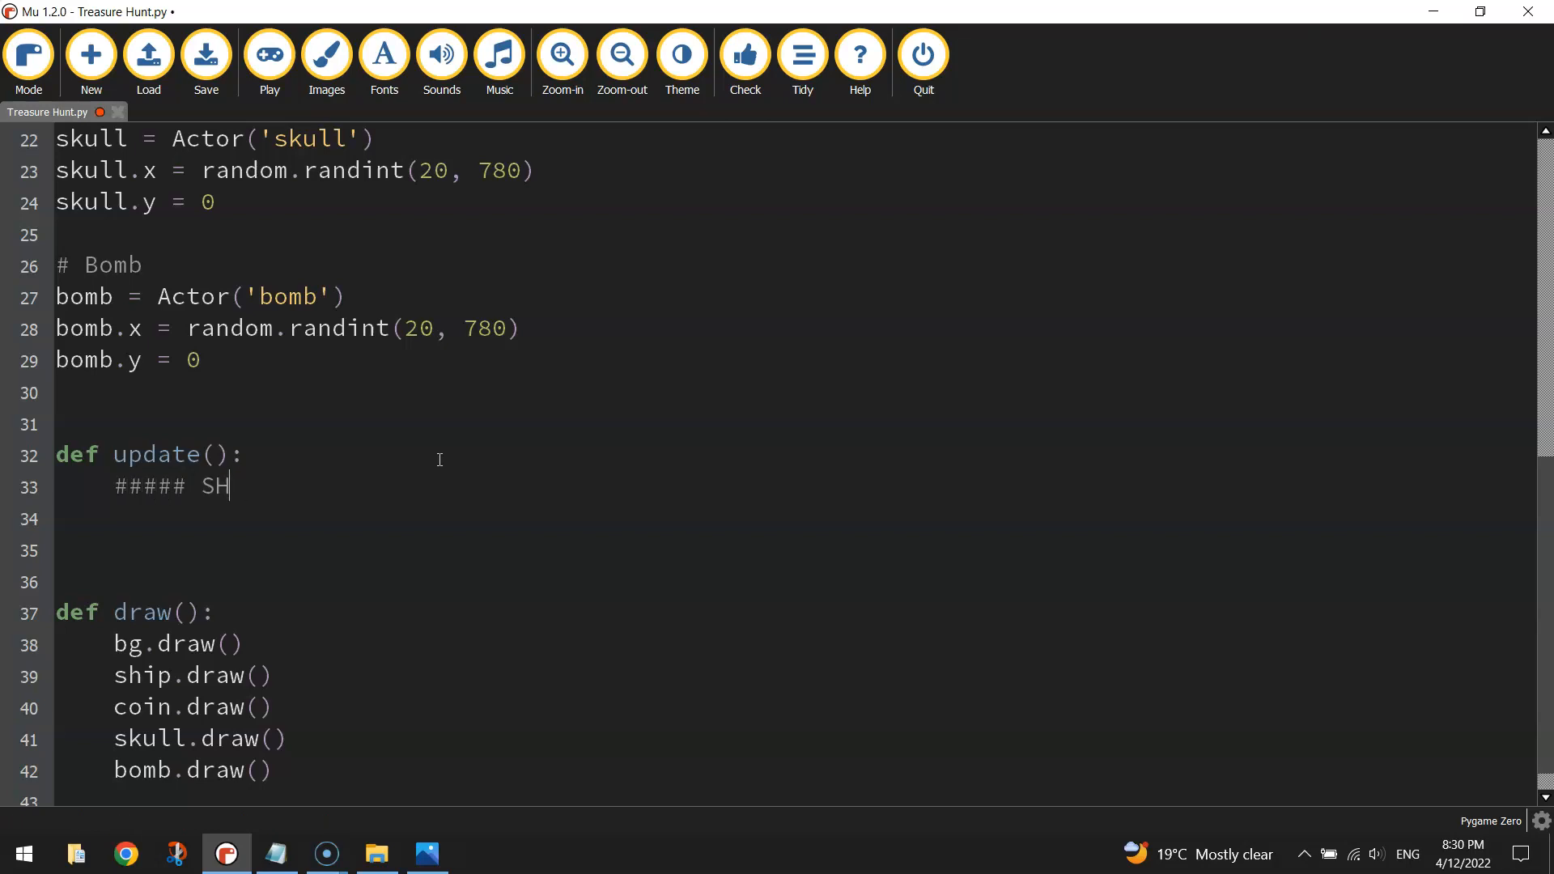
pyautogui.write('IP ####')
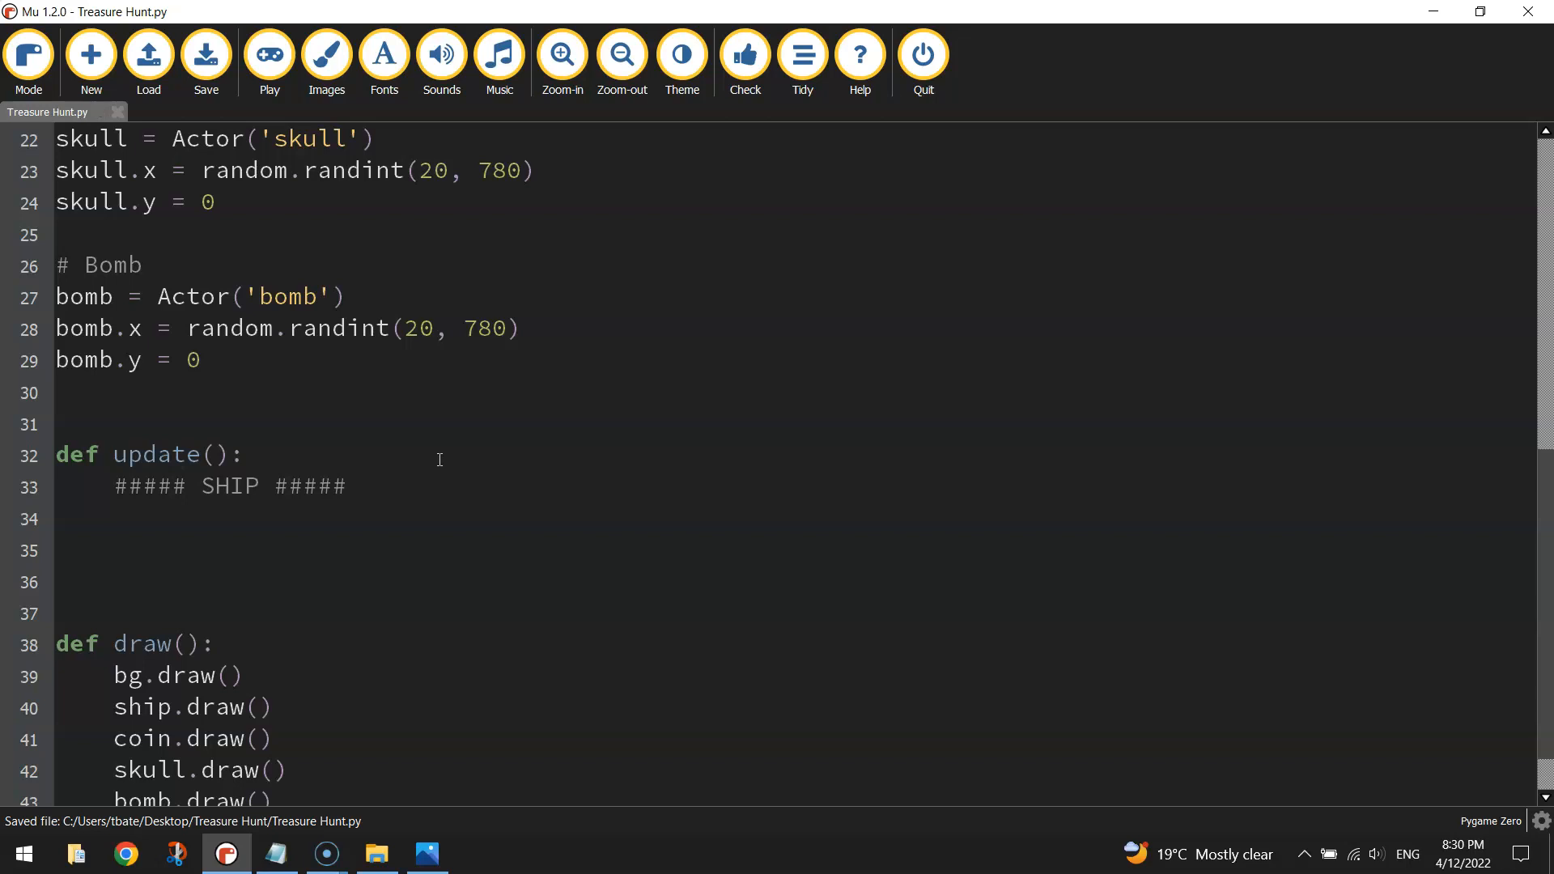
# Under '# Move the ship left and right', add 'if keyboard.left: ship.x = ship.x - 5'.
pyautogui.write('# Move the ship left and right')
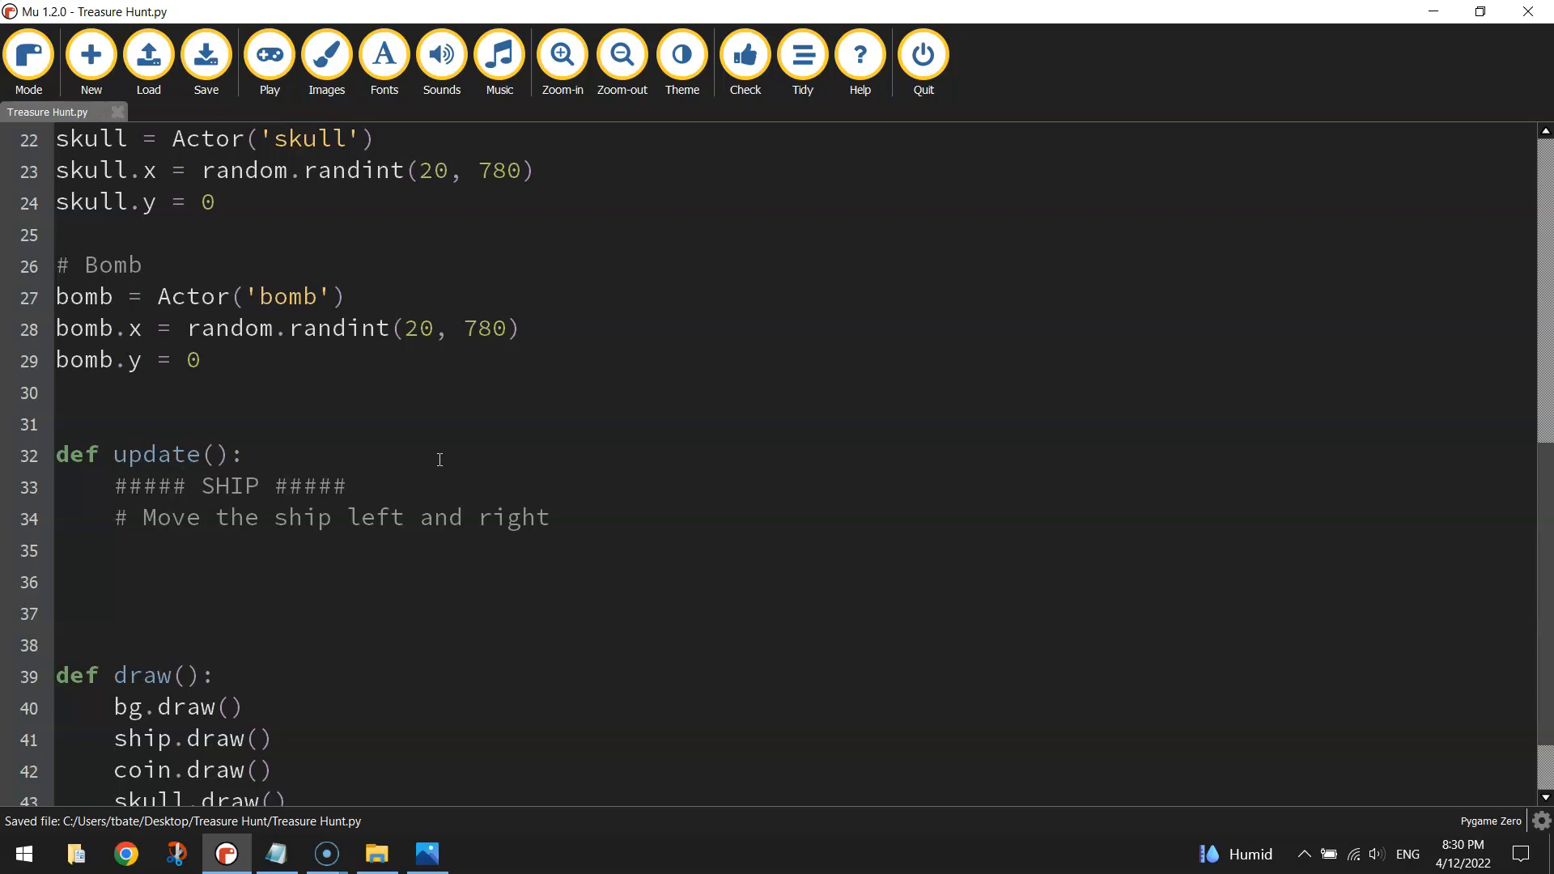
pyautogui.click(113, 550)
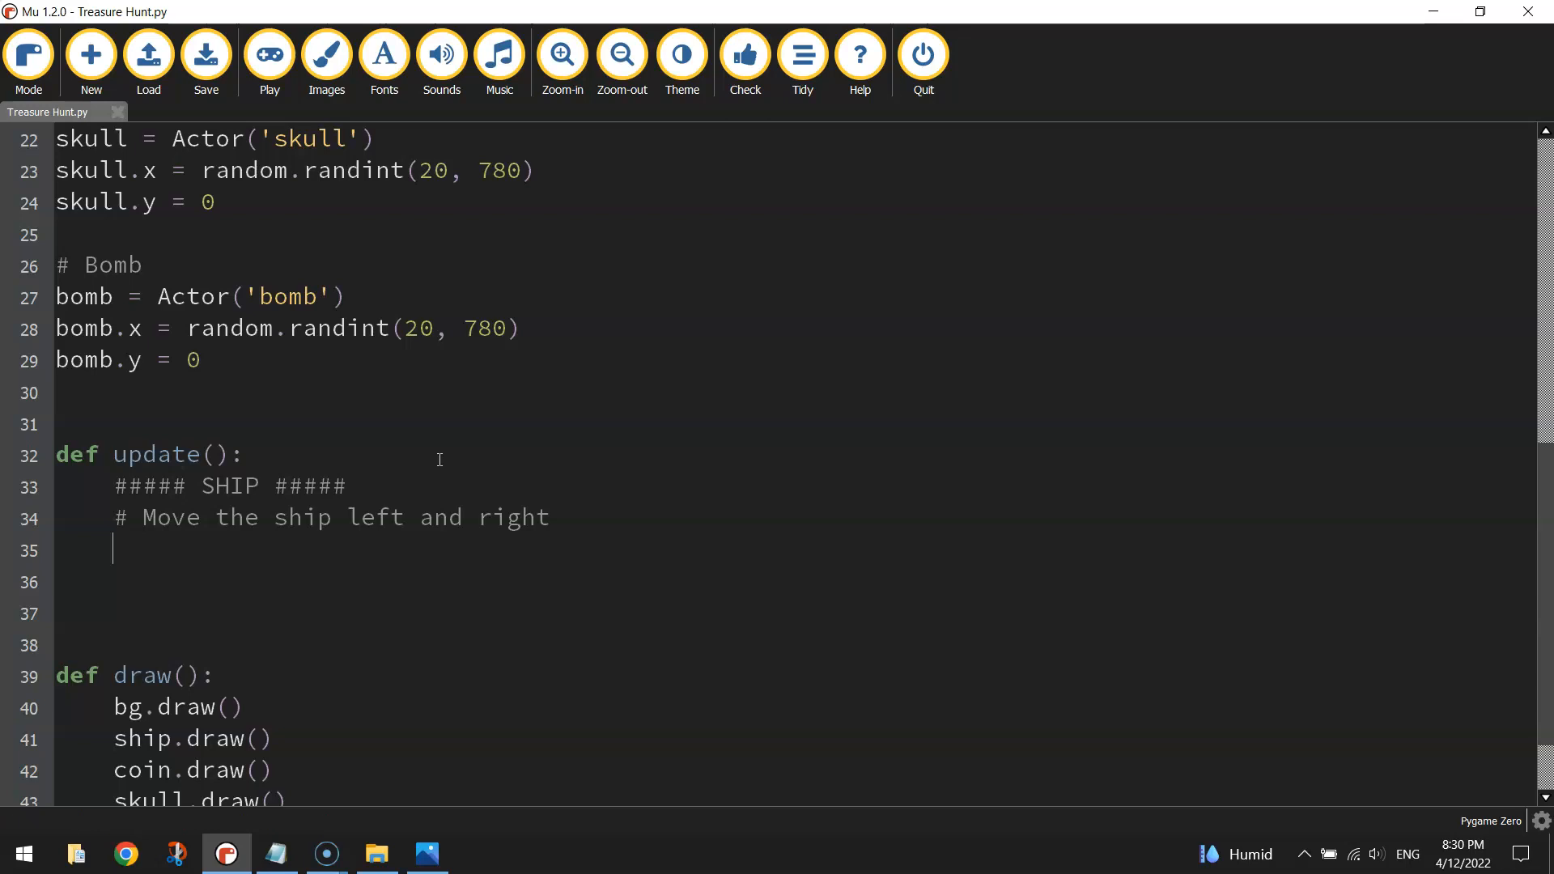
pyautogui.write('if')
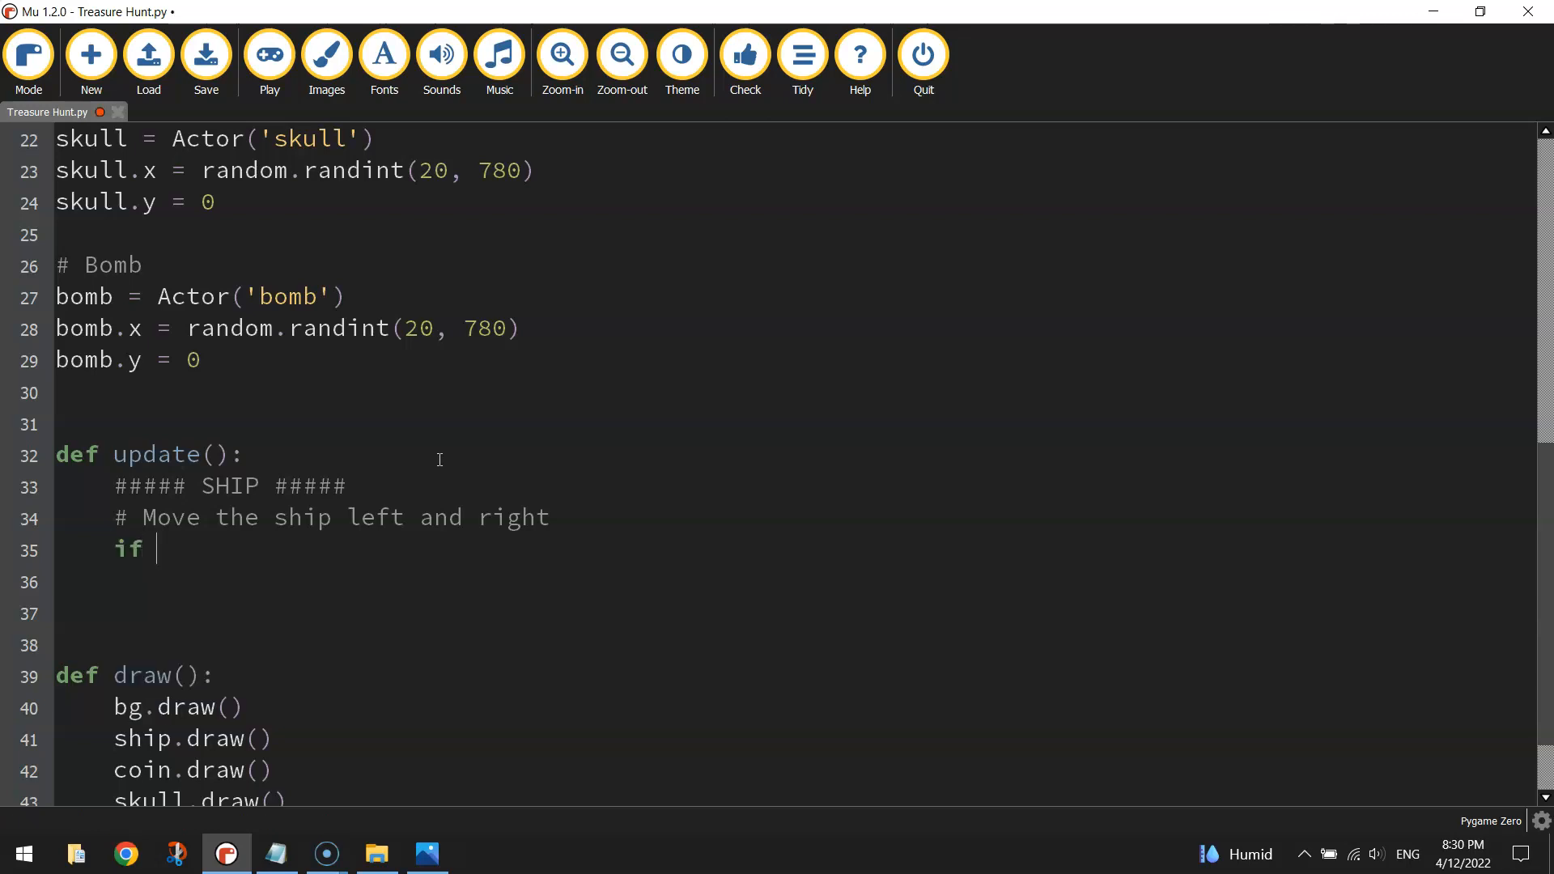
pyautogui.write('keyboard.')
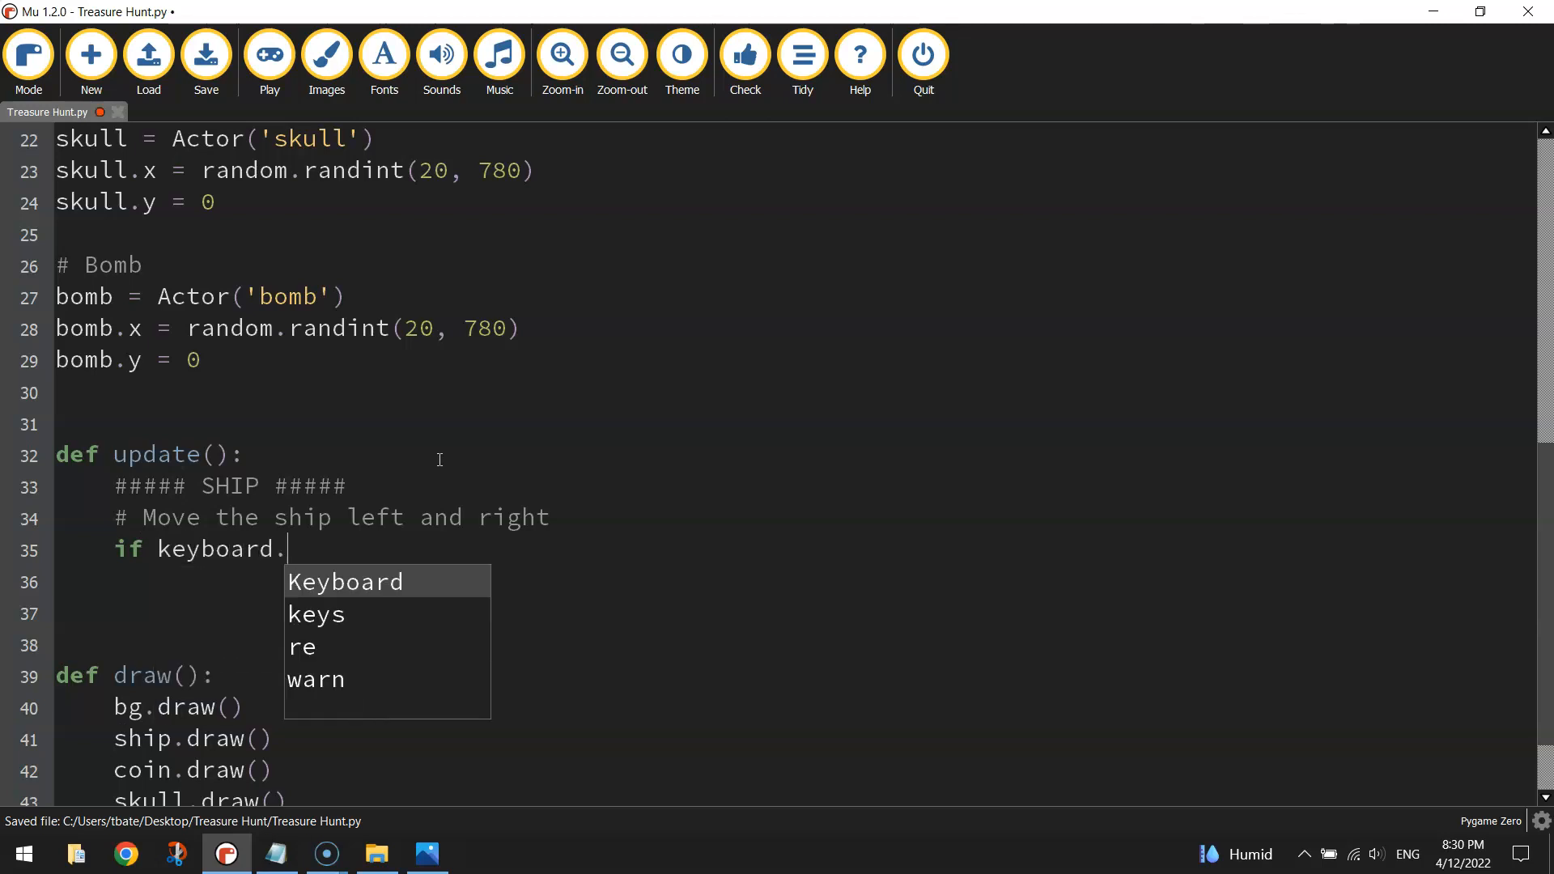
pyautogui.write('left:')
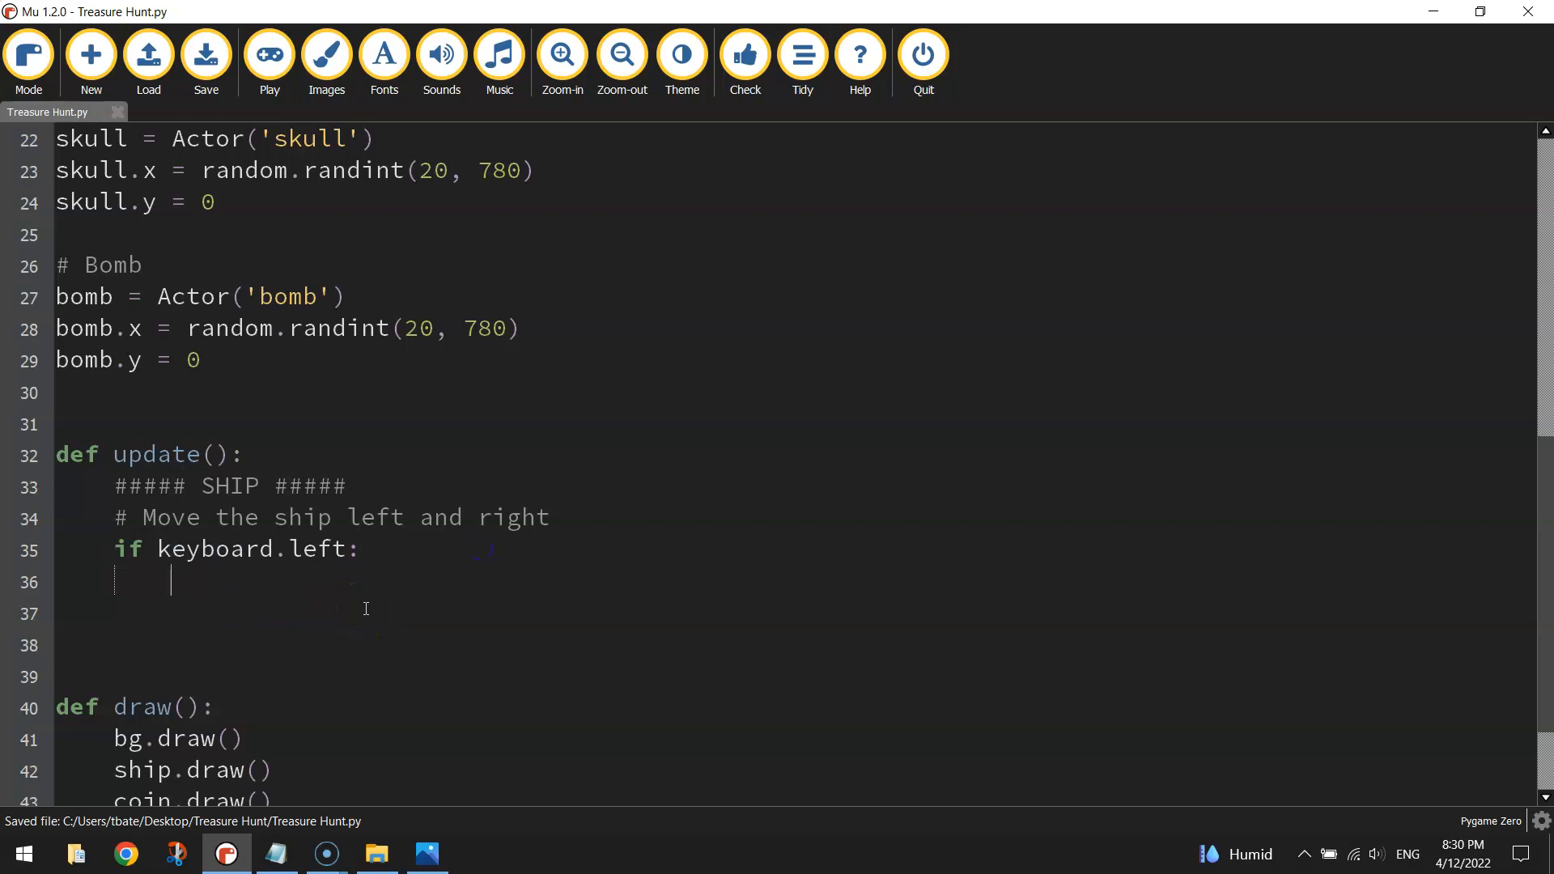
pyautogui.write('ship.x =')
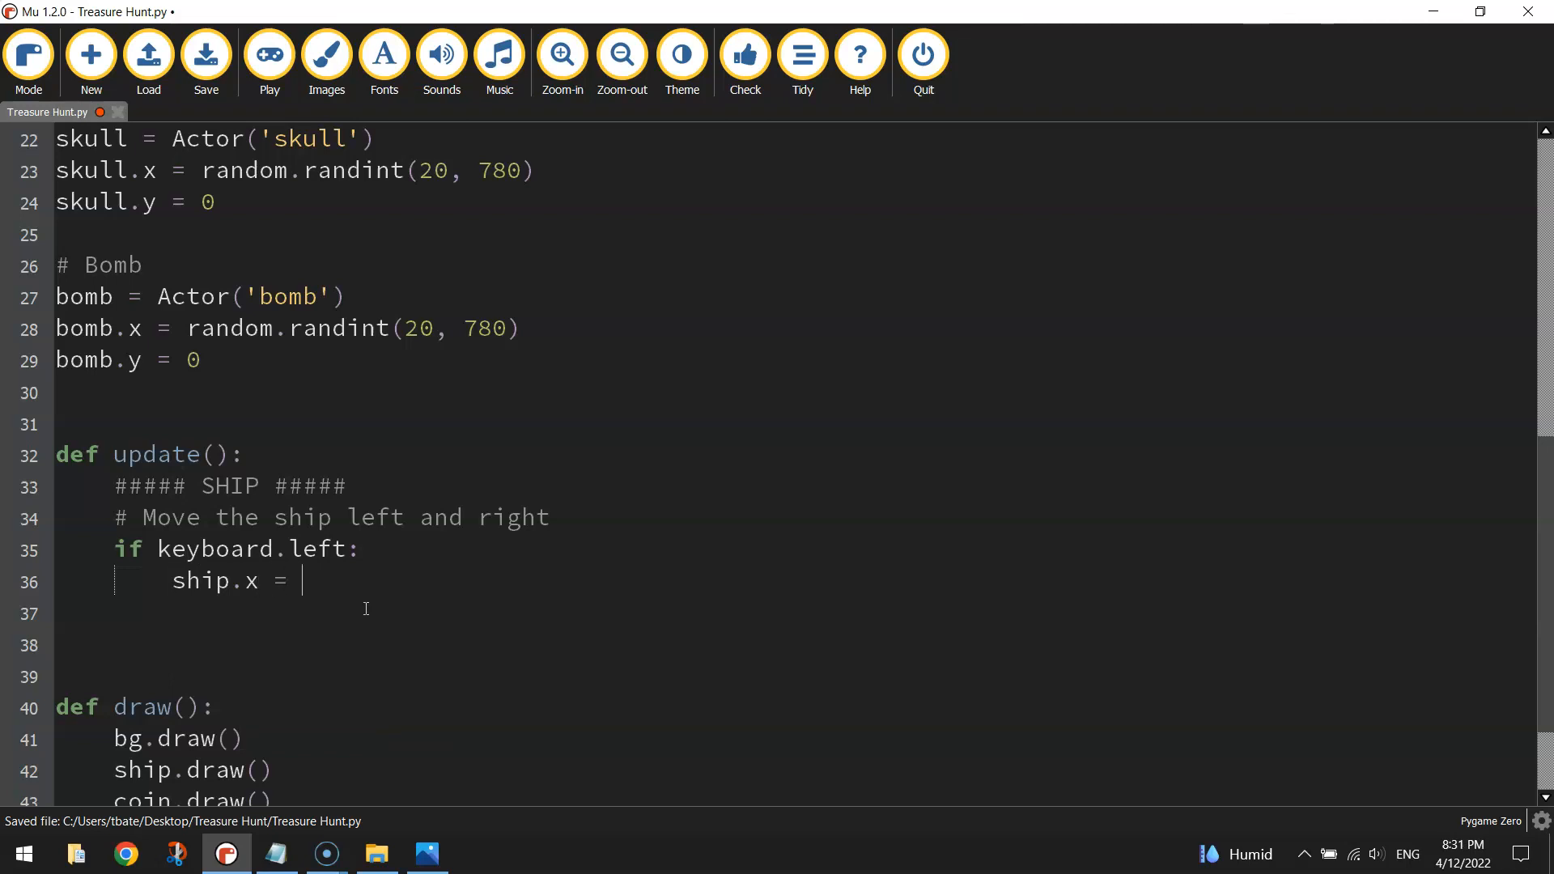
pyautogui.write('ship.')
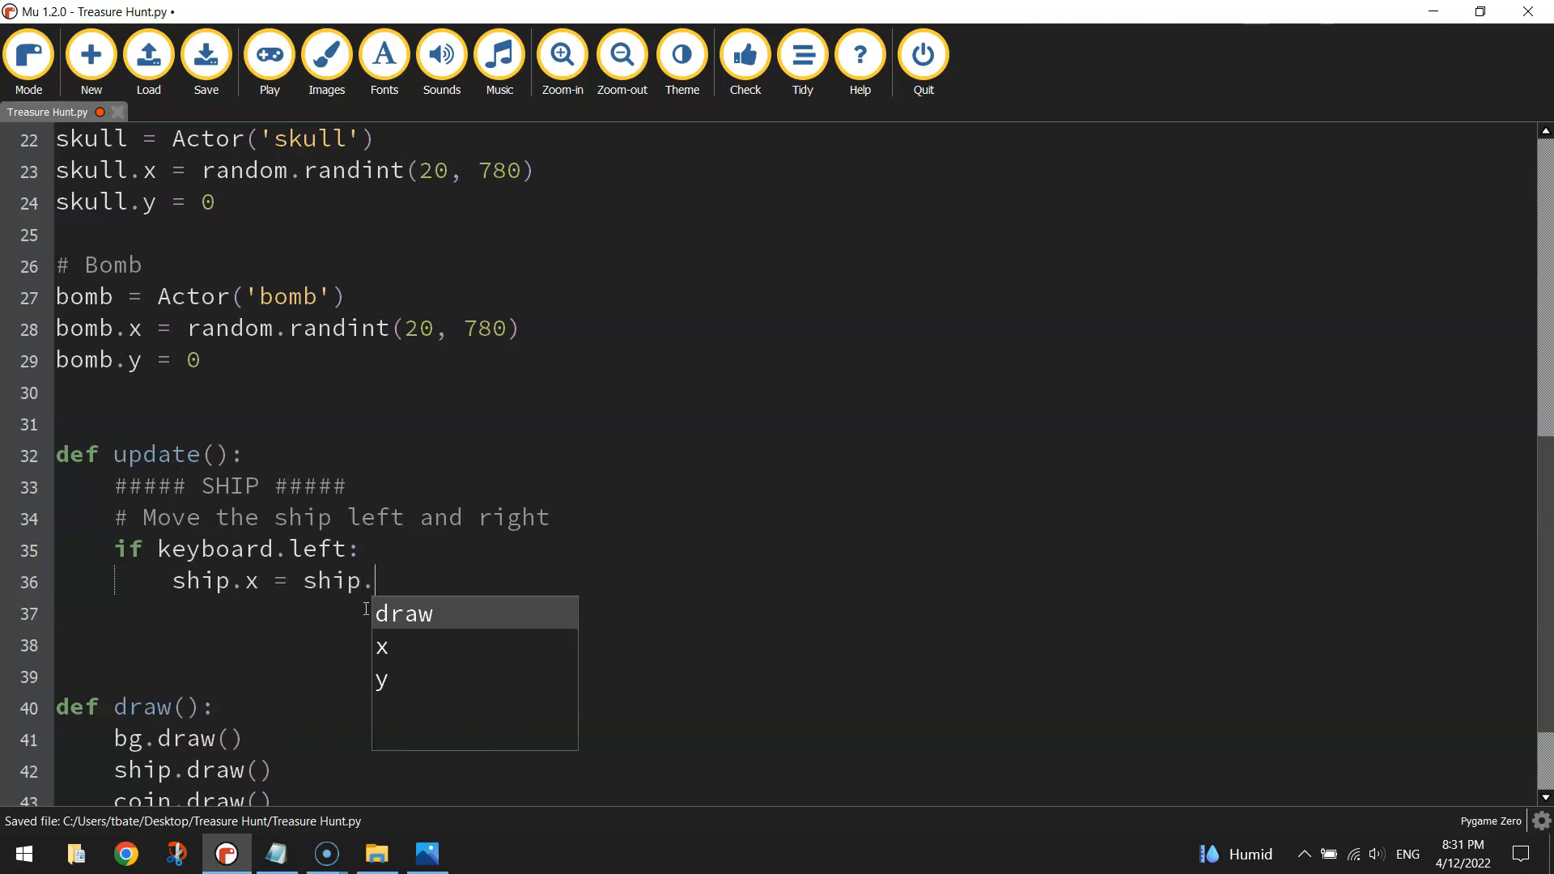
pyautogui.write('x - 5')
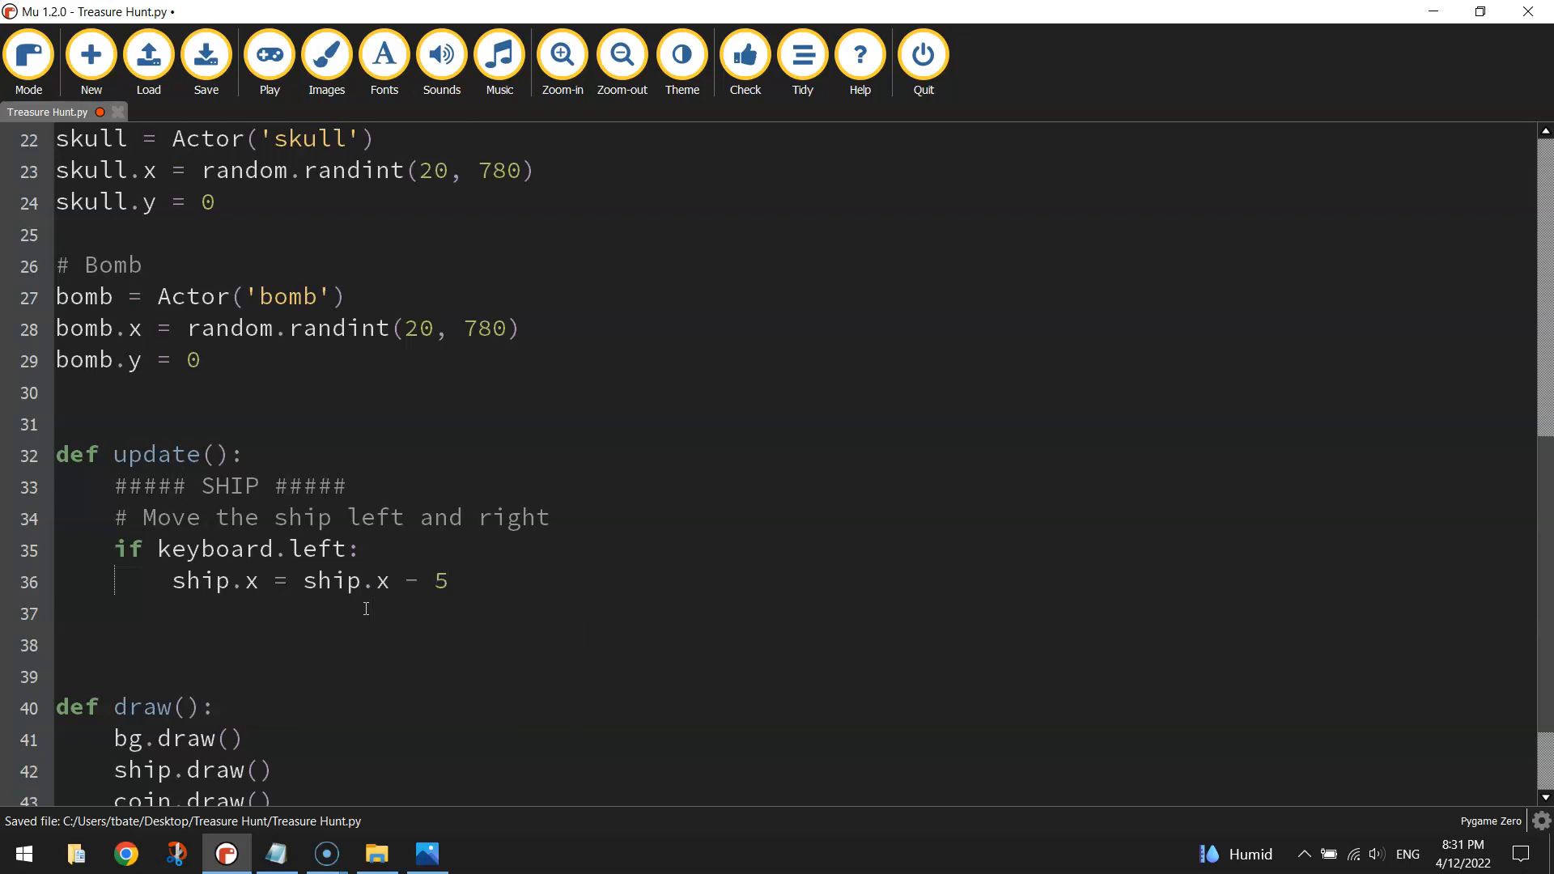
pyautogui.moveTo(260, 581); pyautogui.dragTo(447, 581)
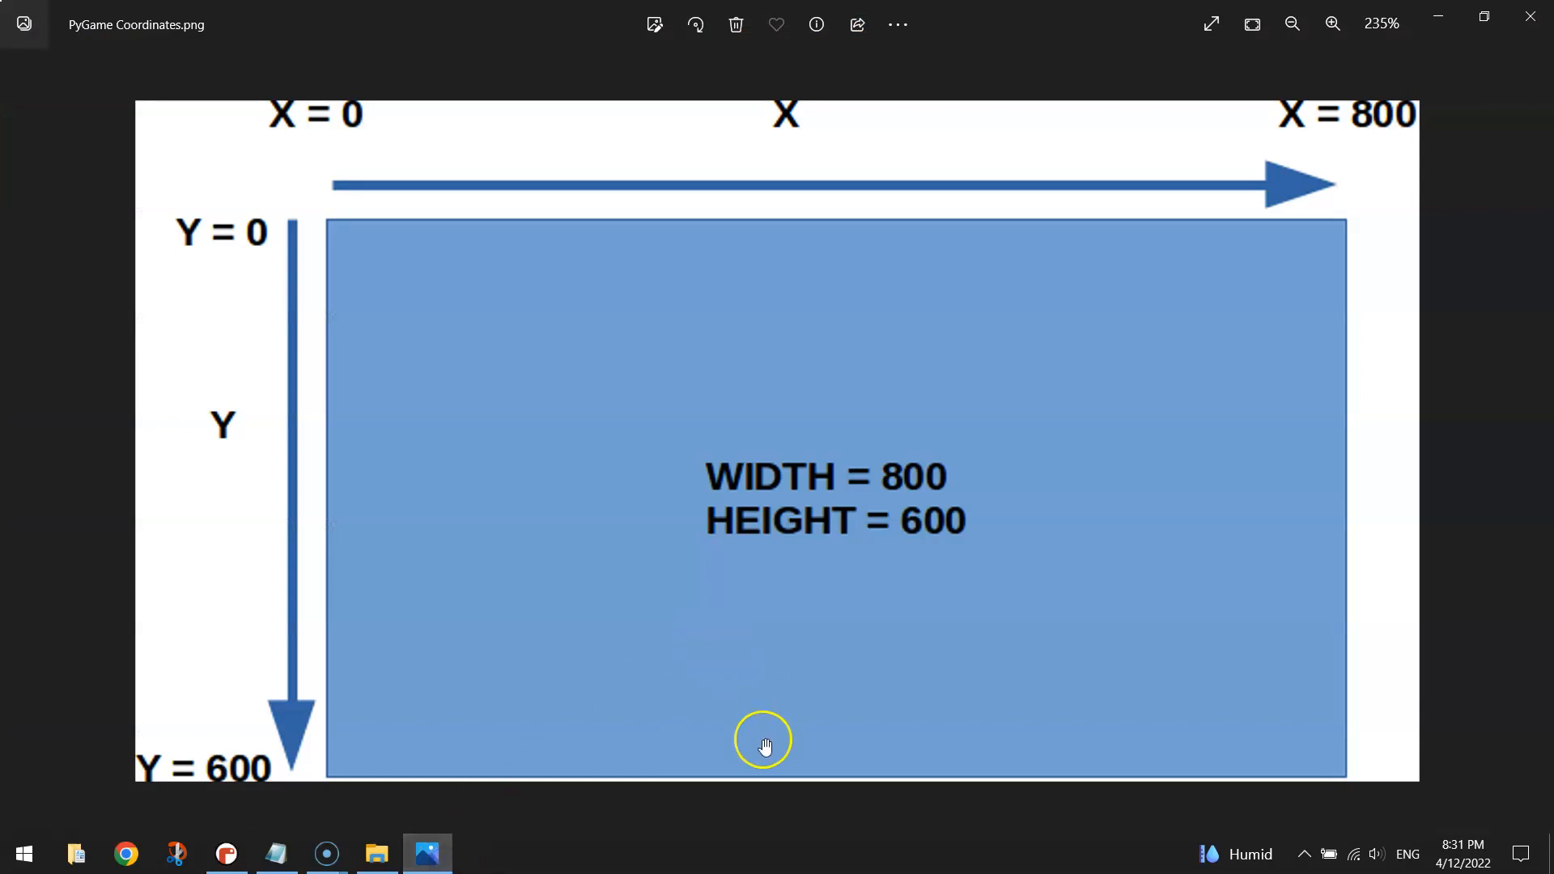
pyautogui.moveTo(836, 761)
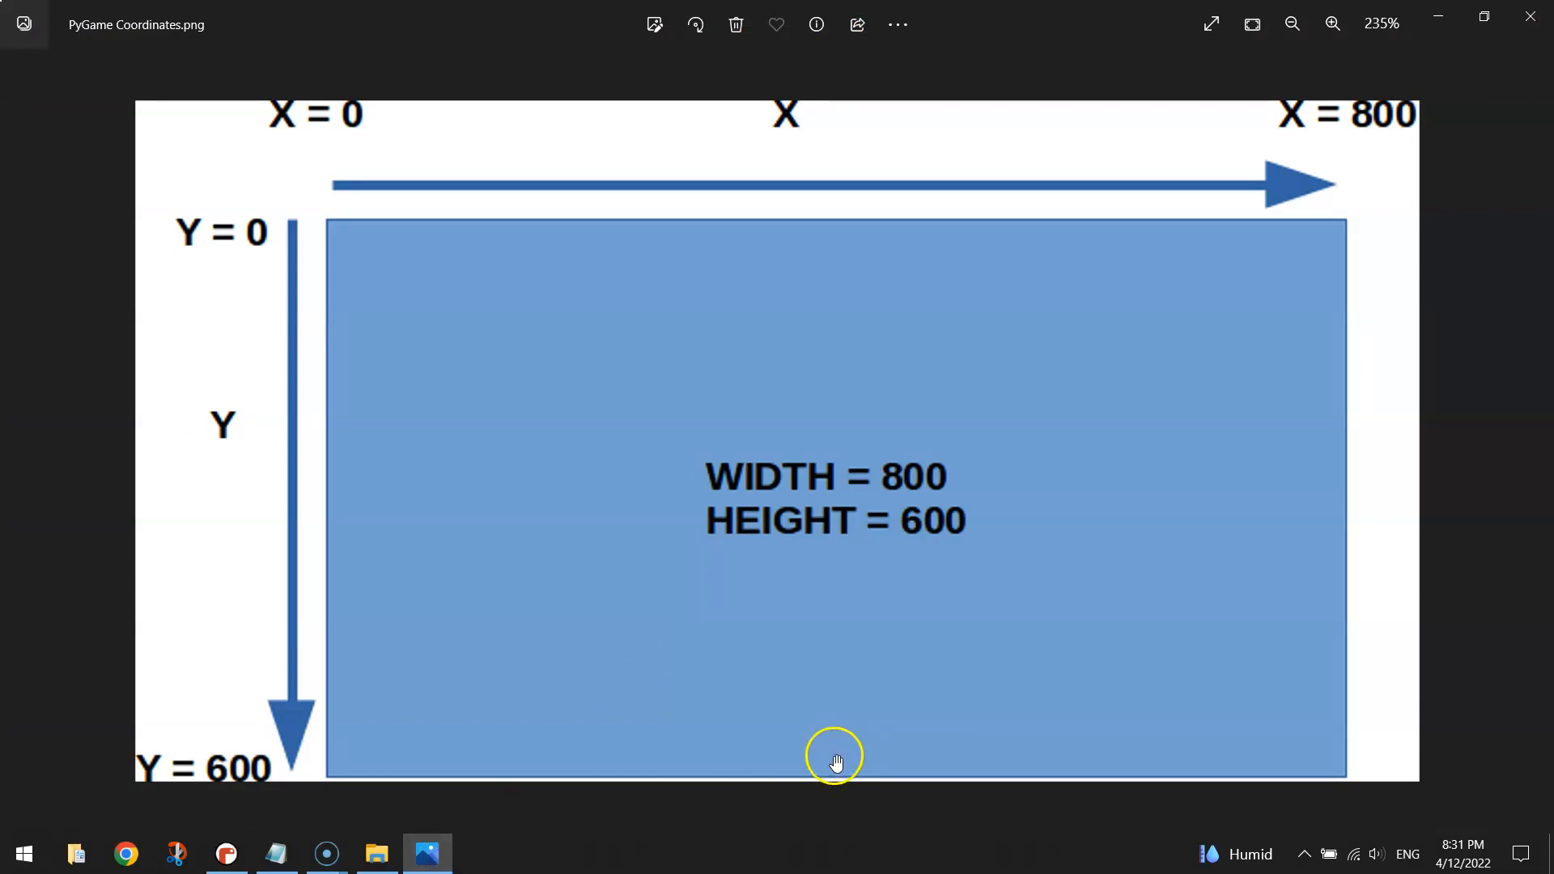
pyautogui.moveTo(790, 760)
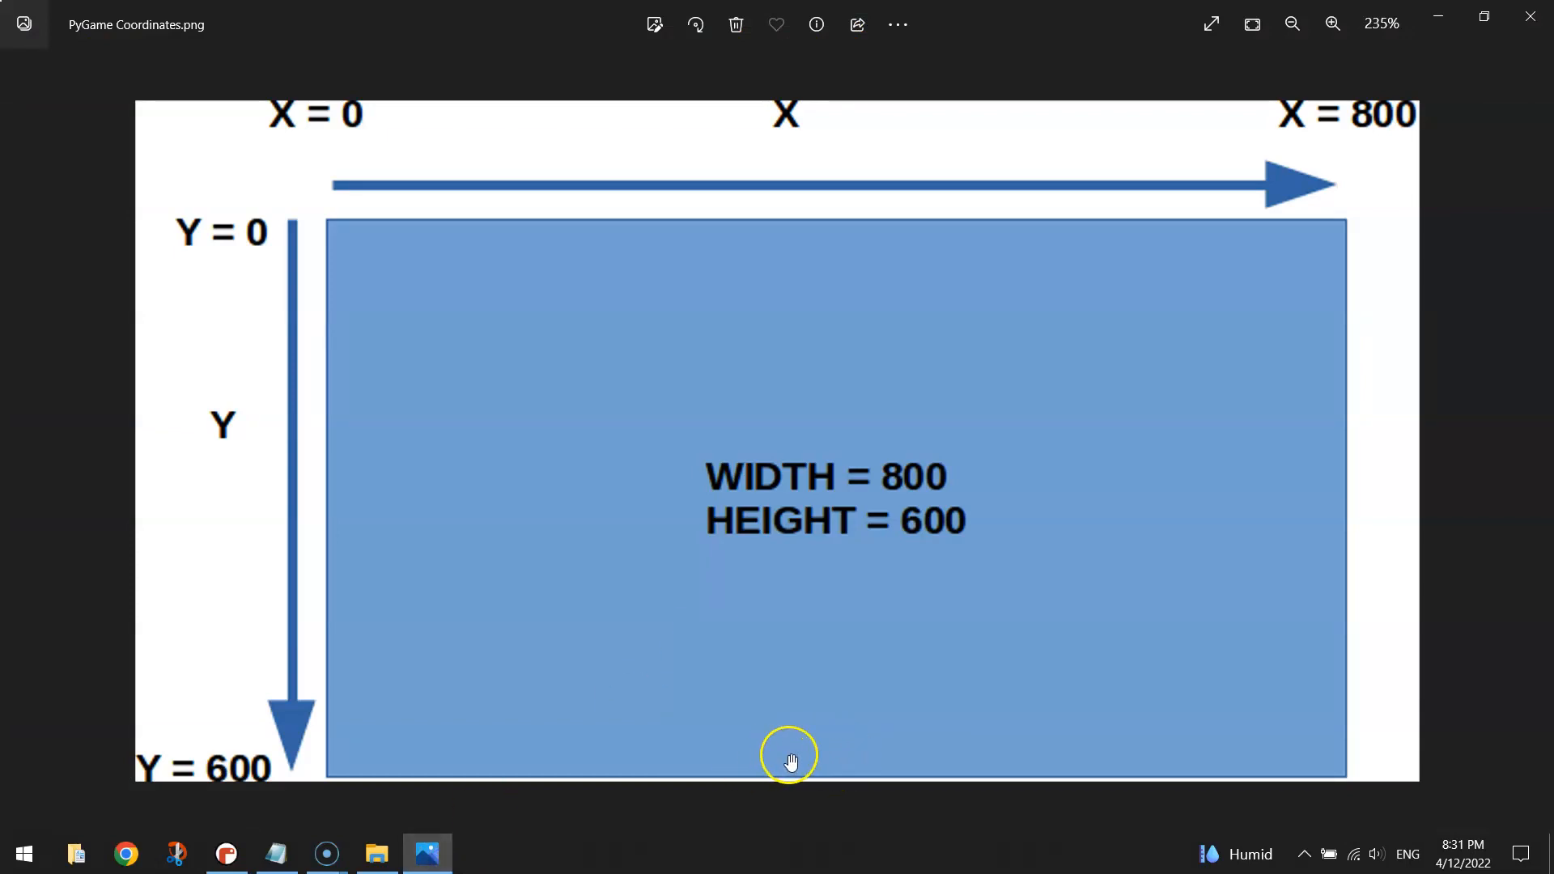
pyautogui.moveTo(801, 762)
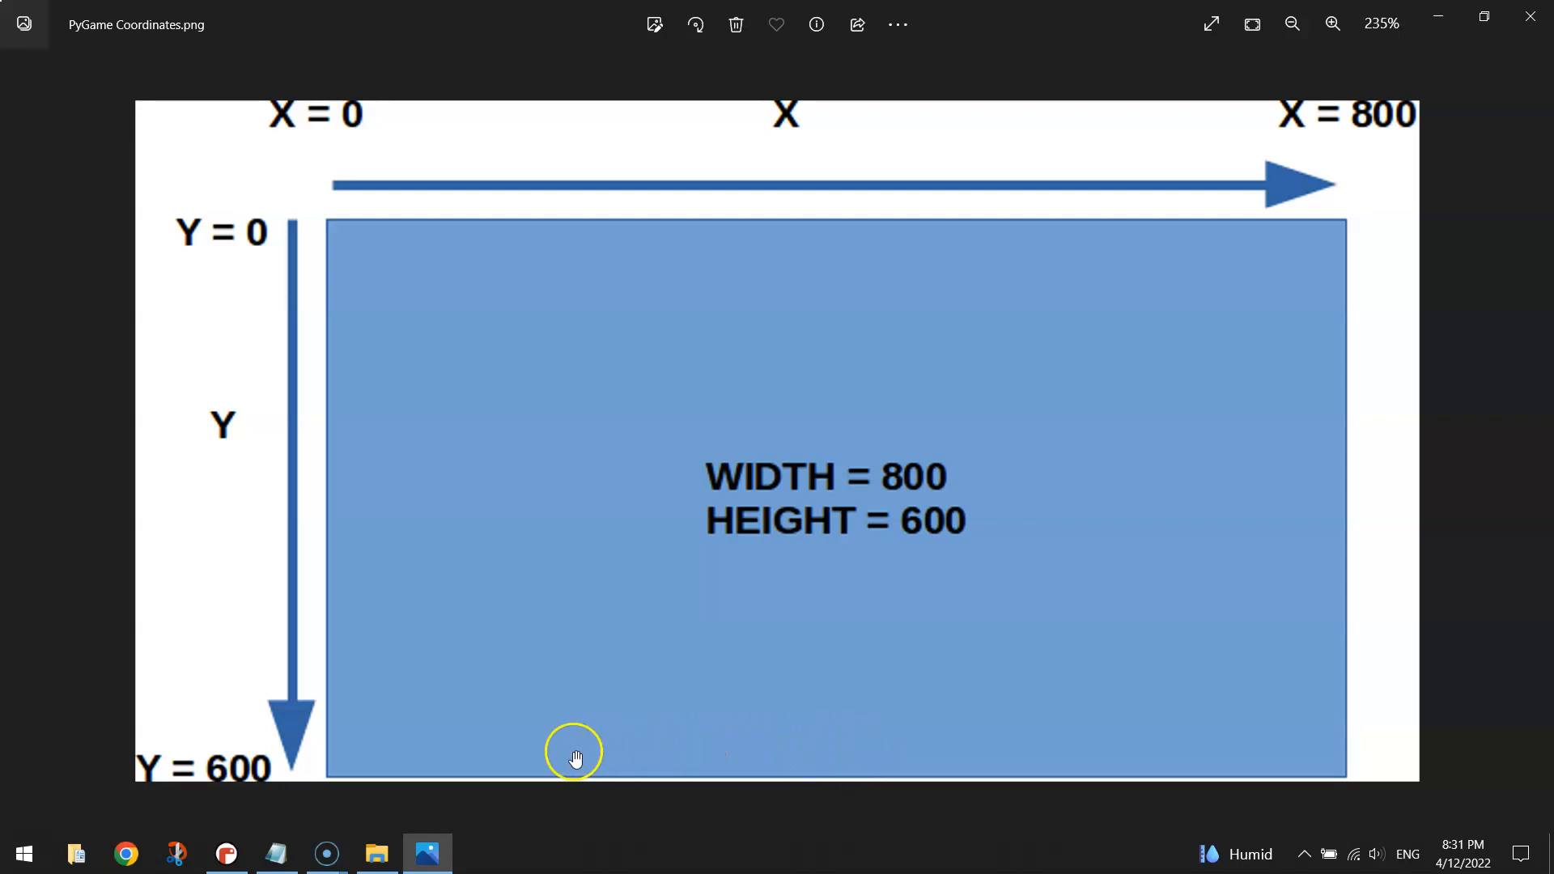
pyautogui.moveTo(725, 780)
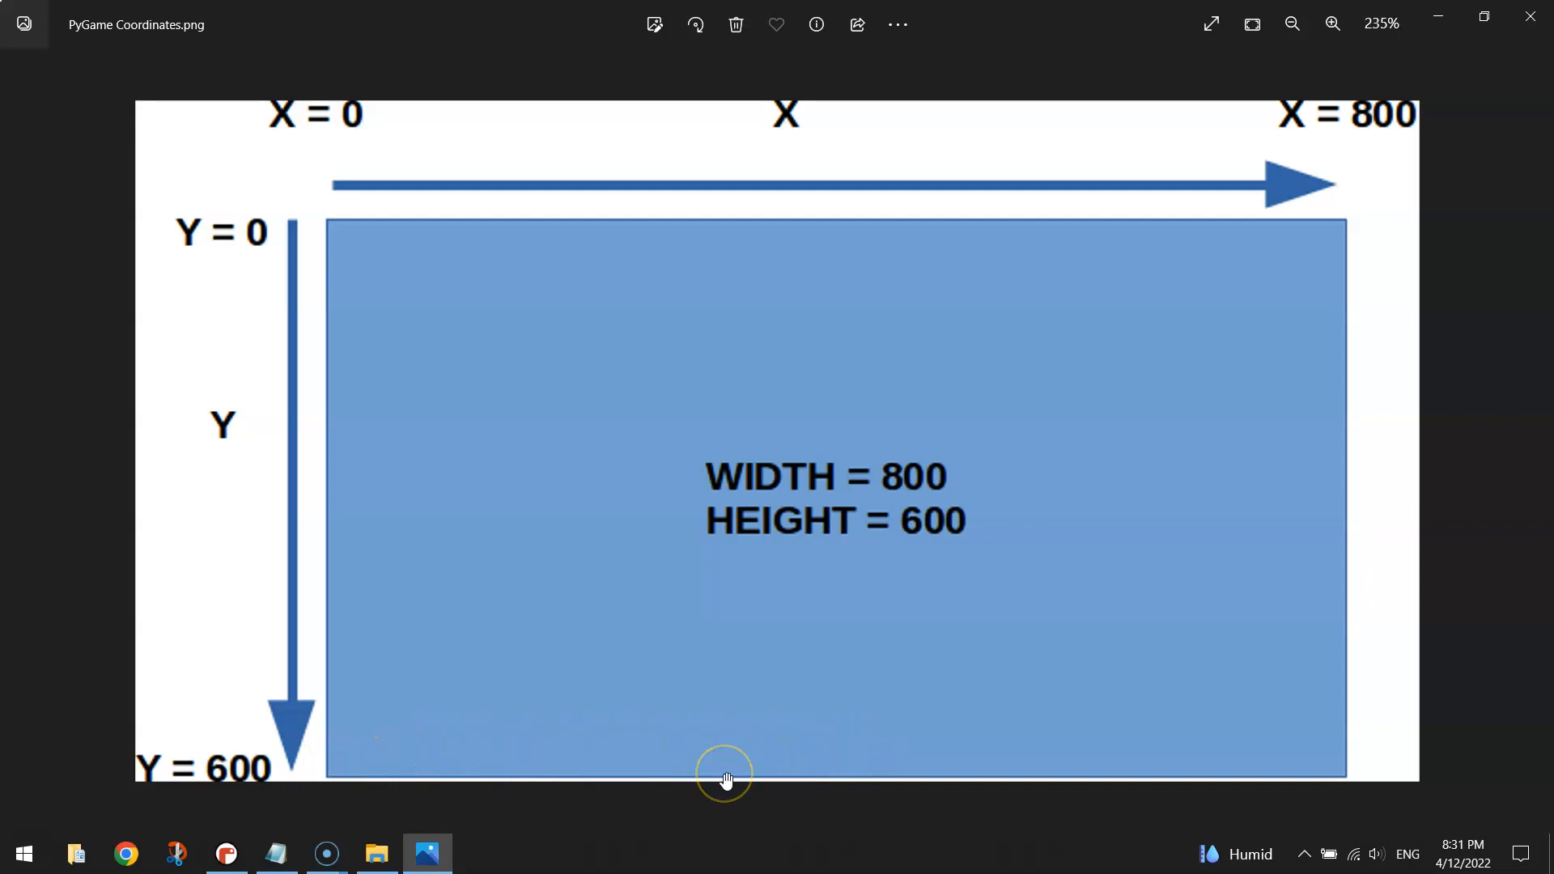
pyautogui.moveTo(913, 804)
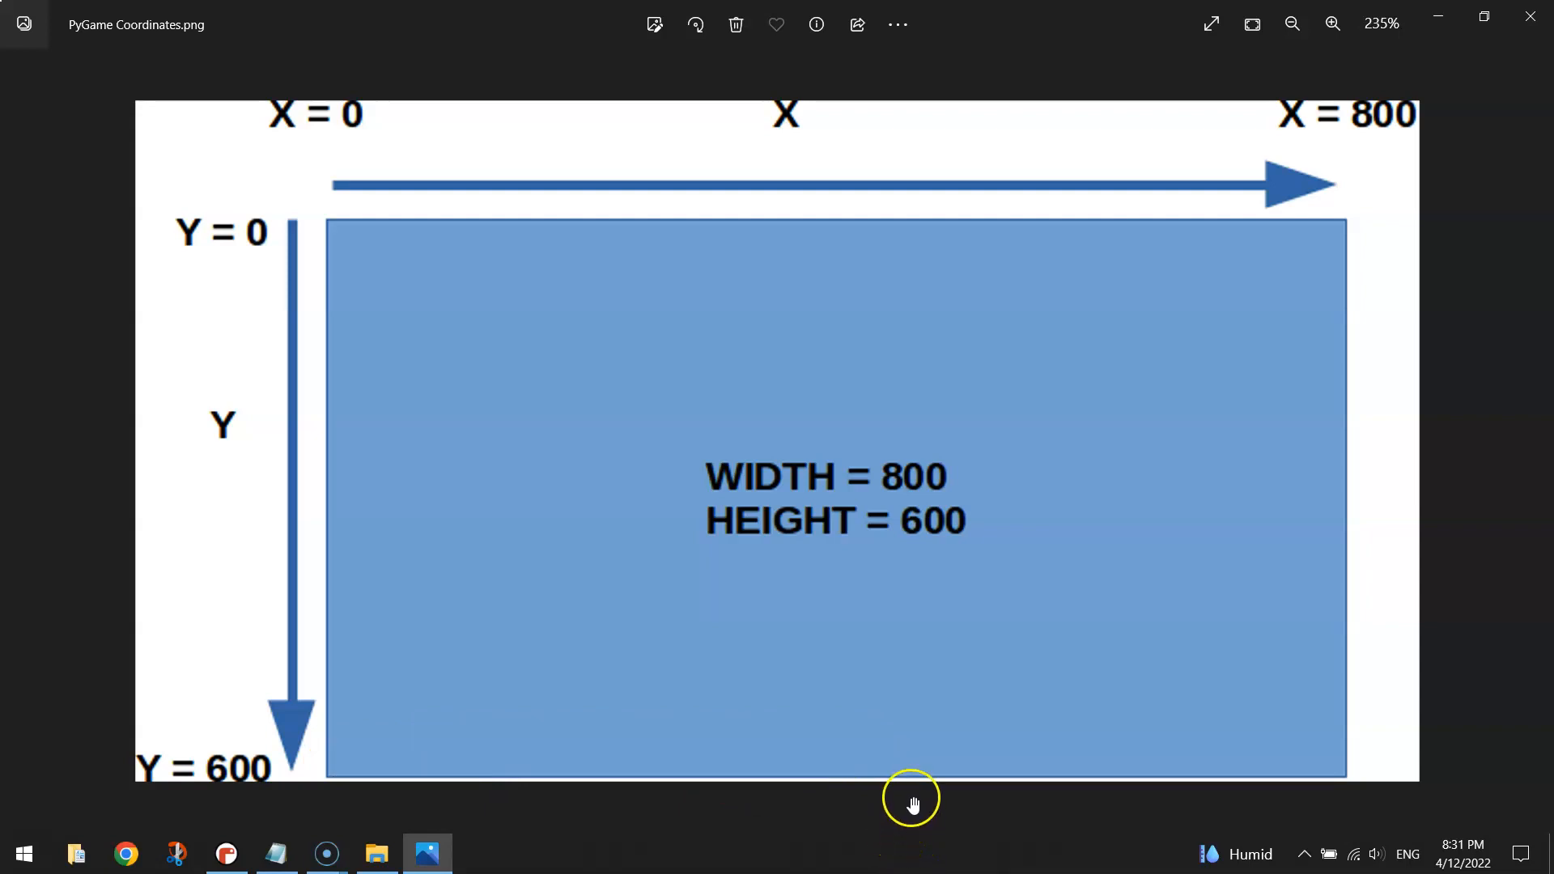
# Add 'if keyboard.right: ship.x = ship.x + 5' below the left-key block and launch the game.
pyautogui.click(226, 853)
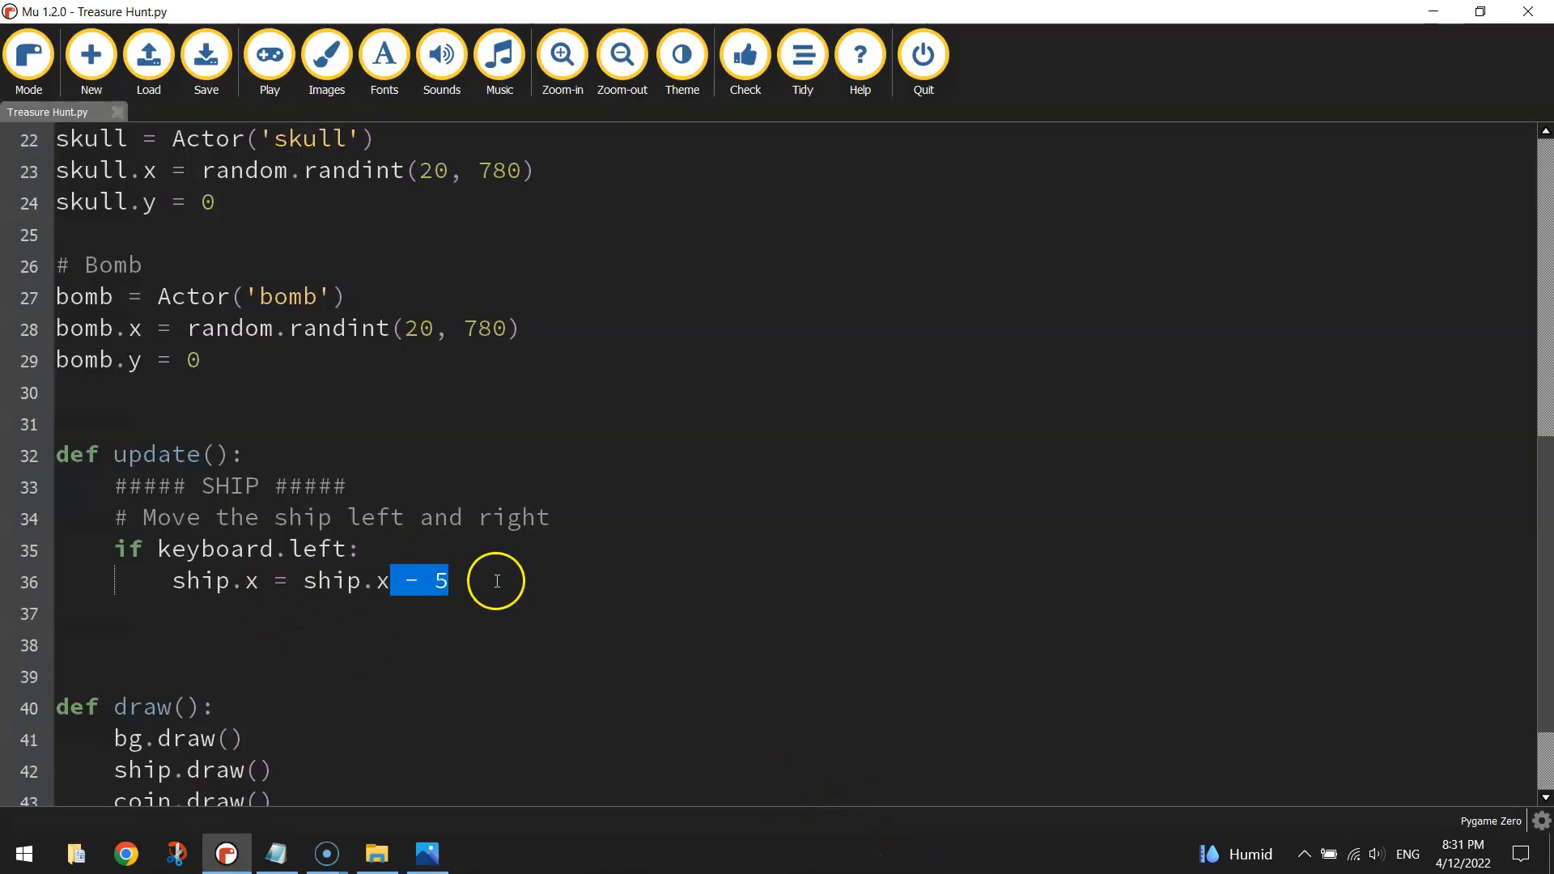
pyautogui.moveTo(447, 582); pyautogui.dragTo(114, 549)
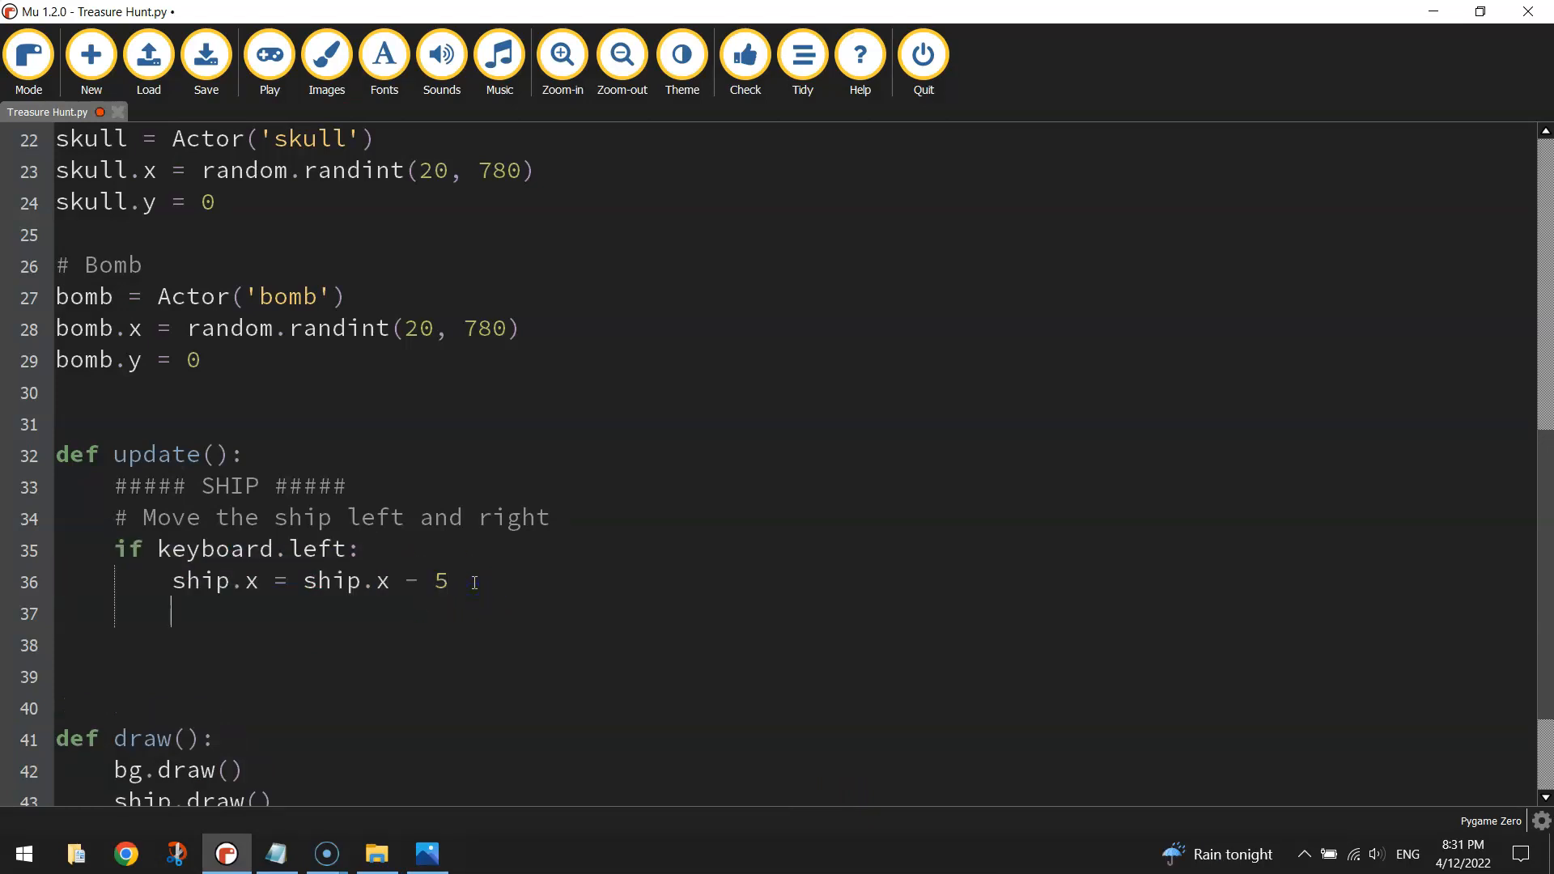
pyautogui.write('if')
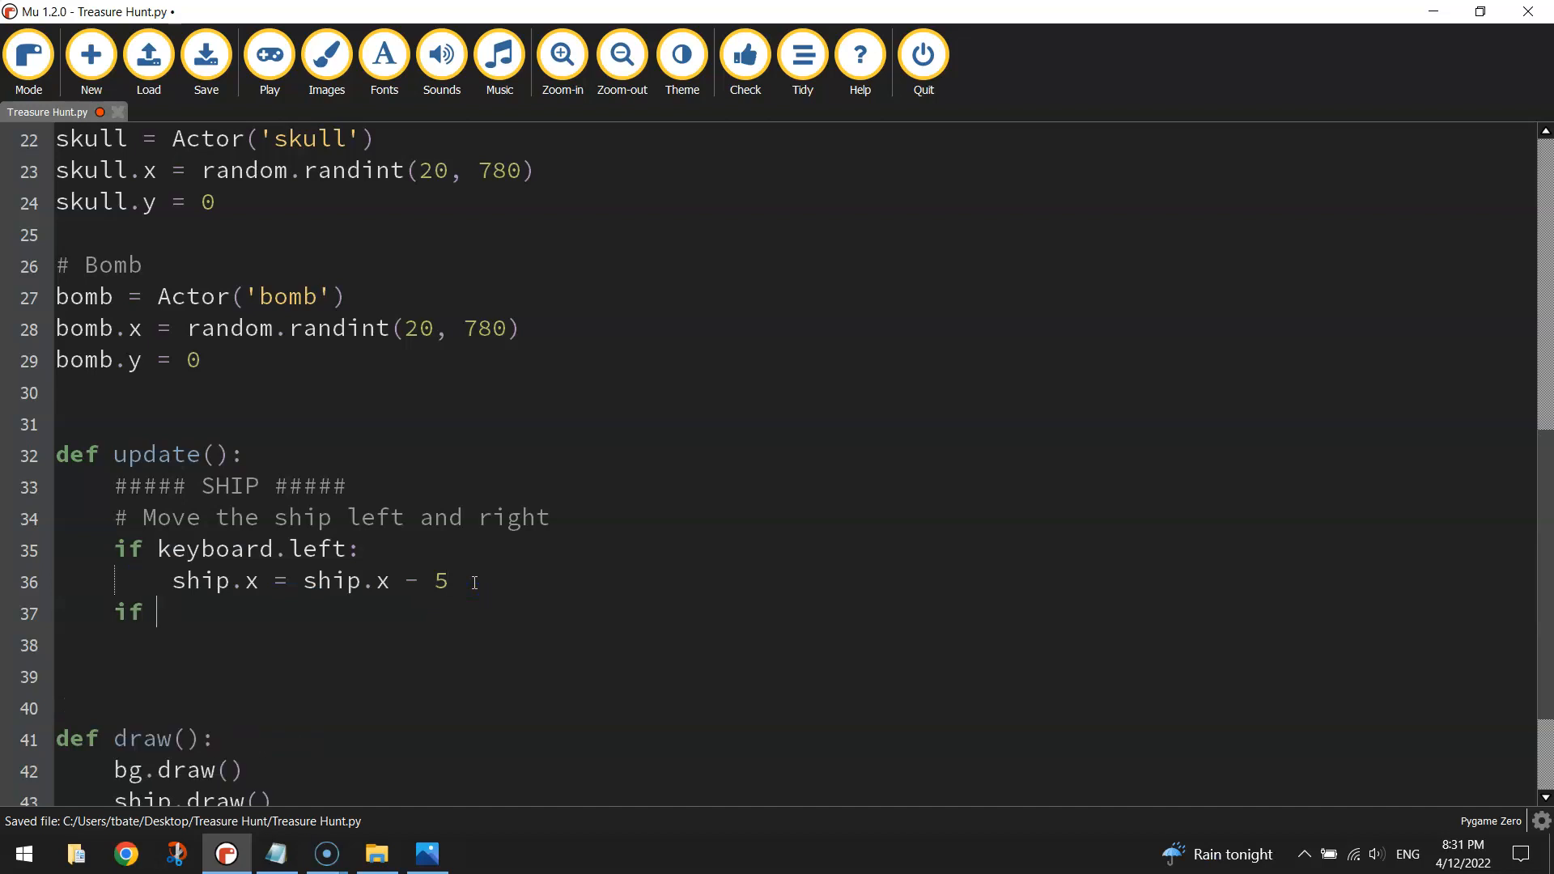
pyautogui.write('keyboard')
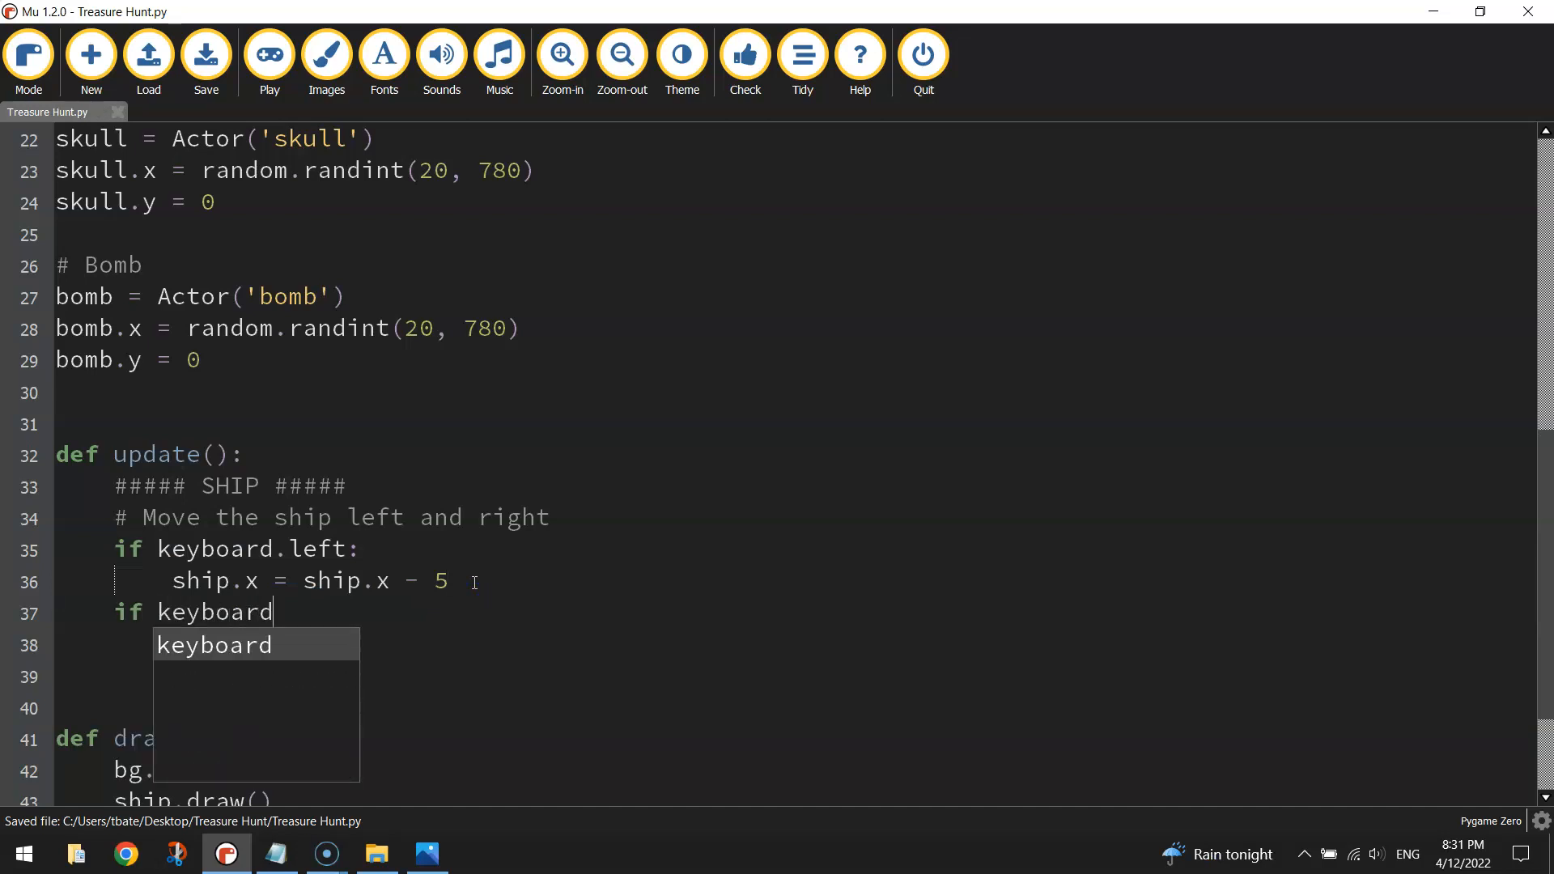
pyautogui.write('.right:')
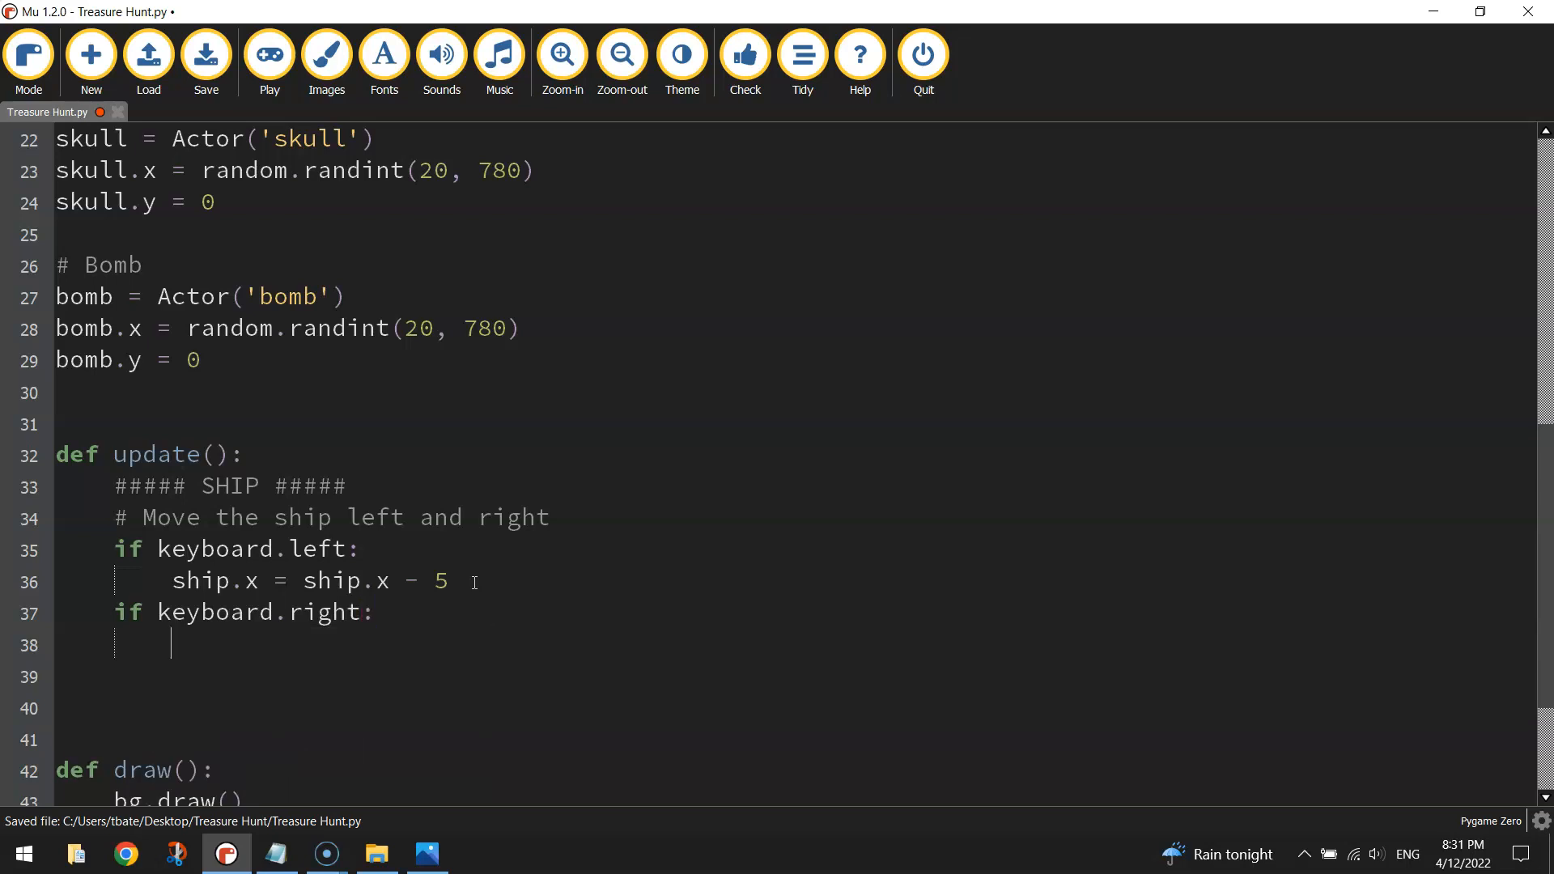
pyautogui.write('ship.x')
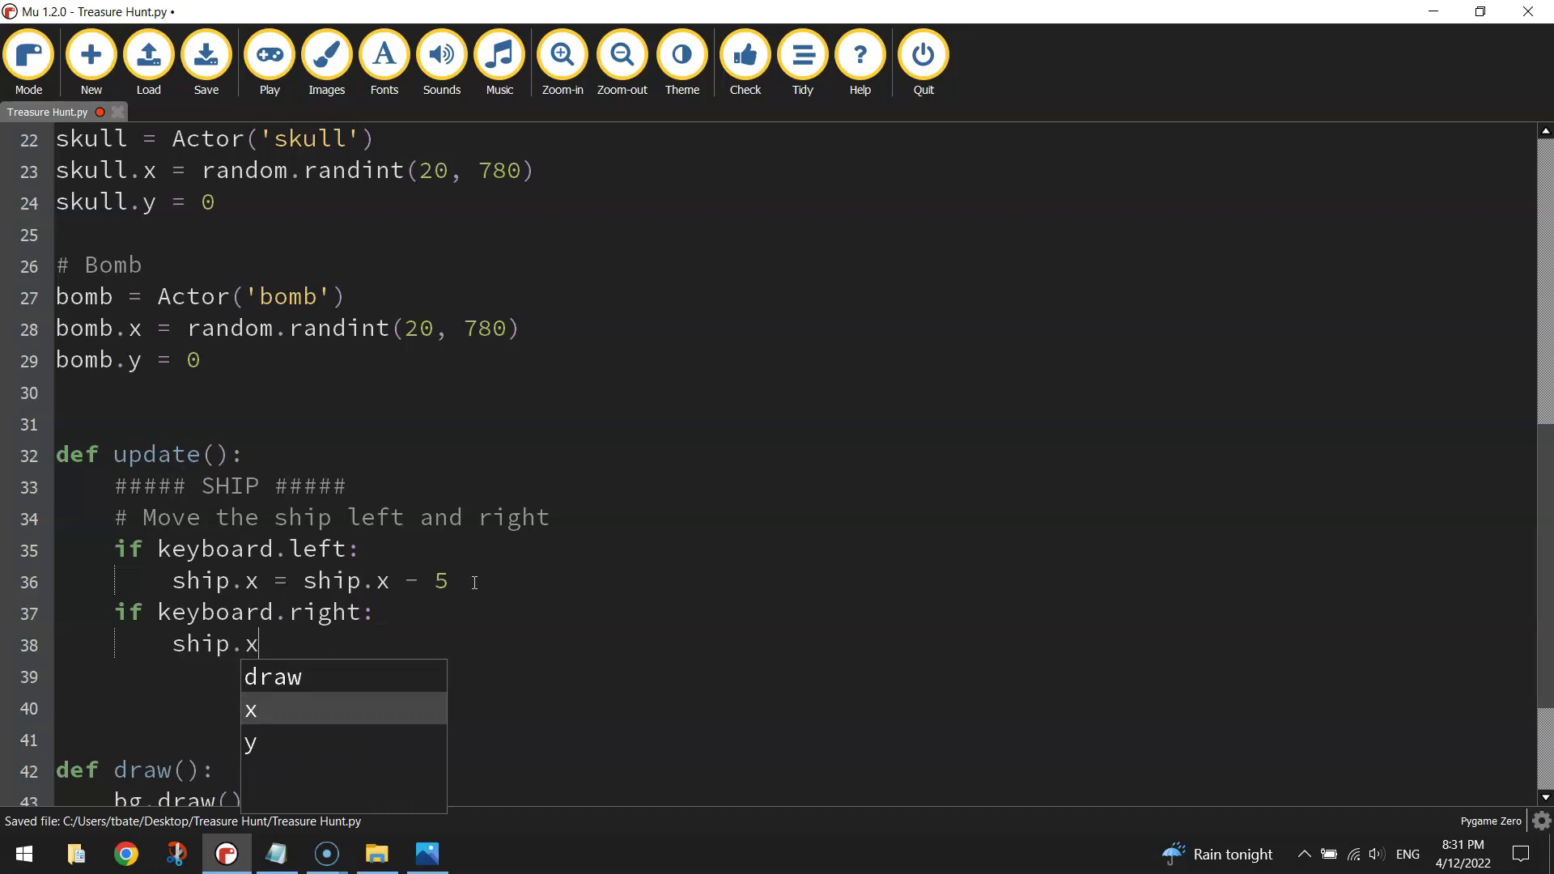
pyautogui.write('=')
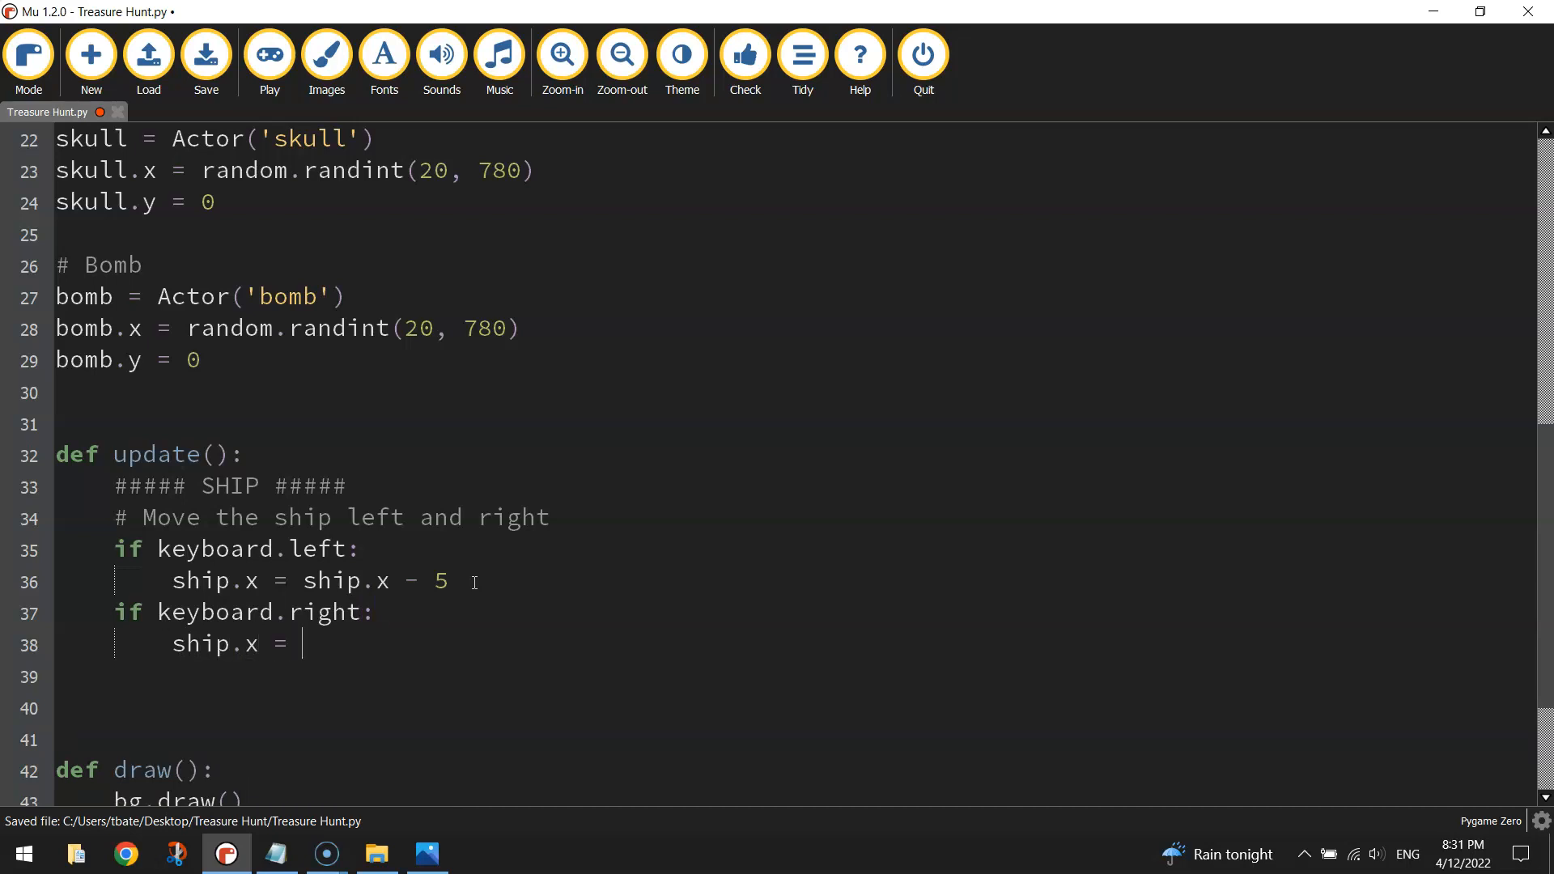
pyautogui.write('ship.x + 5')
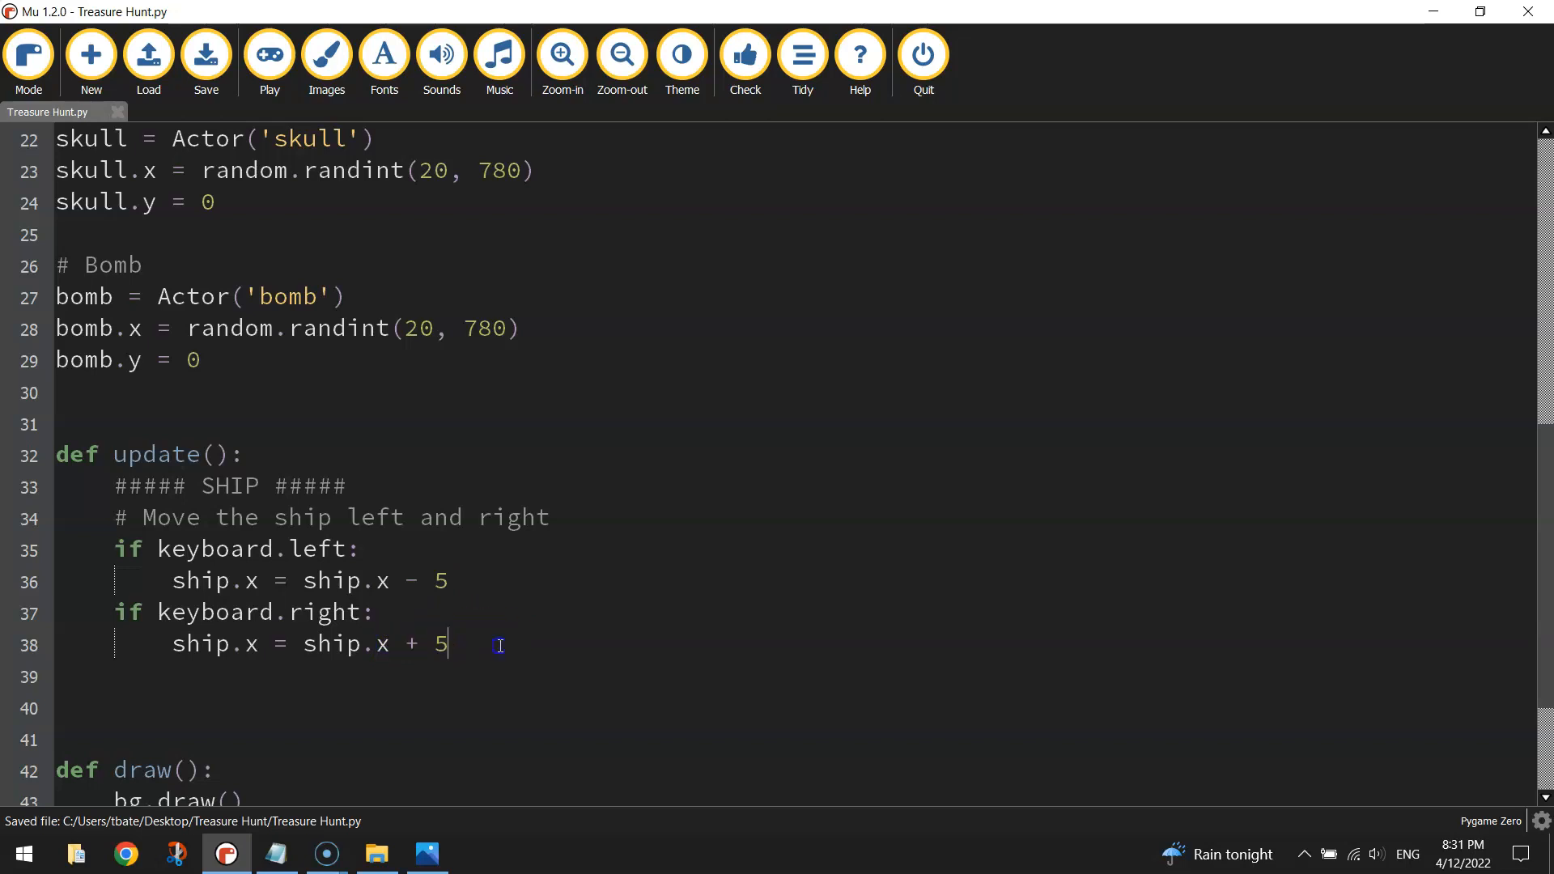
pyautogui.click(270, 55)
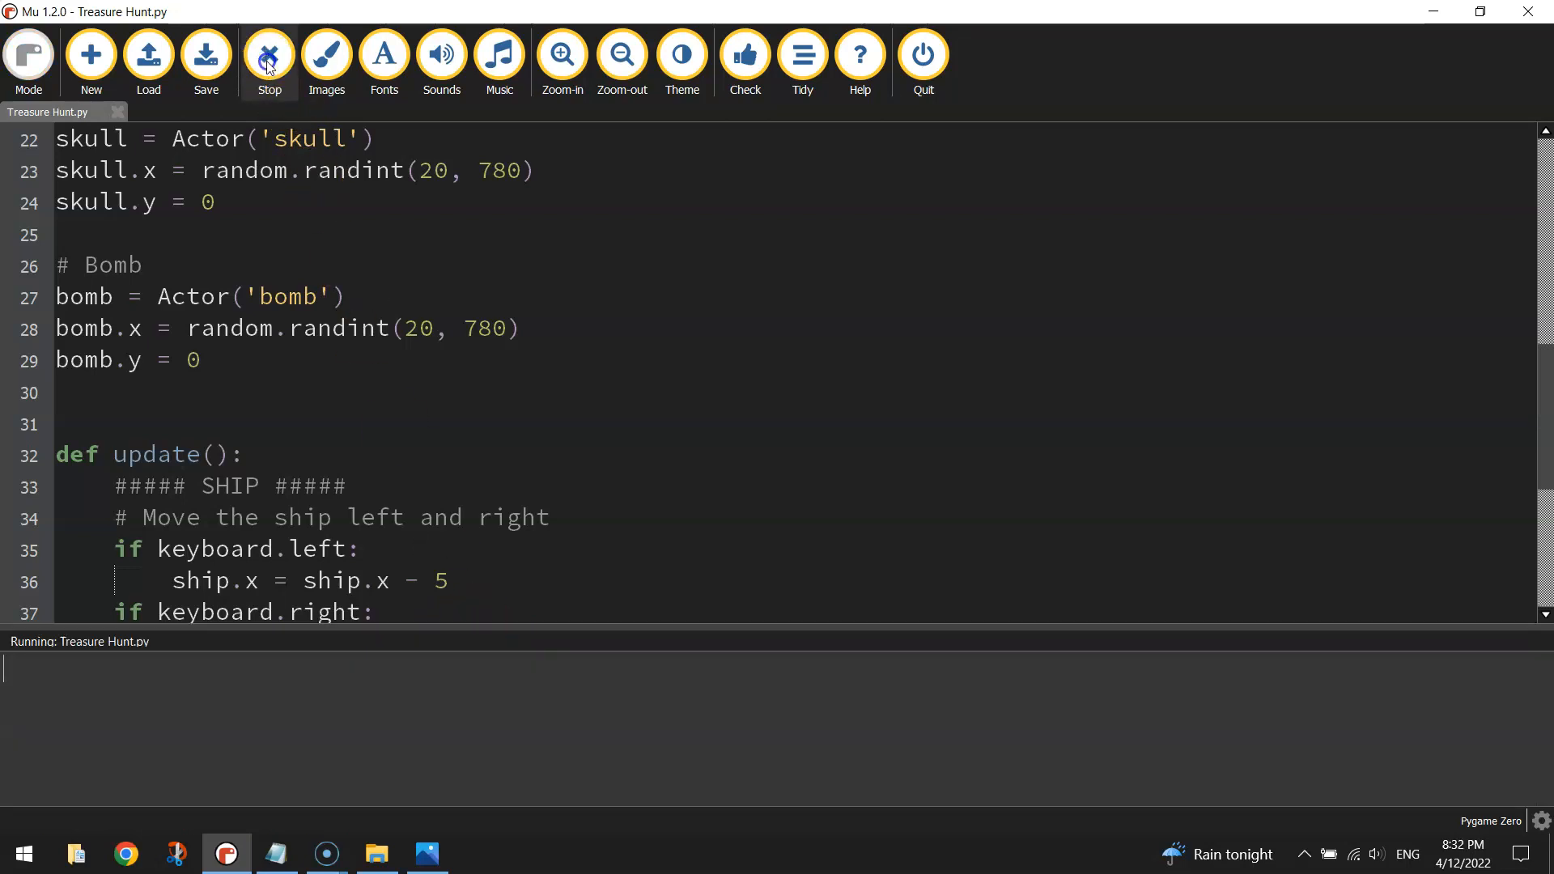
# Steer the ship left, then right to the screen edge, and close the game.
pyautogui.click(269, 54)
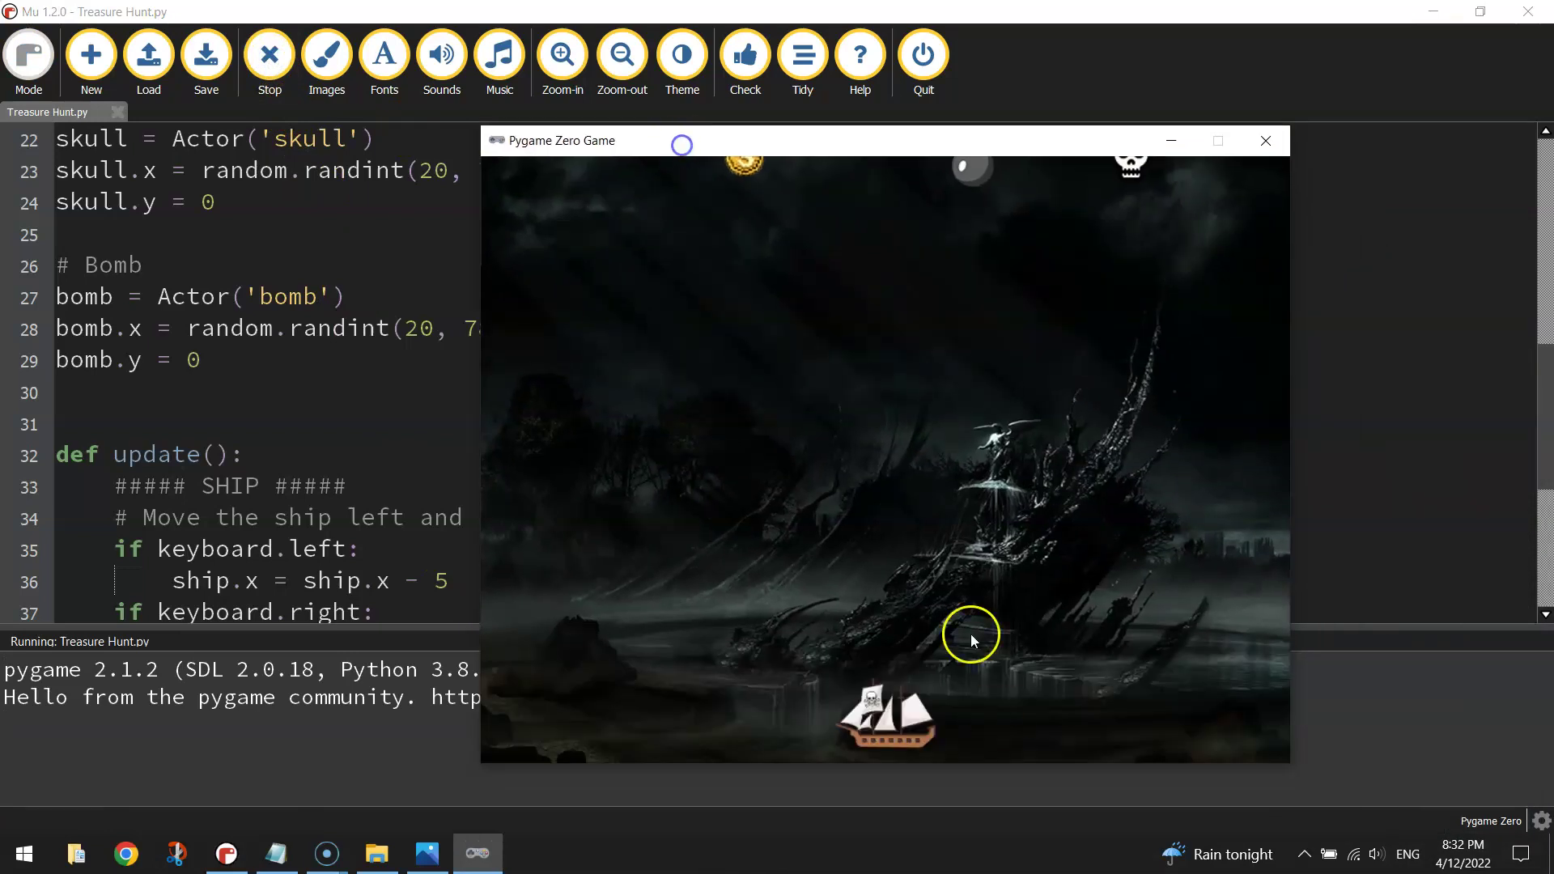
pyautogui.moveTo(1429, 621)
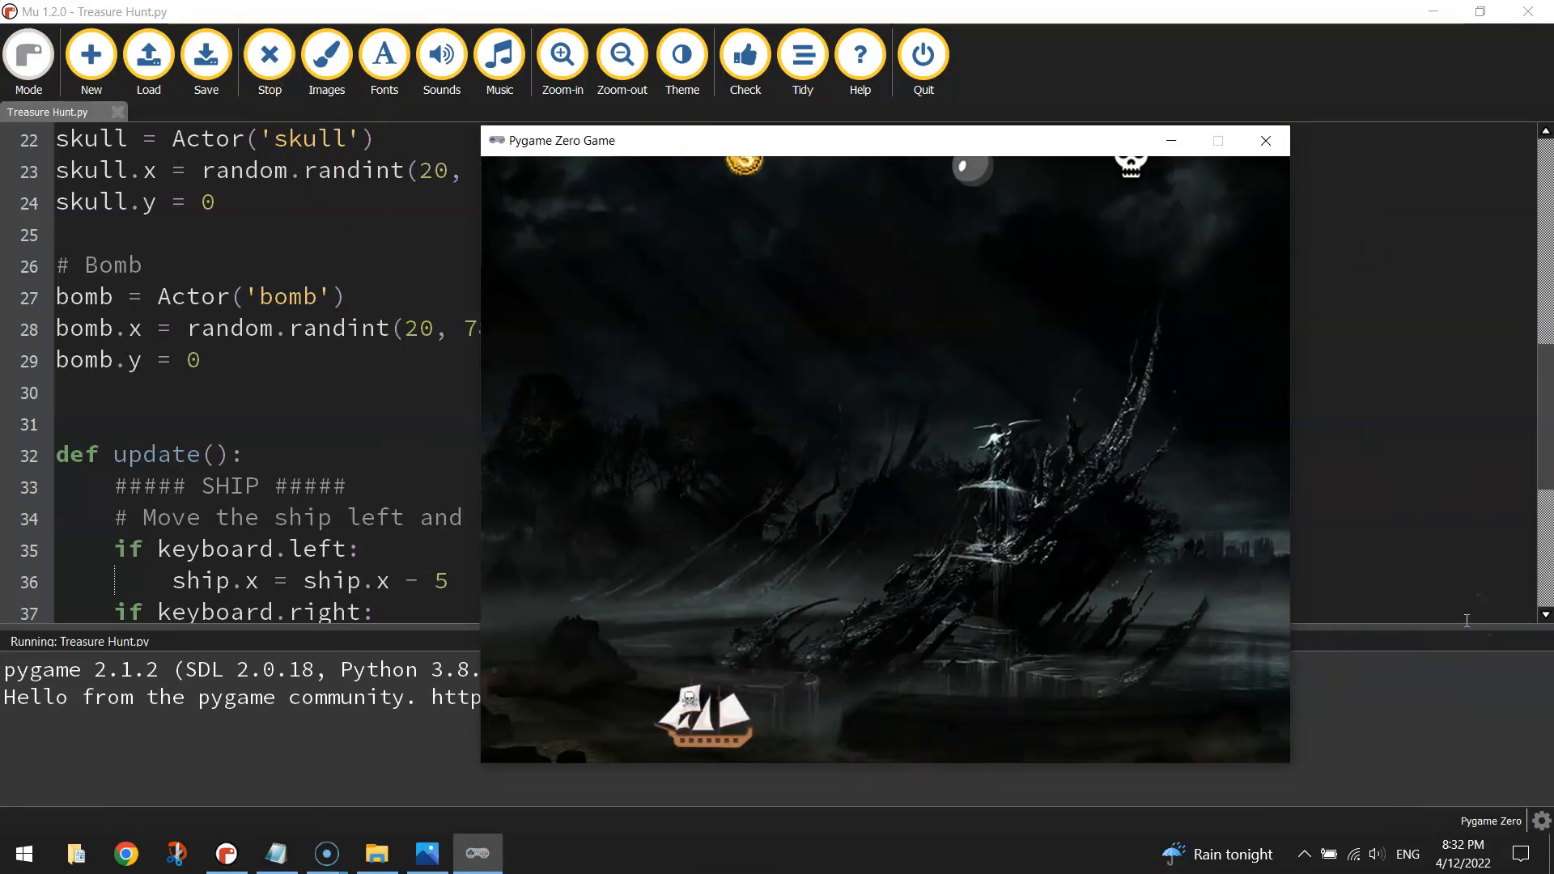
pyautogui.press('right')
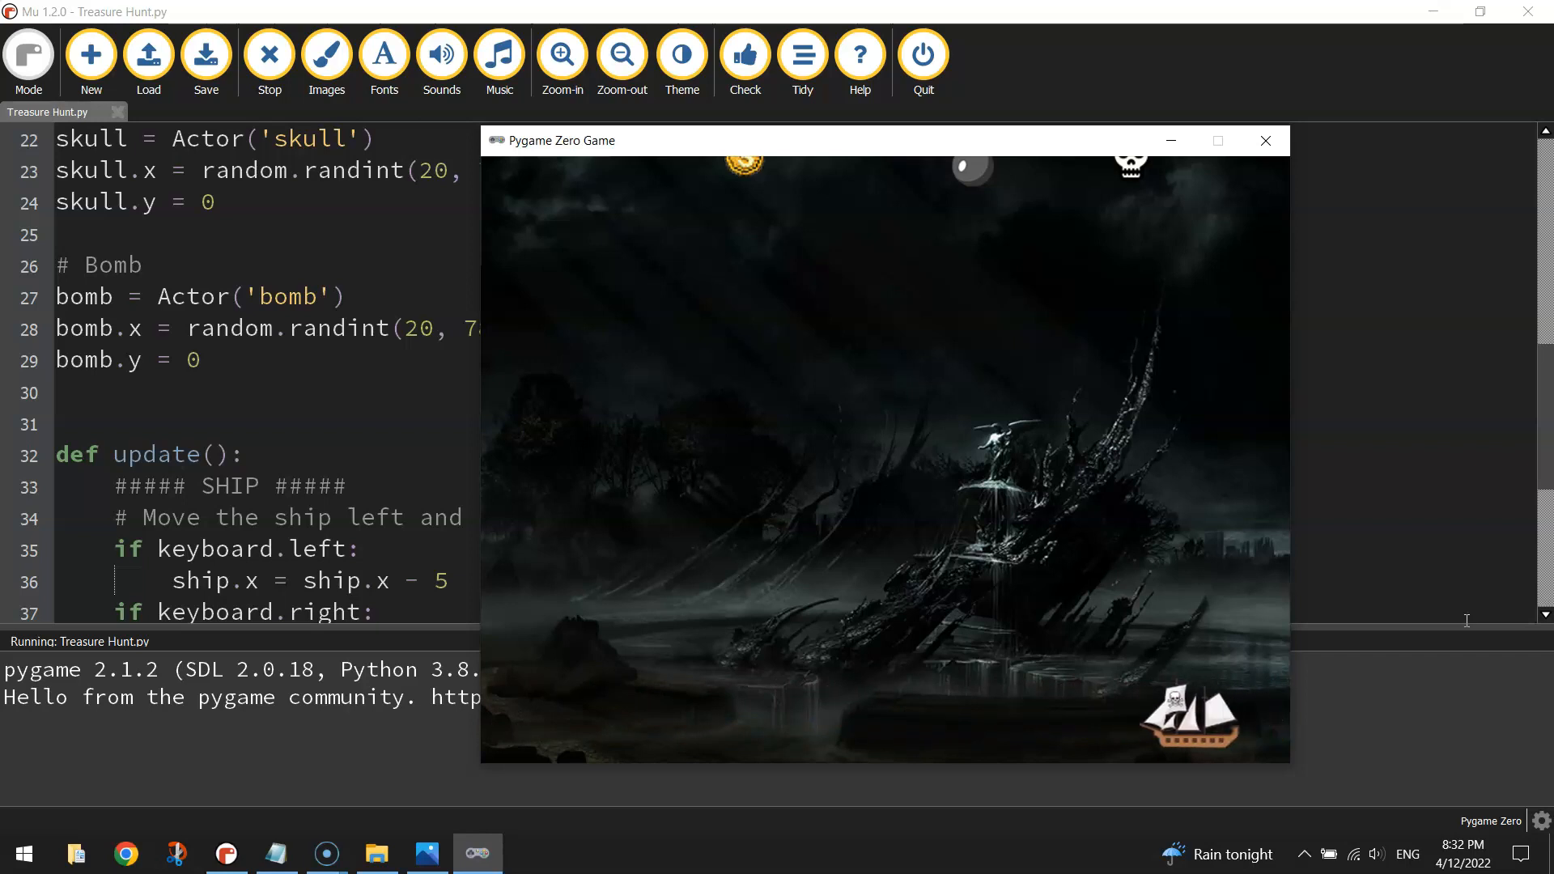
pyautogui.moveTo(1318, 711)
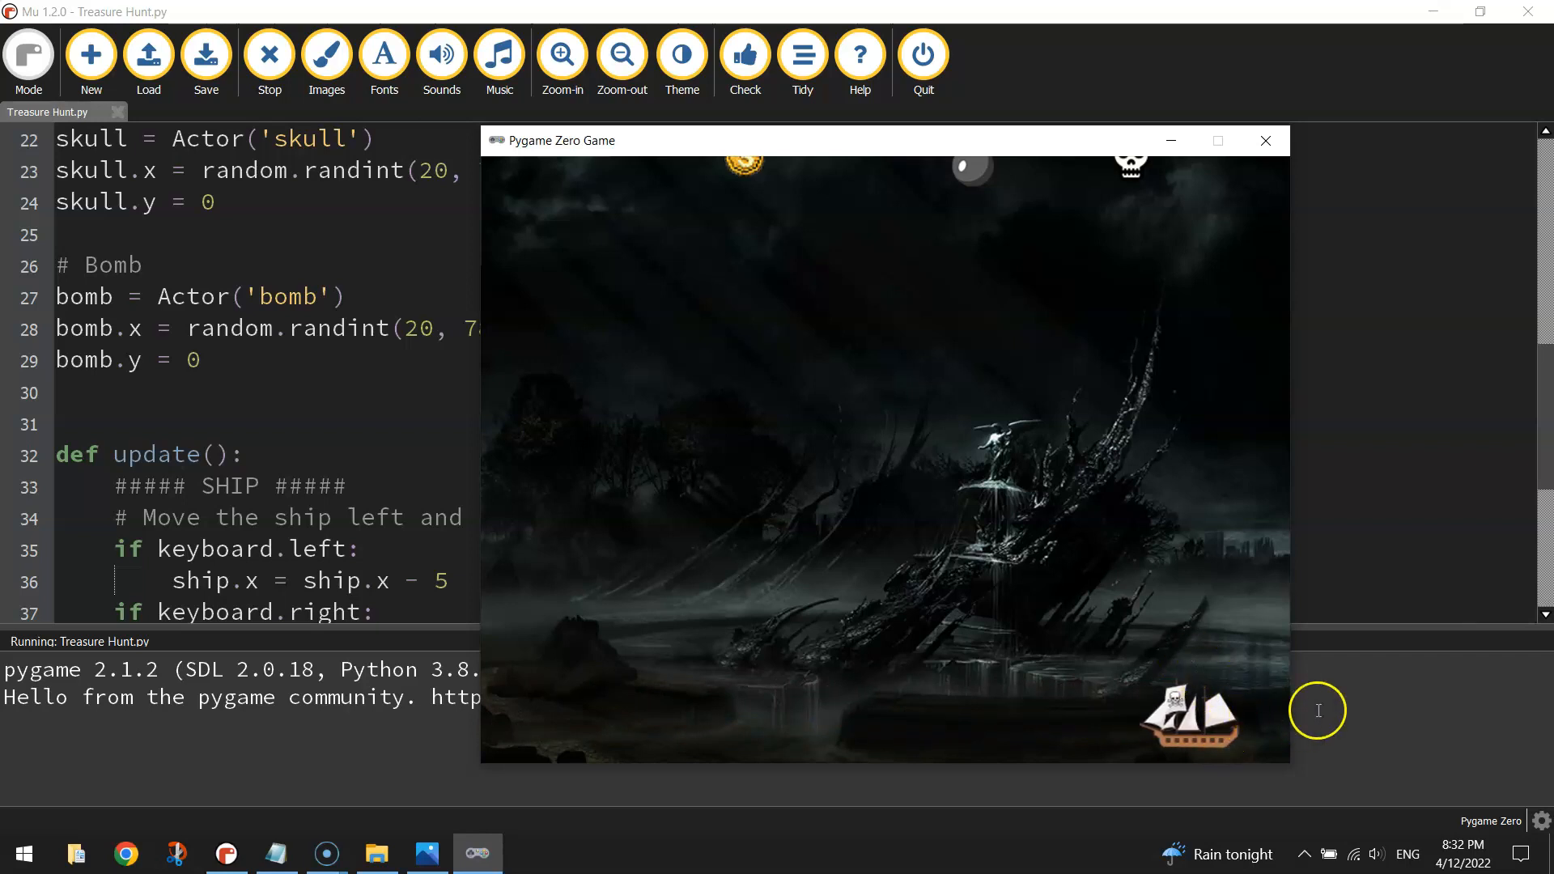
pyautogui.click(1265, 140)
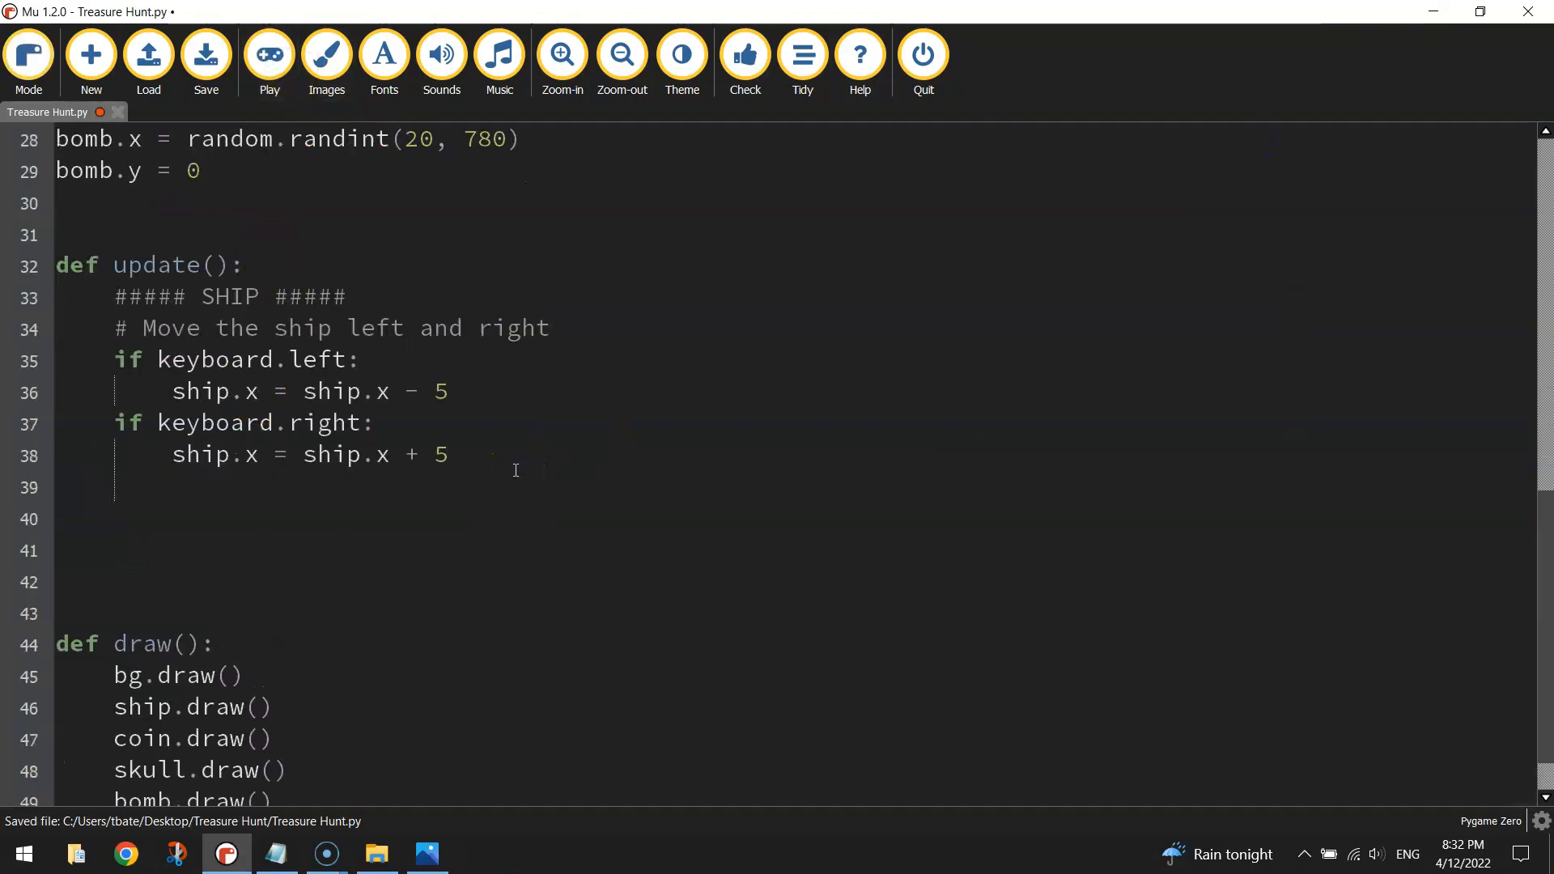
# Add the comment '# Stop the ship driving off the screen' and begin 'if ship.x'.
pyautogui.write('# Stop the sh')
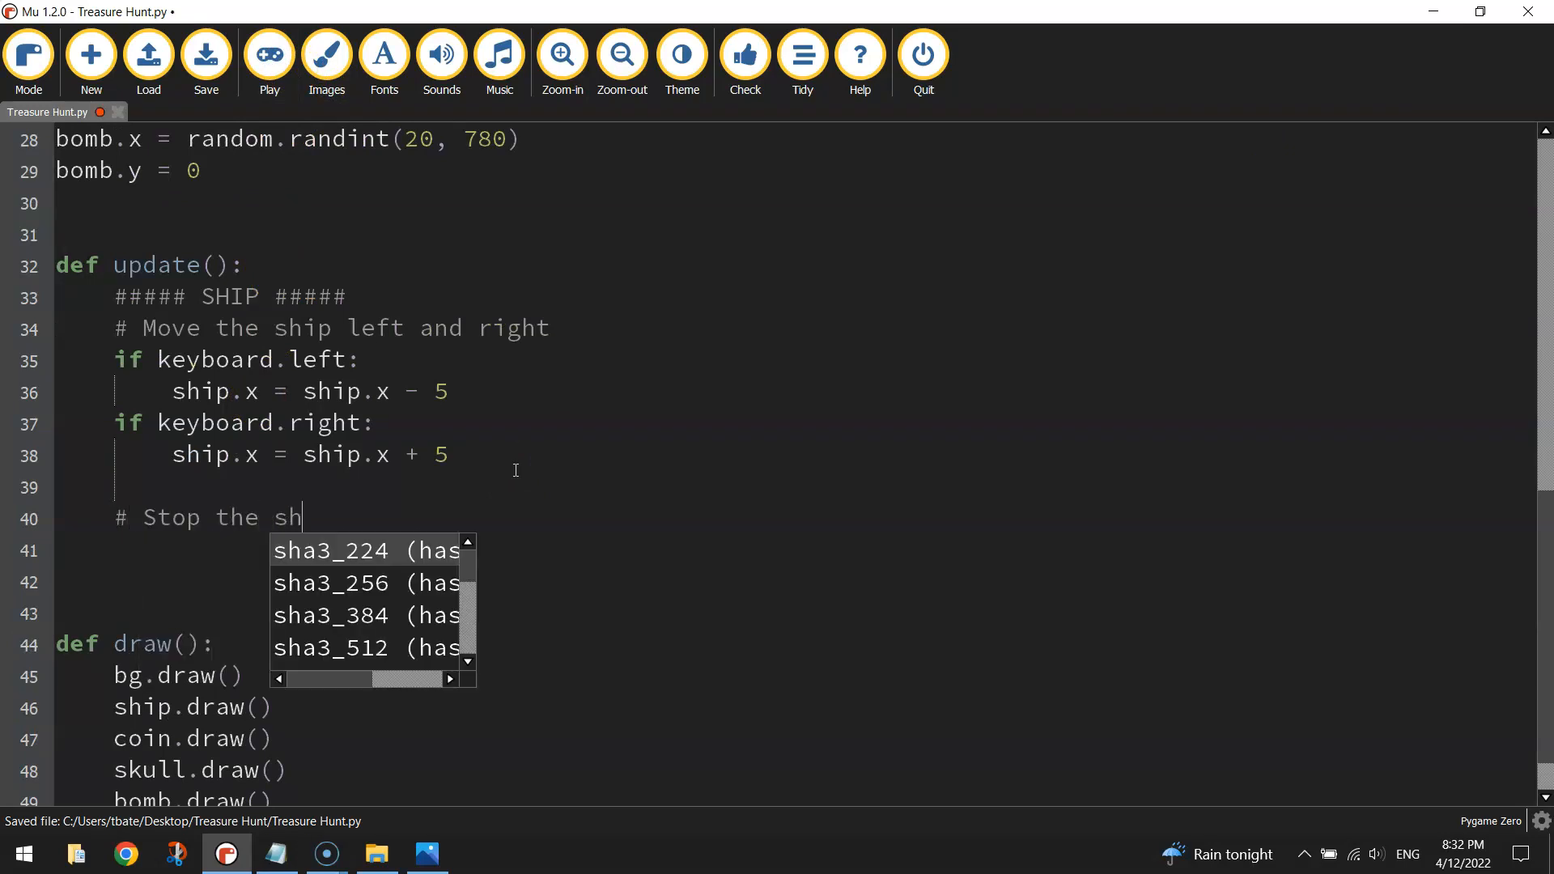
pyautogui.write('ip driving off the screen')
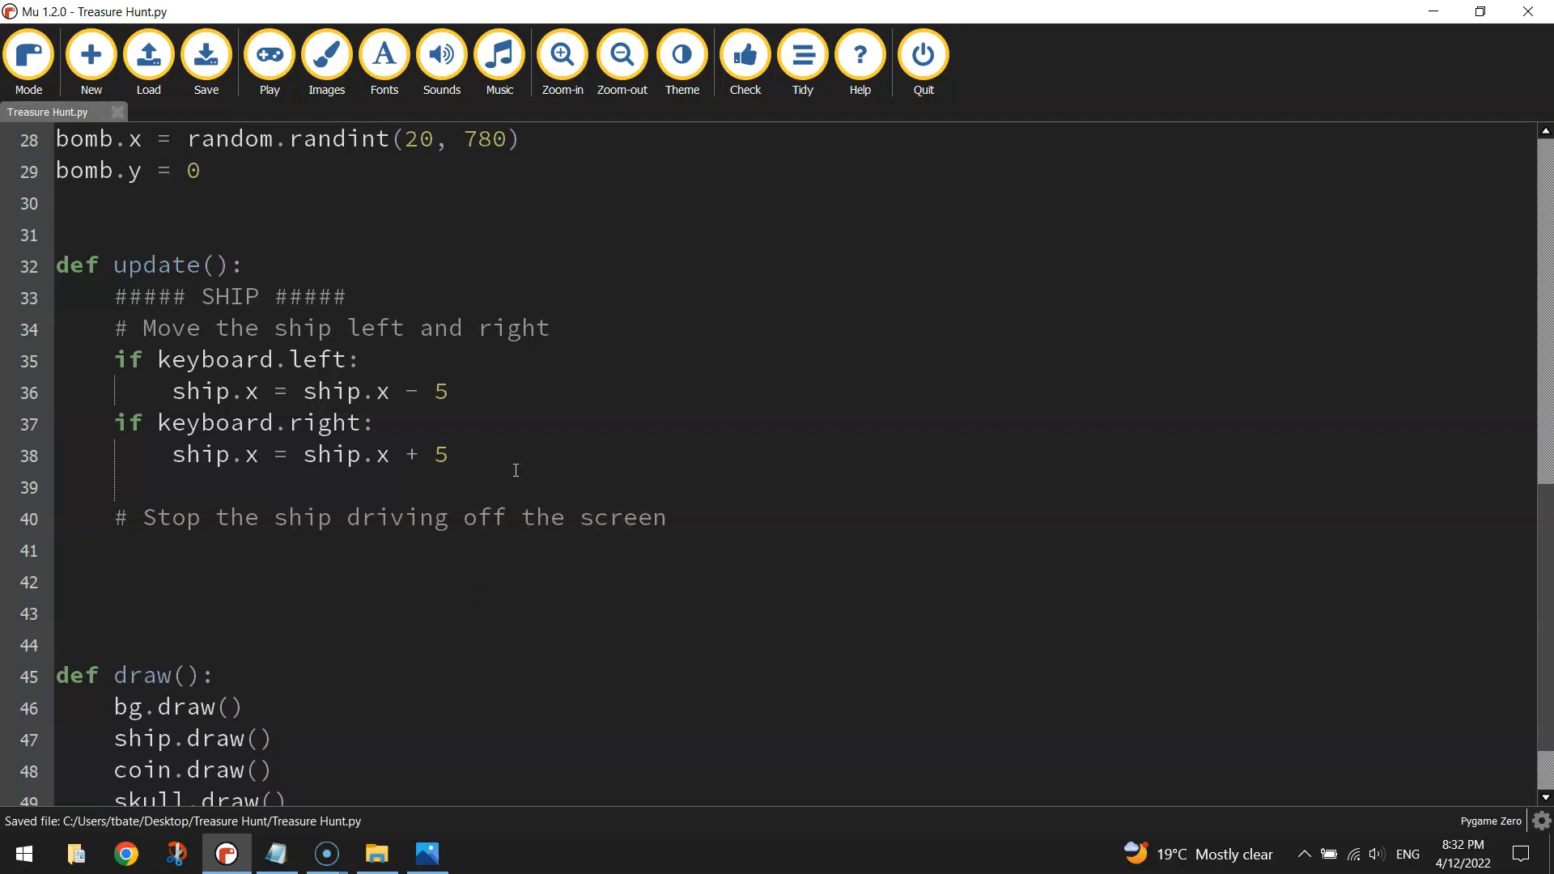
pyautogui.write('if ship.x')
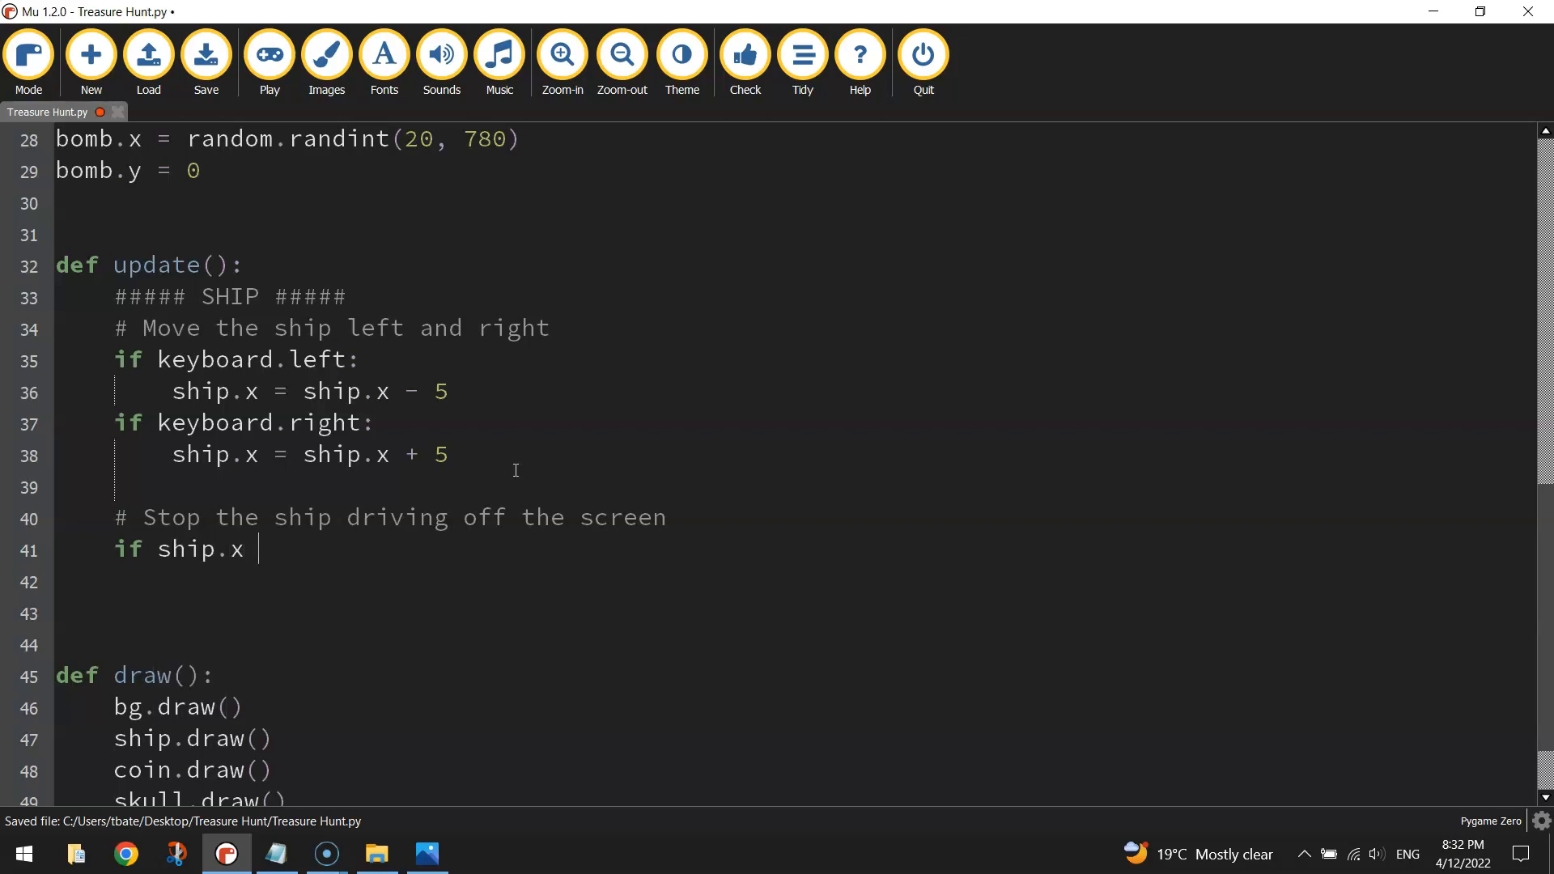
pyautogui.press('alt+tab')
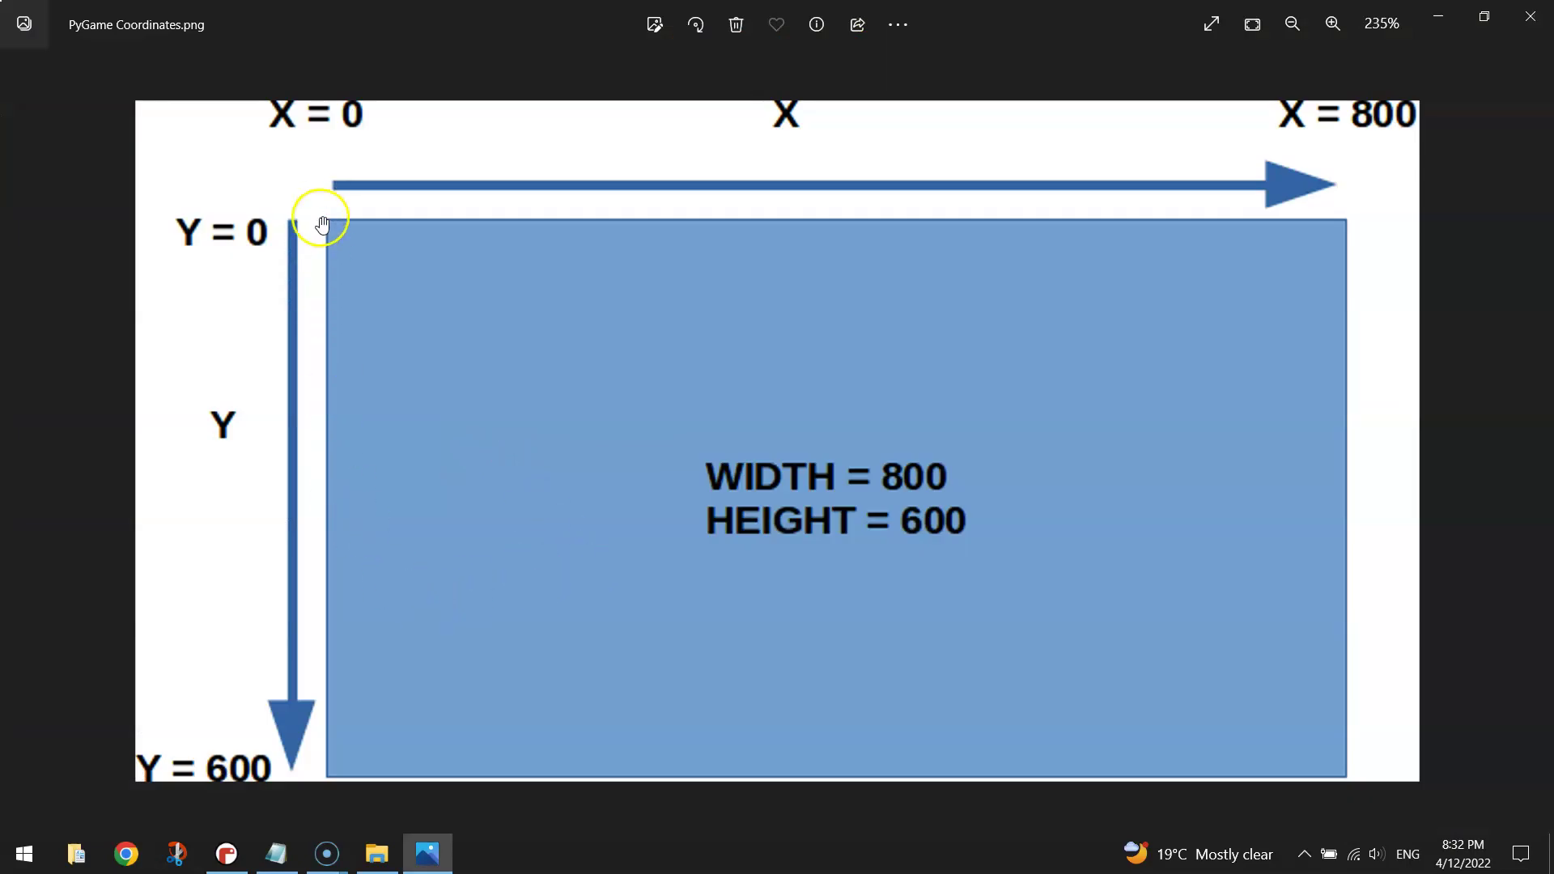
pyautogui.moveTo(327, 241)
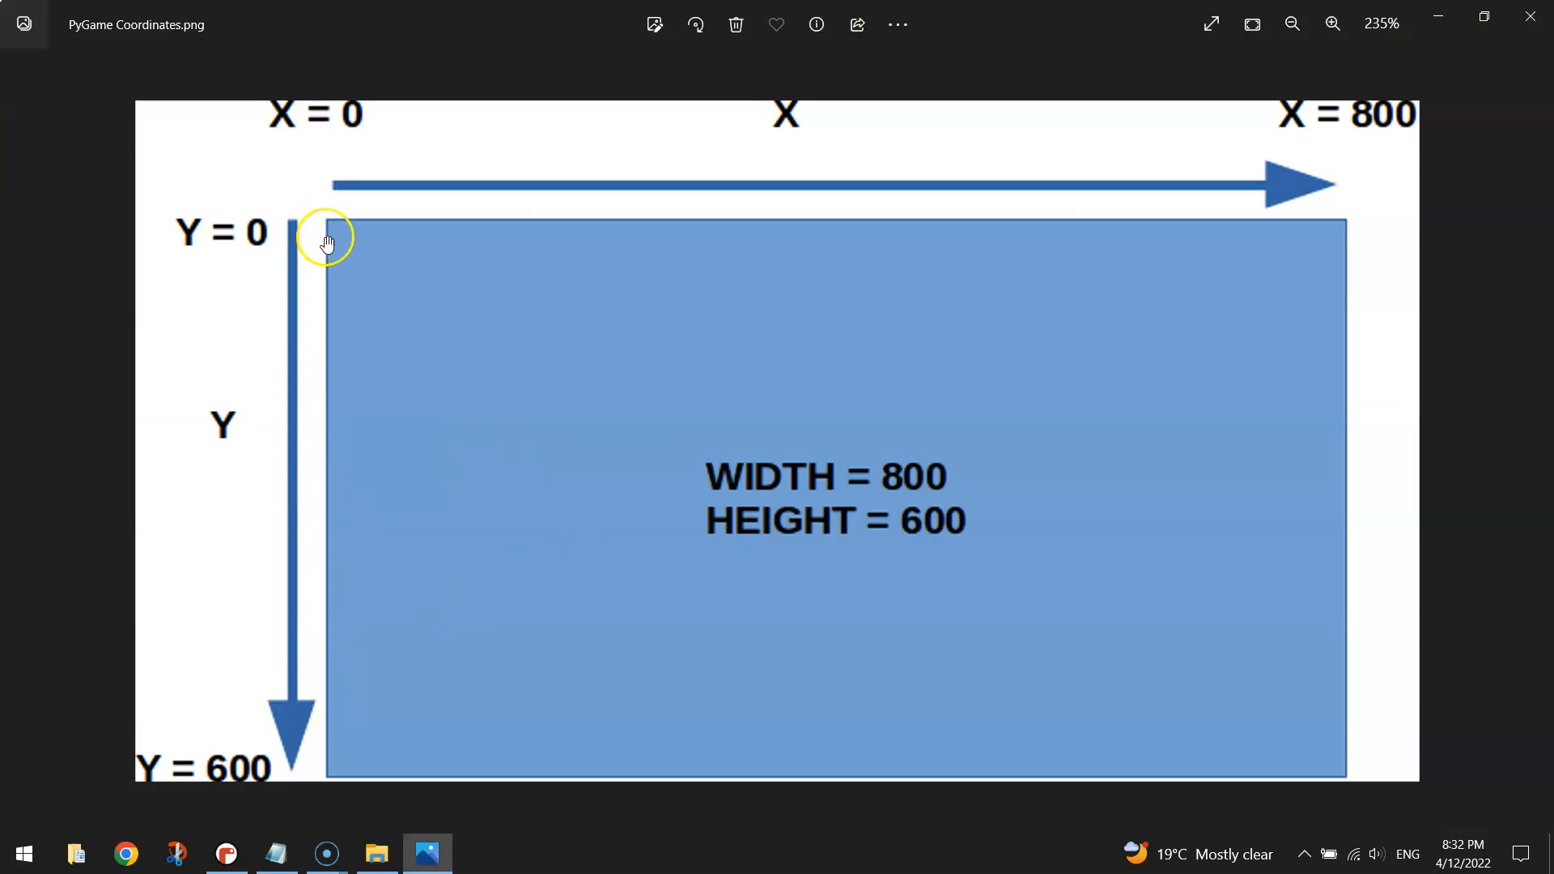
pyautogui.moveTo(402, 135)
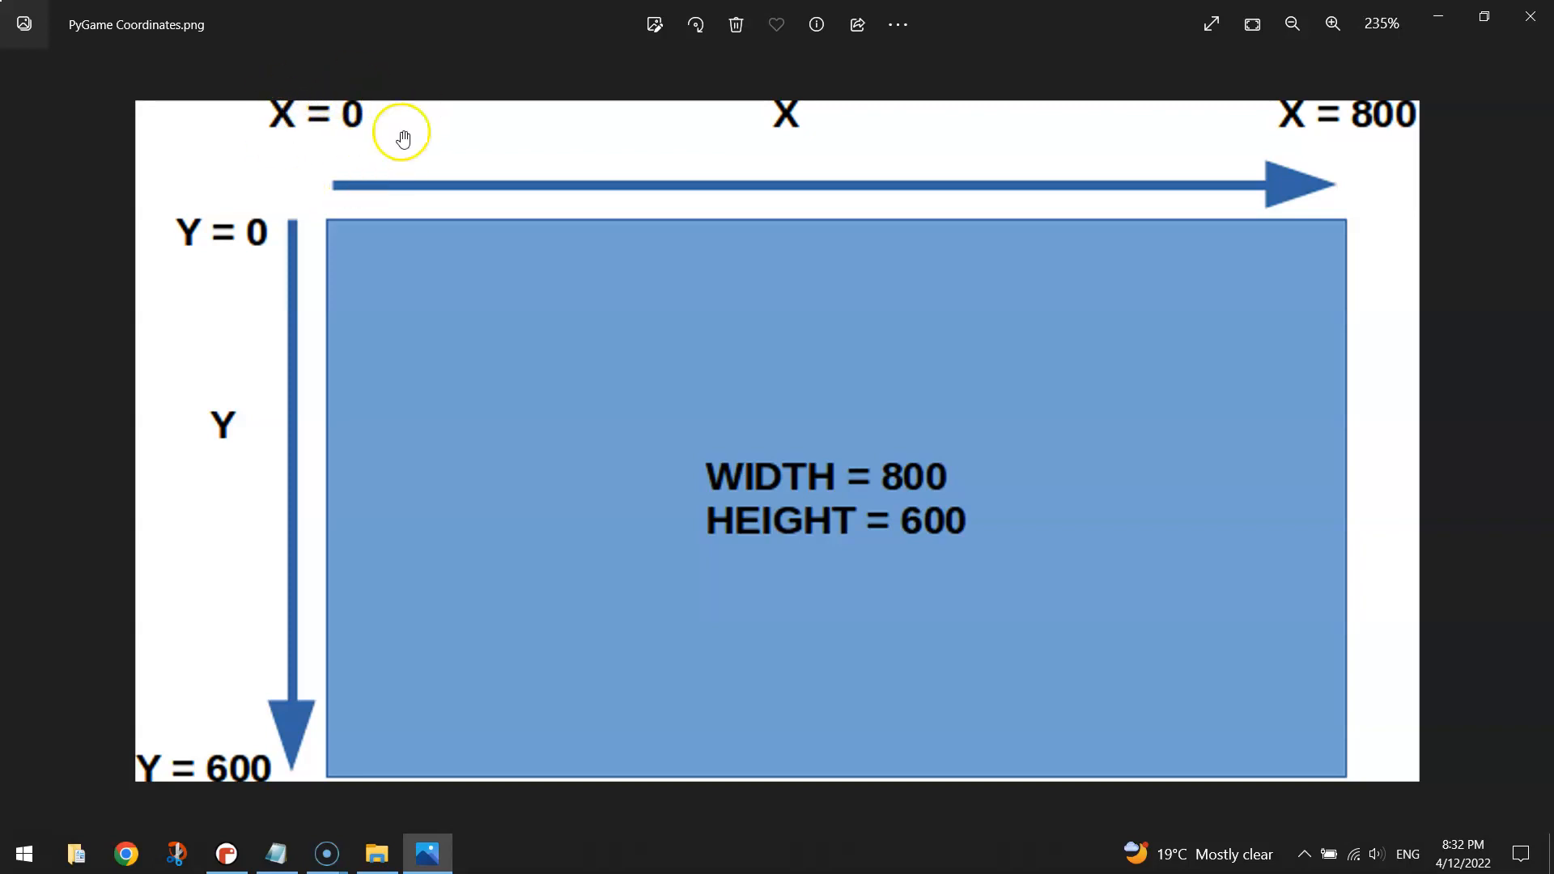
pyautogui.moveTo(323, 625)
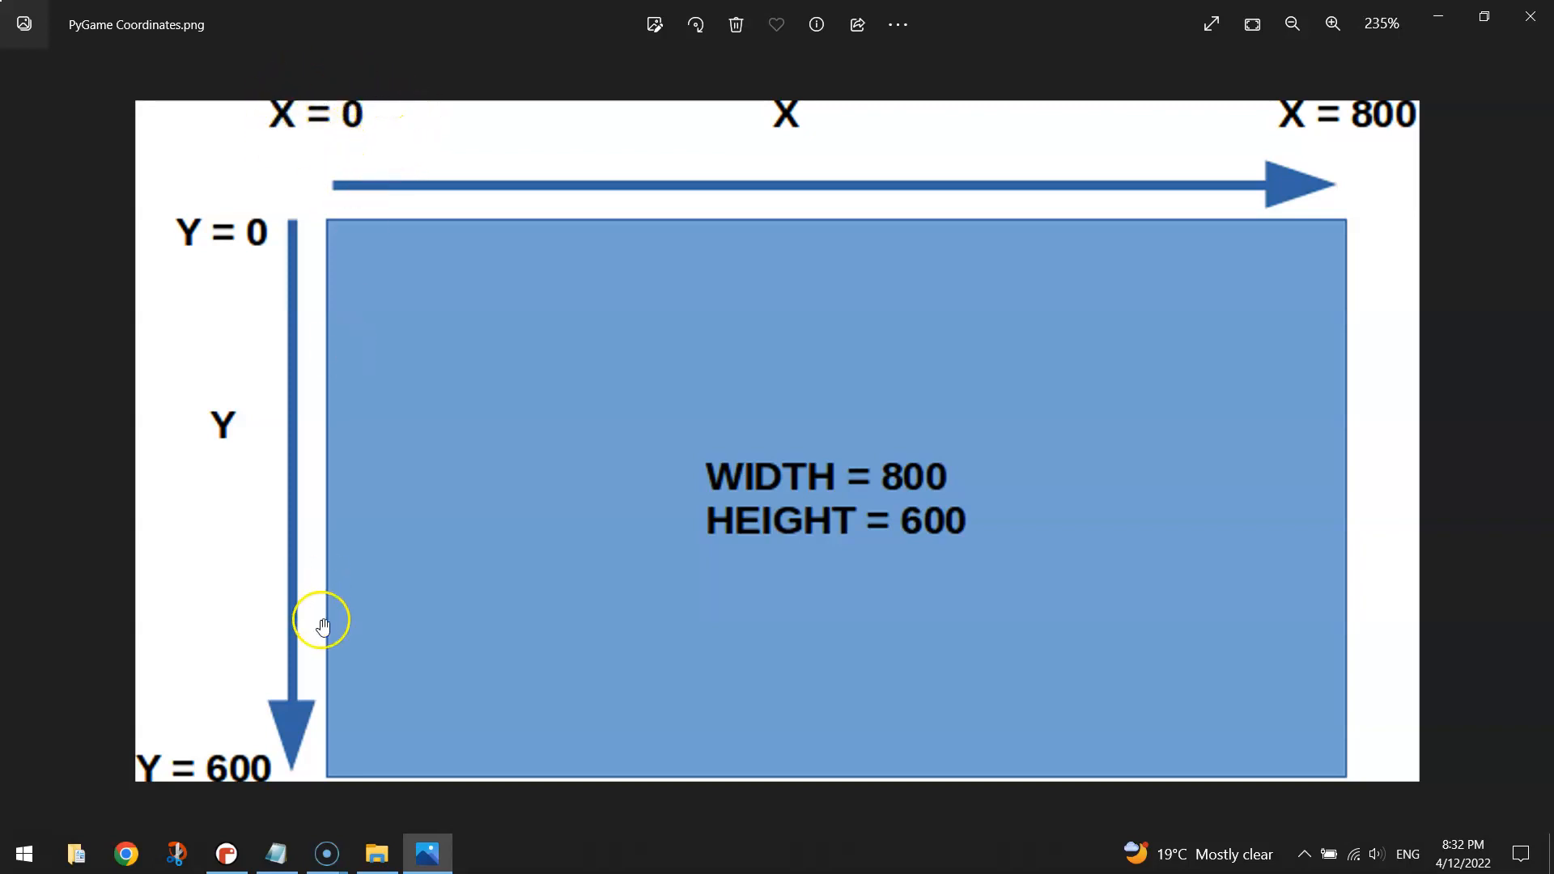
pyautogui.moveTo(325, 731)
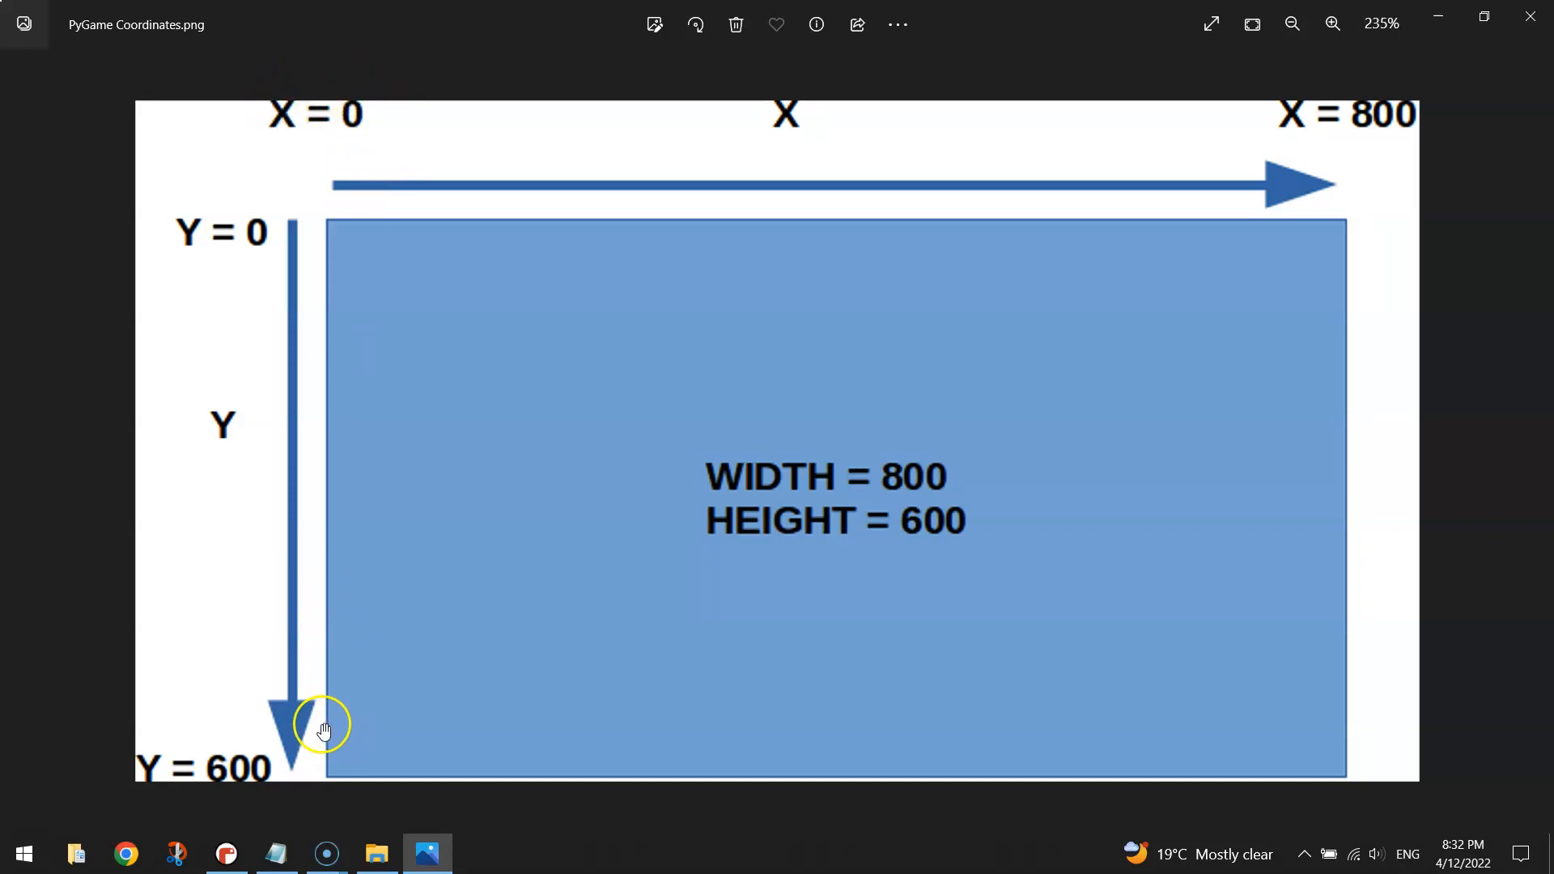
pyautogui.moveTo(364, 744)
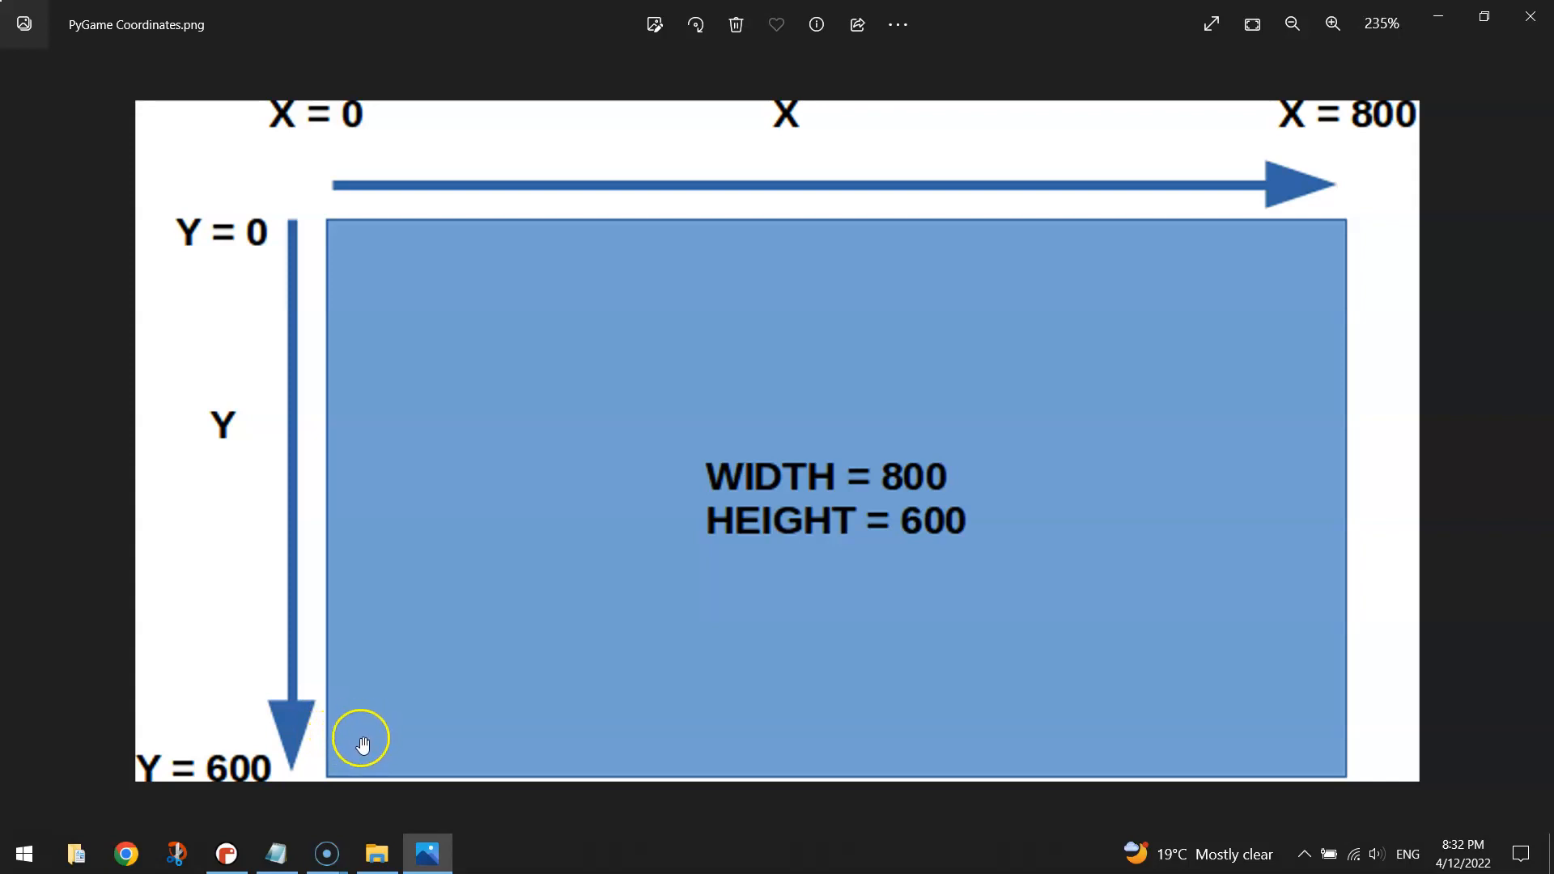
# Switch from the coordinates diagram back to the Treasure Hunt code in Mu.
pyautogui.click(226, 853)
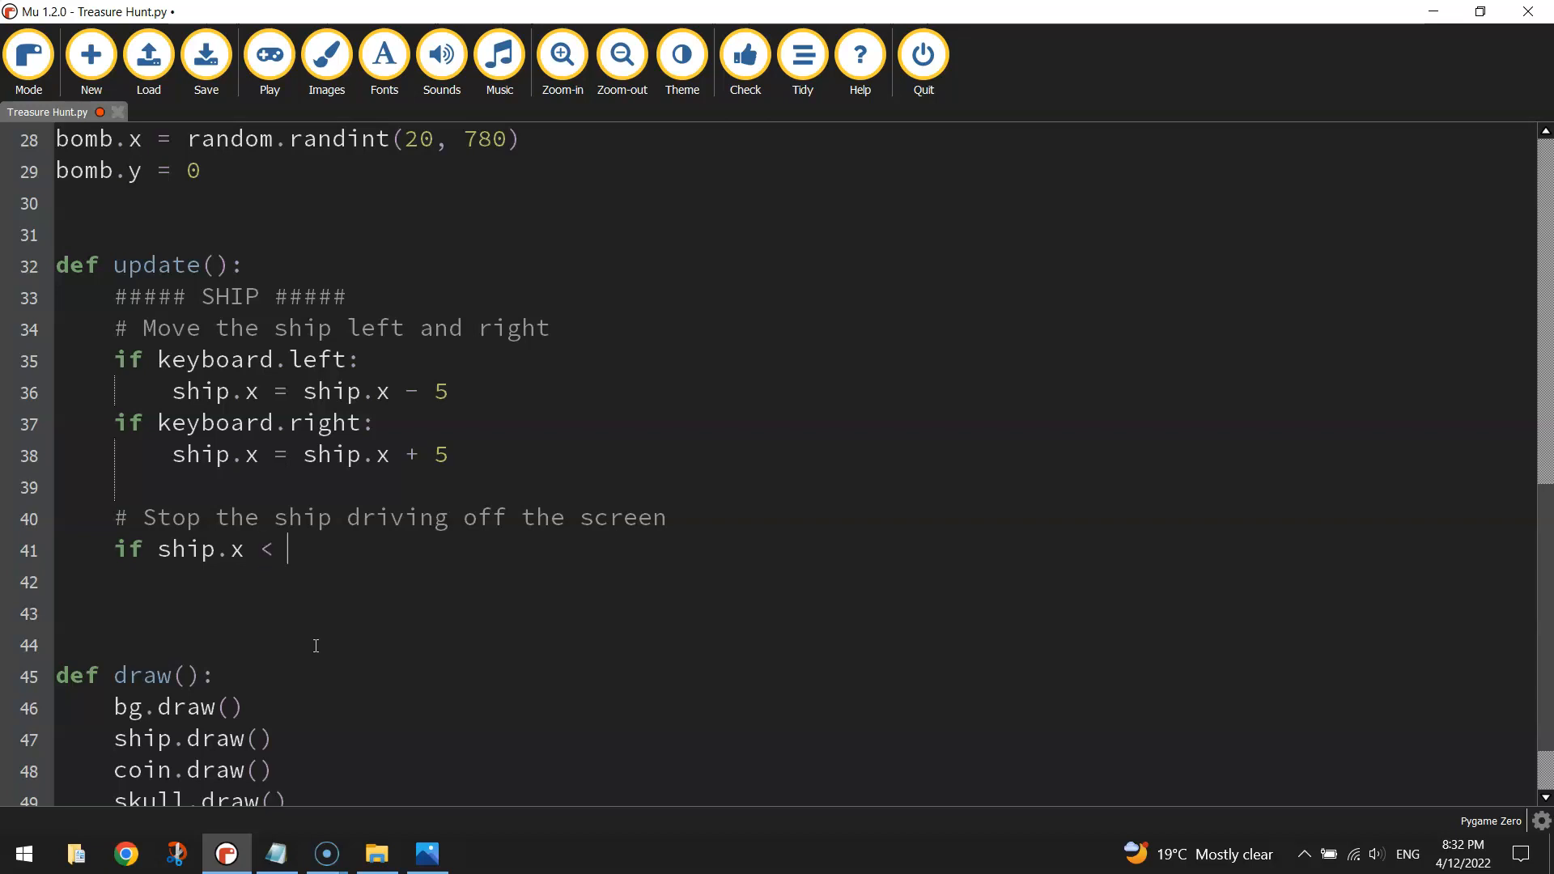
# Complete 'if ship.x < 60: ship.x = 60' and run the game to test it.
pyautogui.write('60:')
pyautogui.click(796, 582)
pyautogui.write('sh')
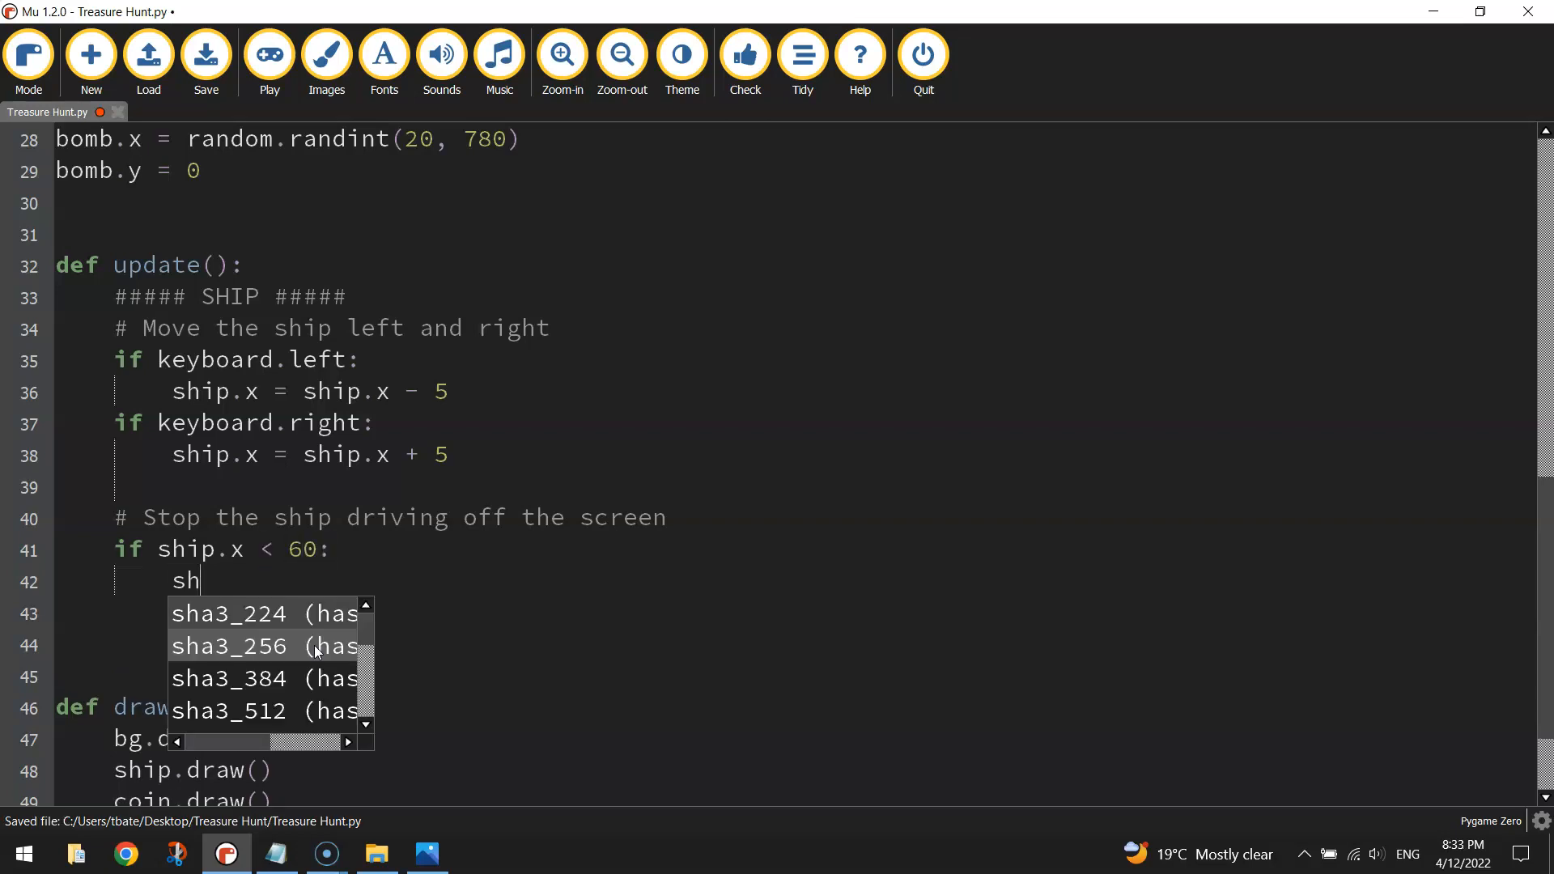
pyautogui.write('ip.x = 60')
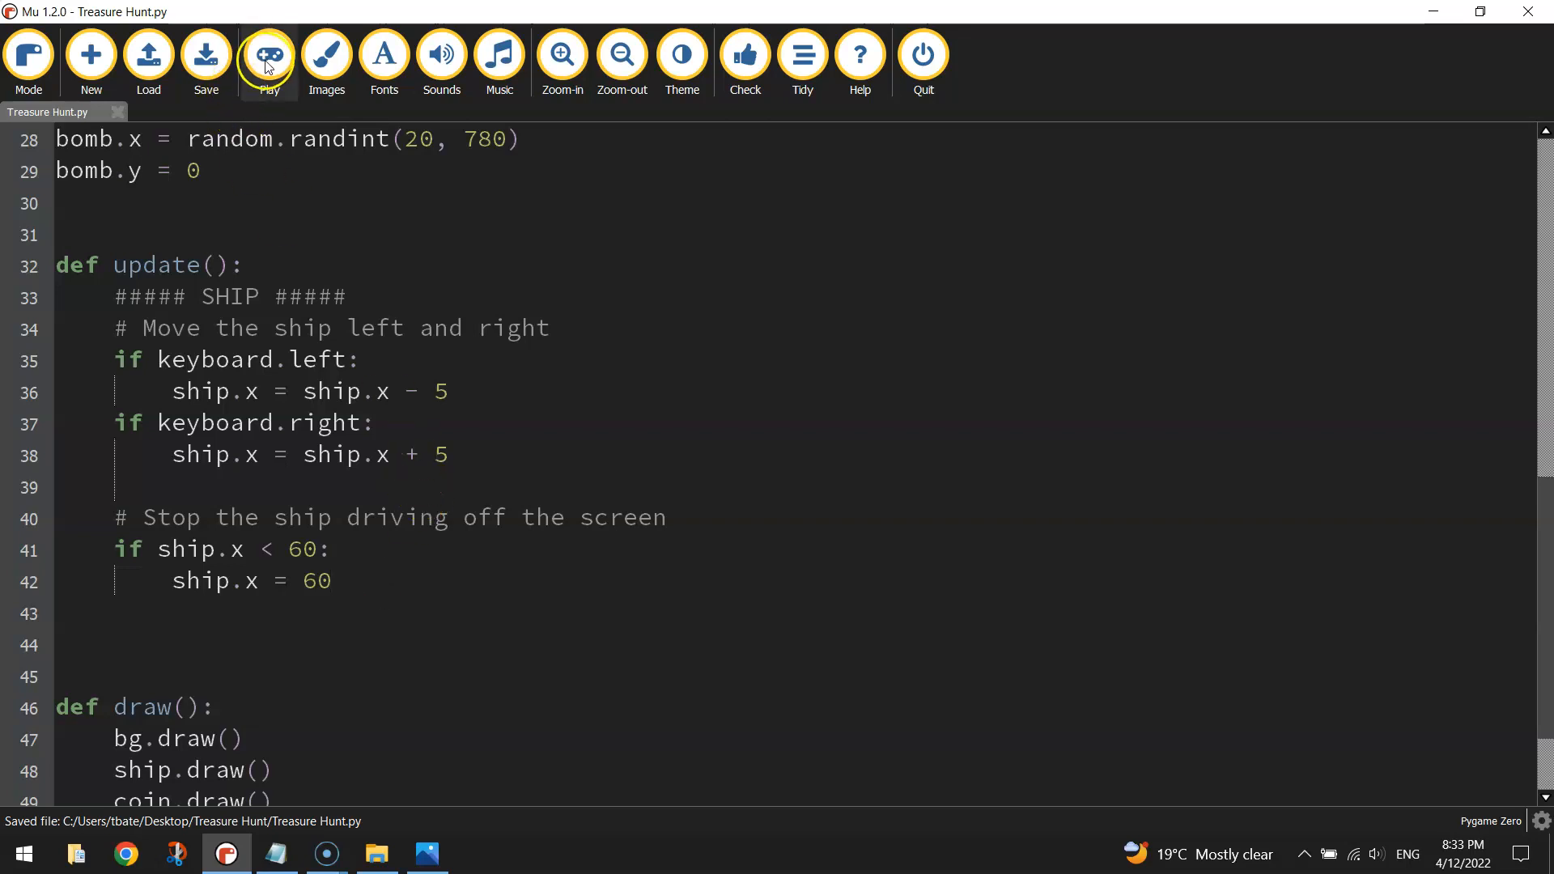
pyautogui.click(270, 55)
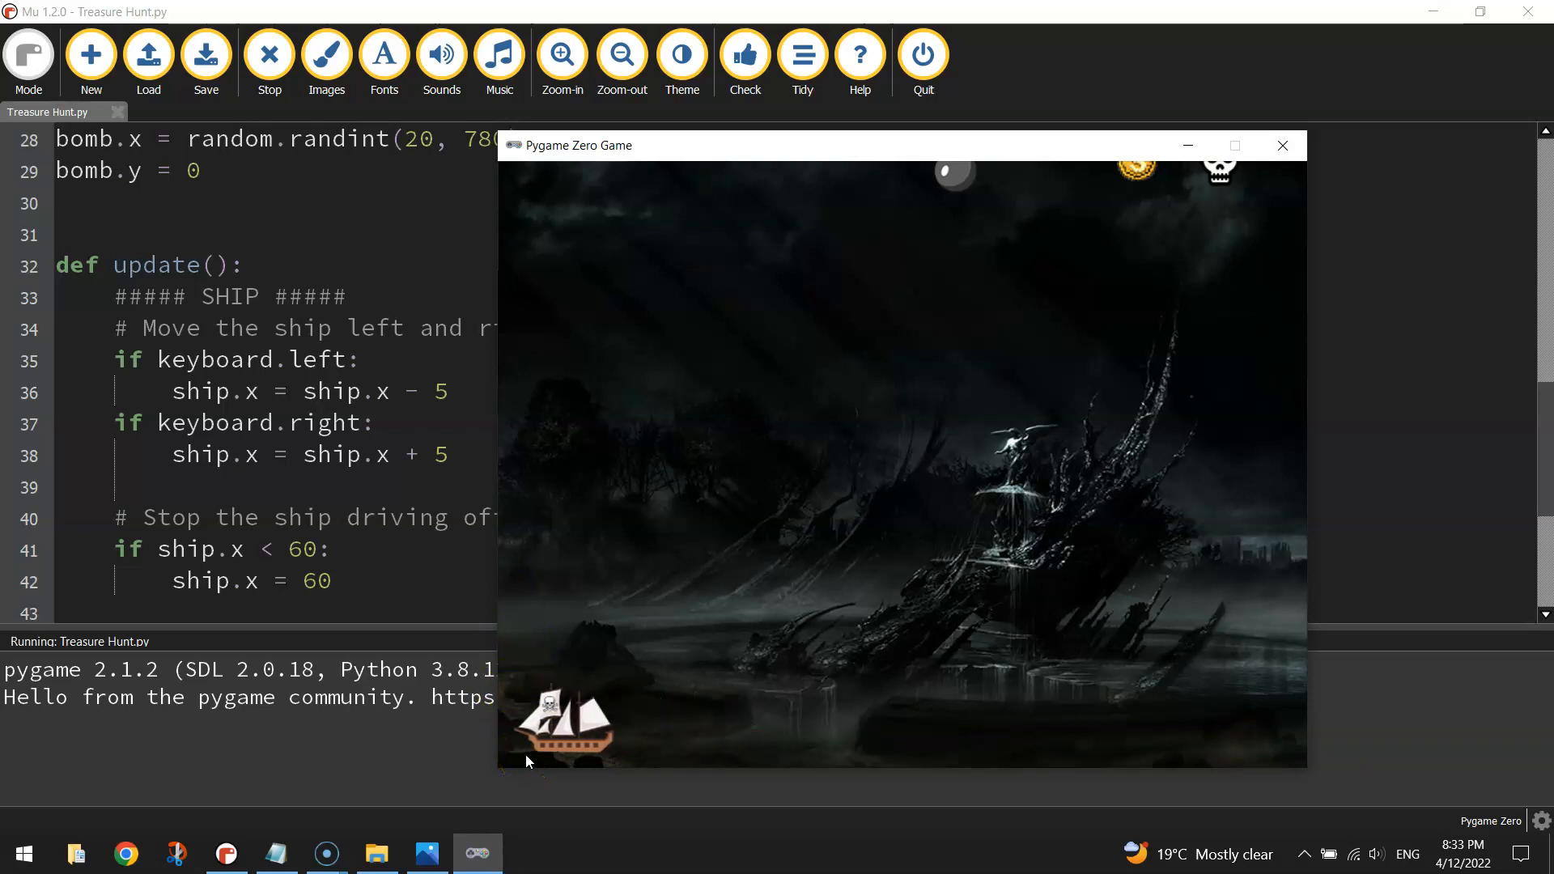
# Close the game after checking the ship halts at the left edge.
pyautogui.click(1282, 146)
pyautogui.write('if sh')
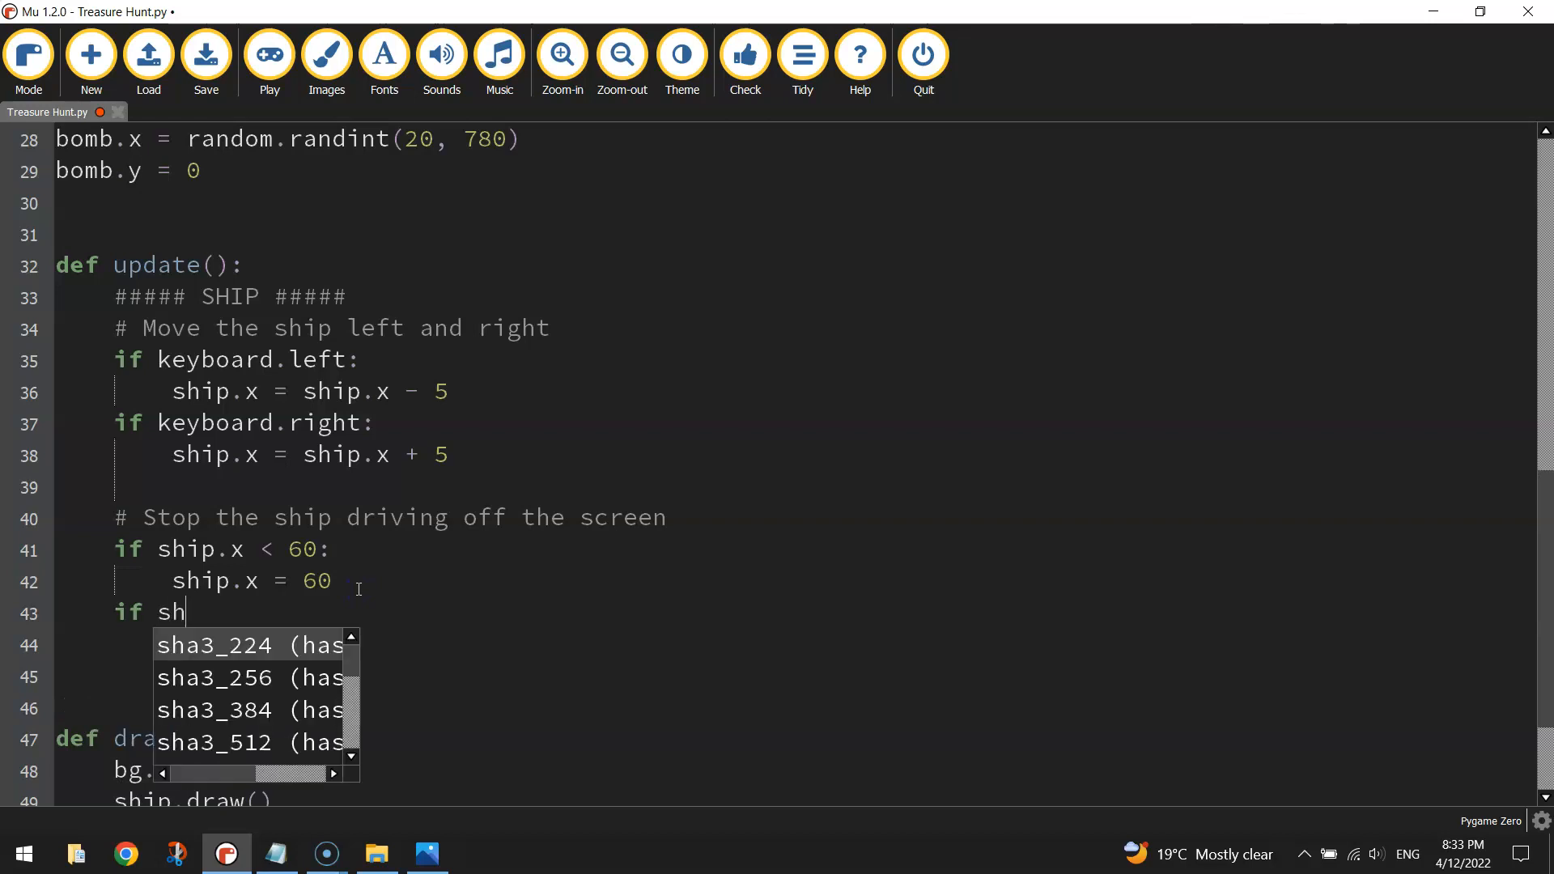
# Add 'if ship.x > 740: ship.x = 740' below the left check and run the game.
pyautogui.write('ip.x')
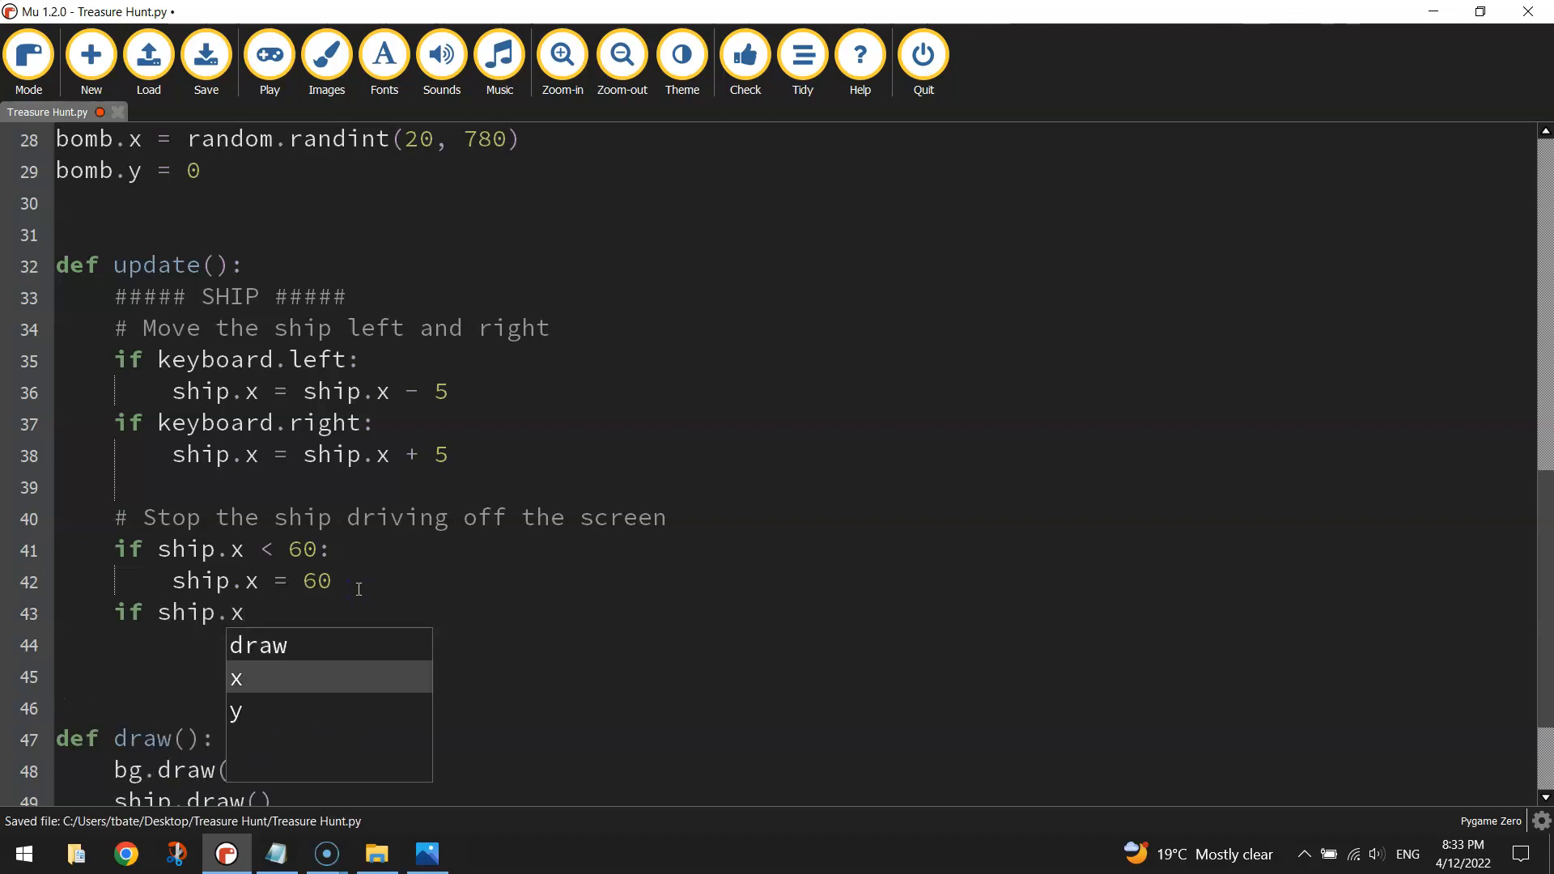
pyautogui.write('> 740:')
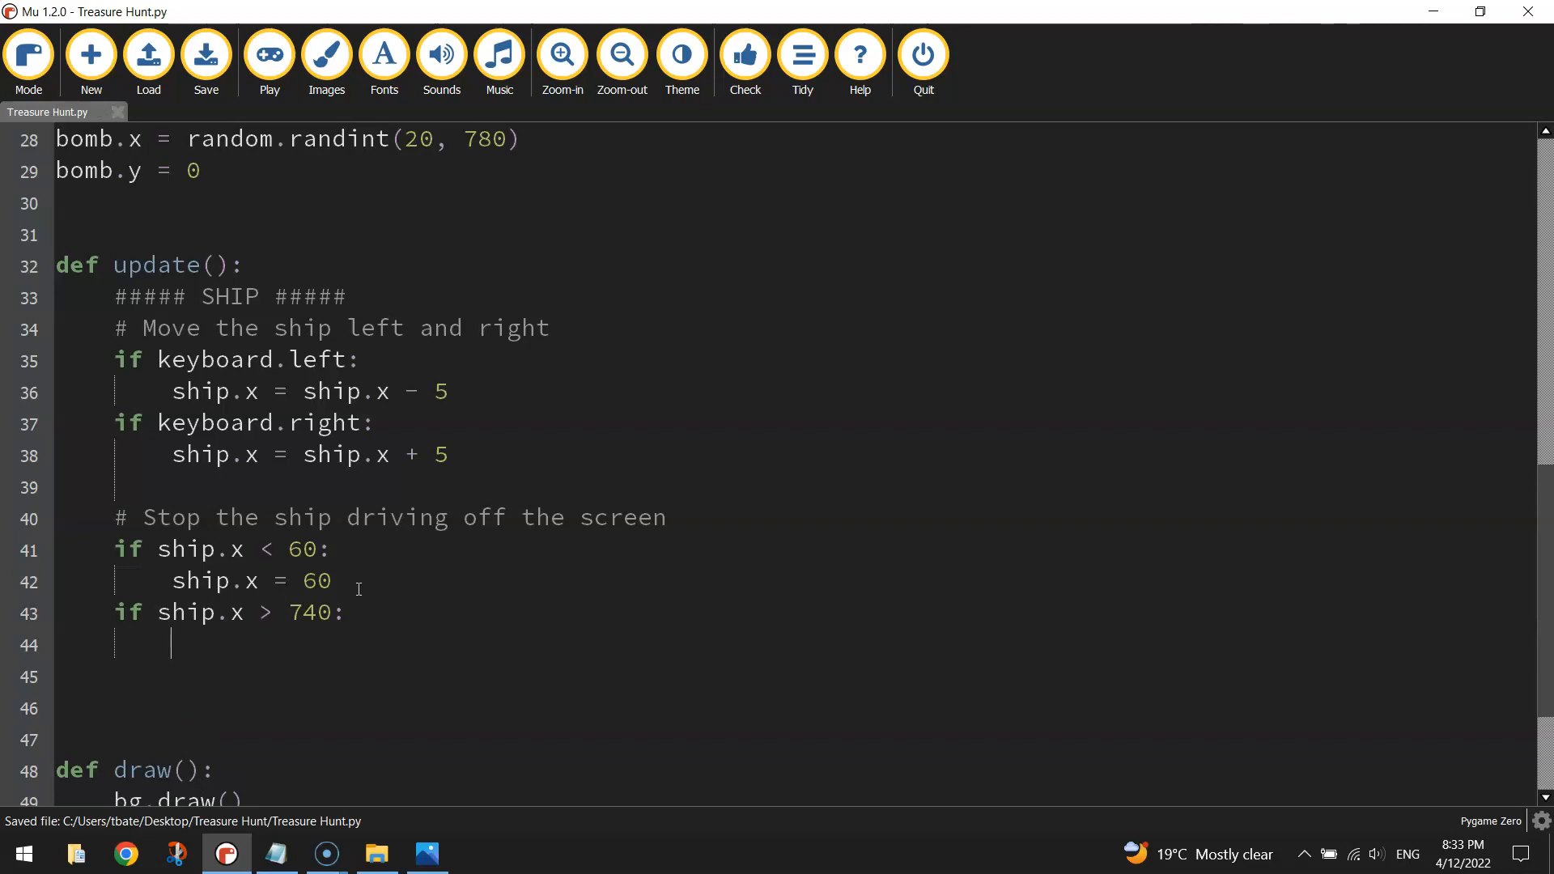
pyautogui.write('ship.x')
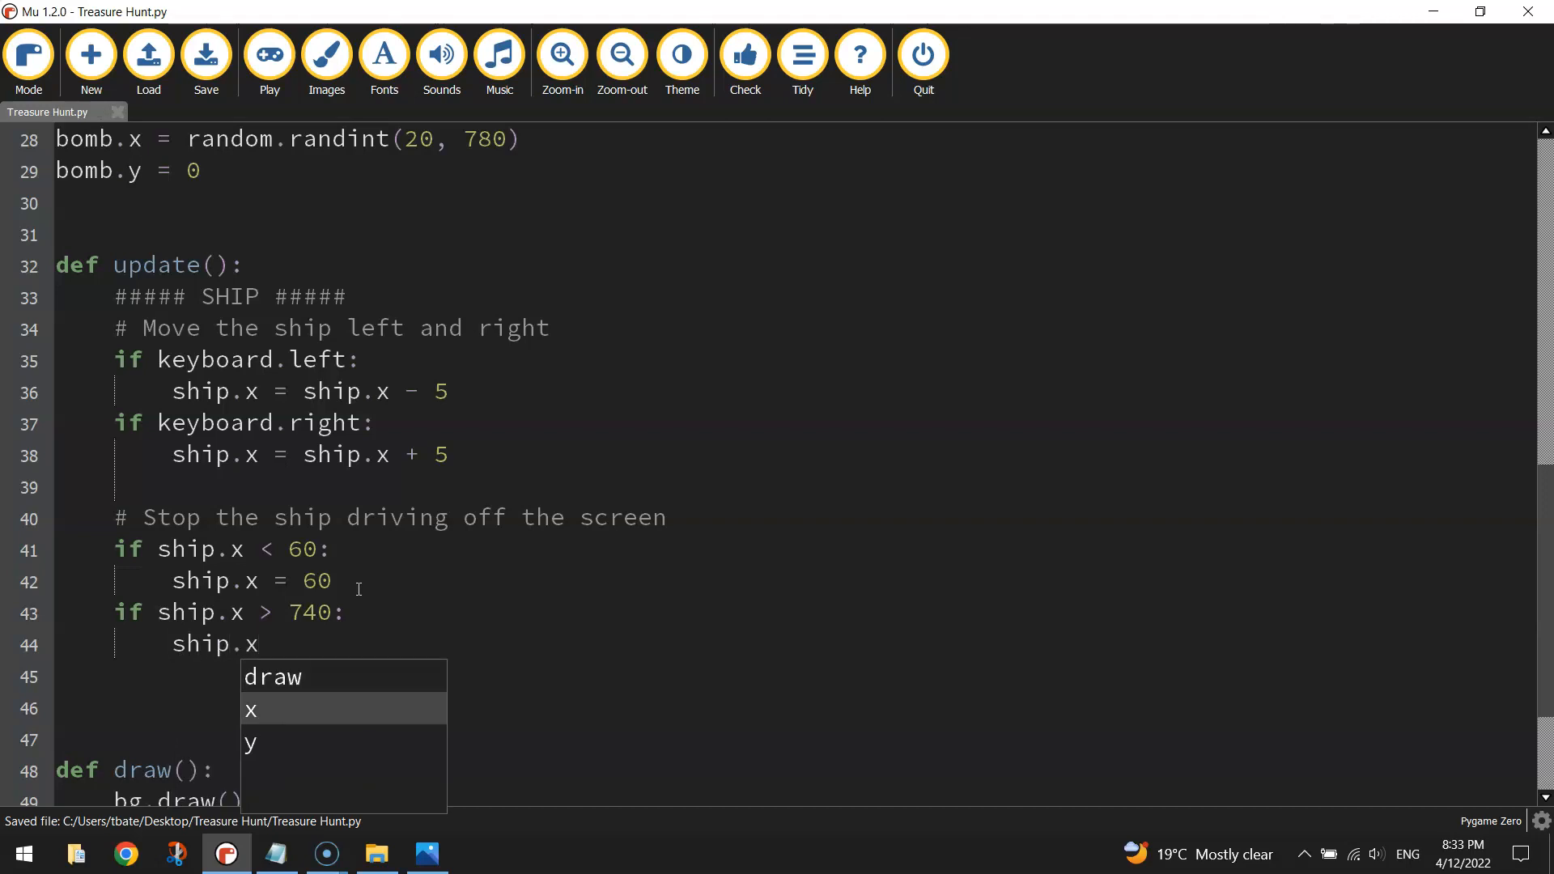
pyautogui.write('= 740')
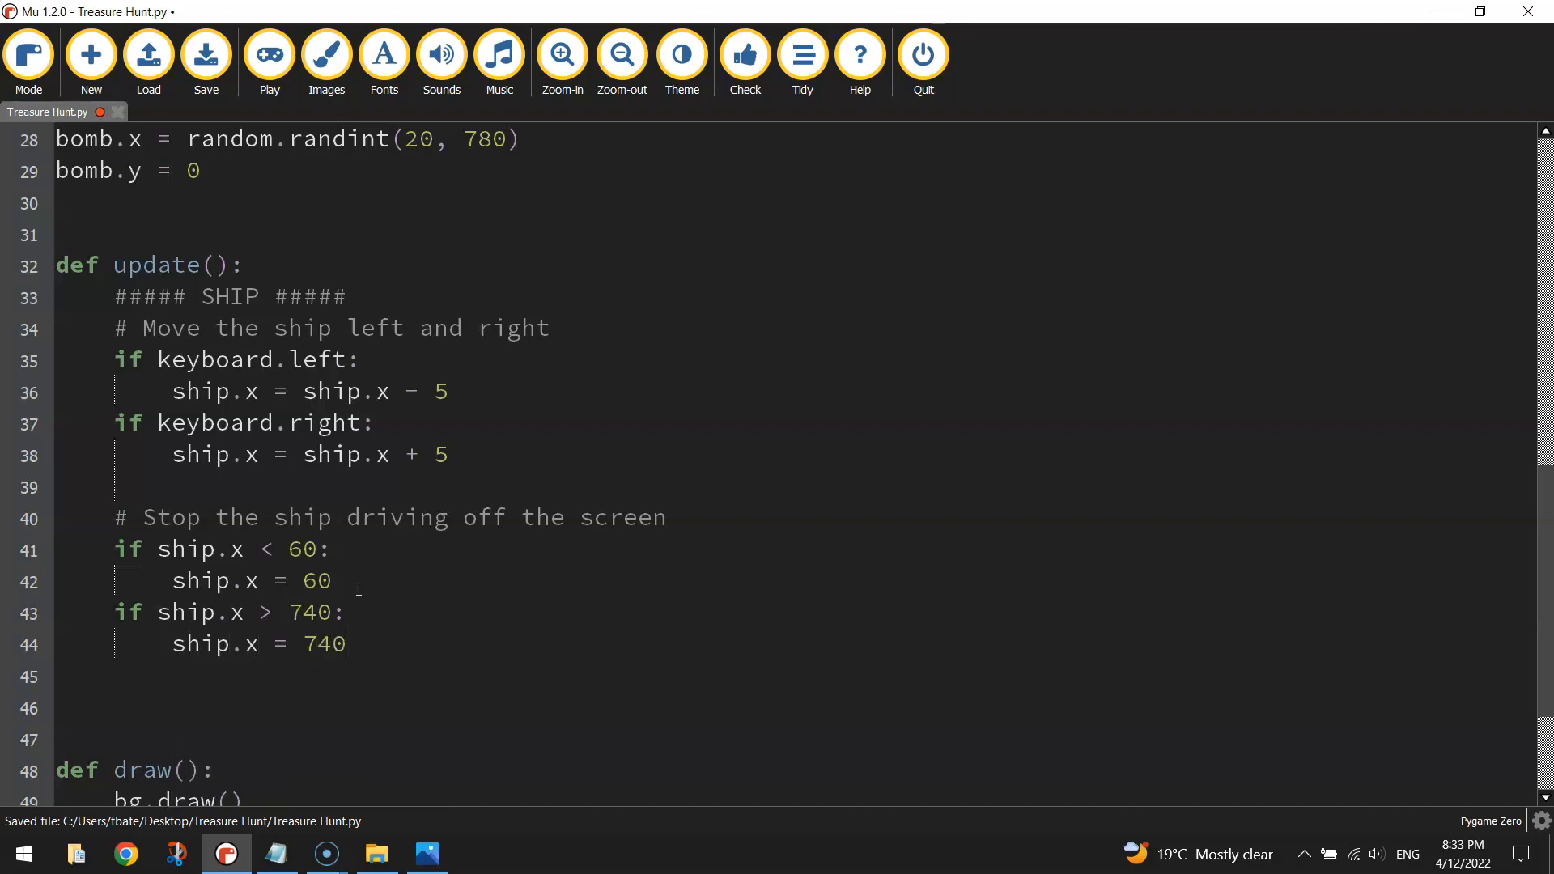
pyautogui.click(269, 54)
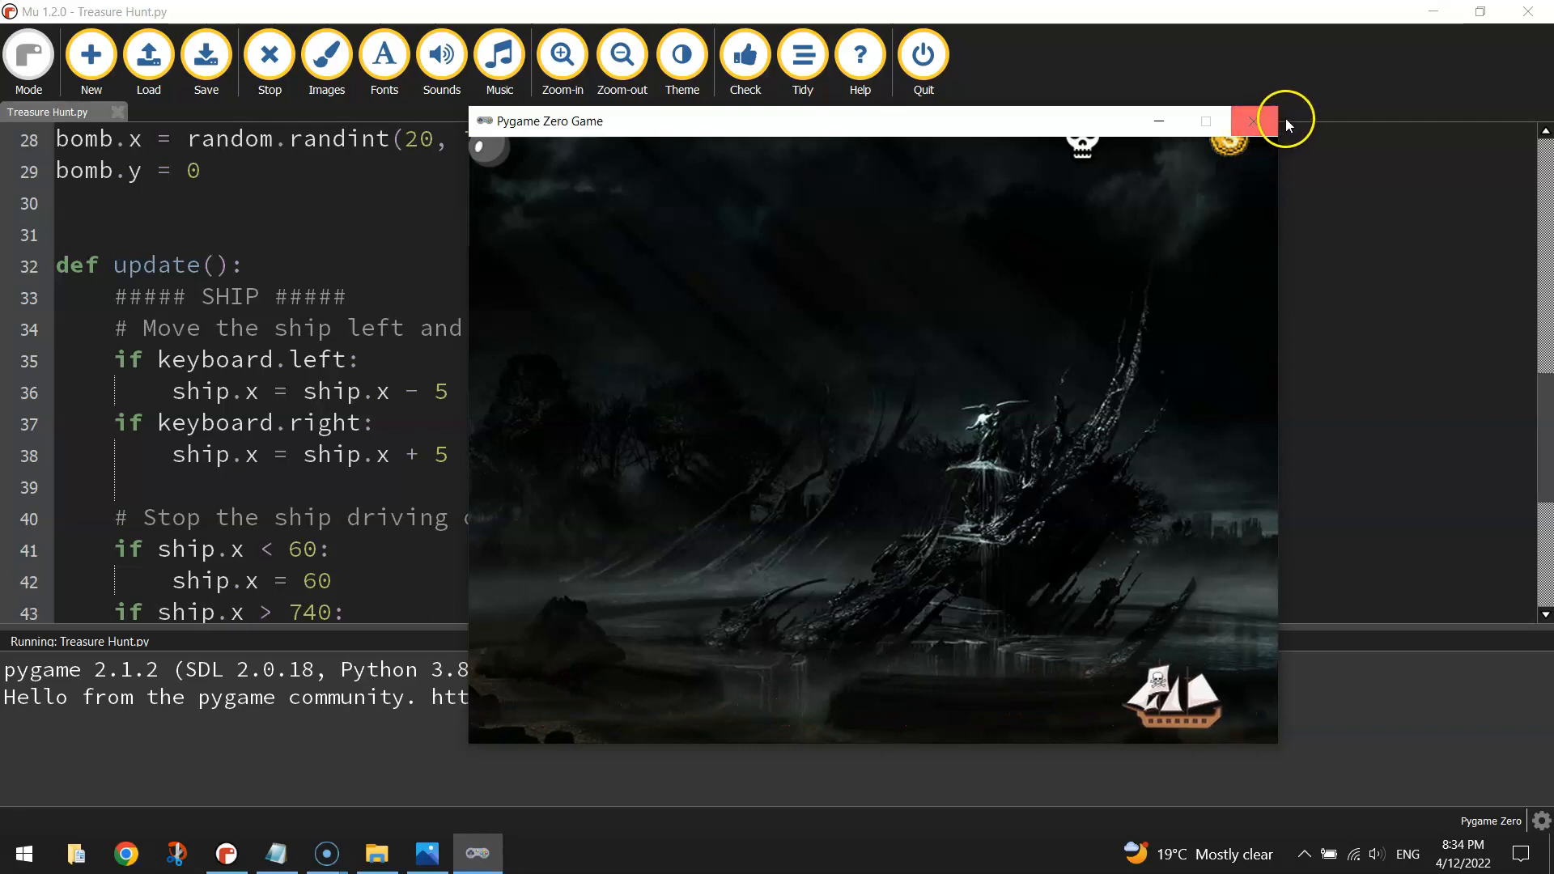
# Close the game after checking the ship stops at the right edge.
pyautogui.click(1252, 120)
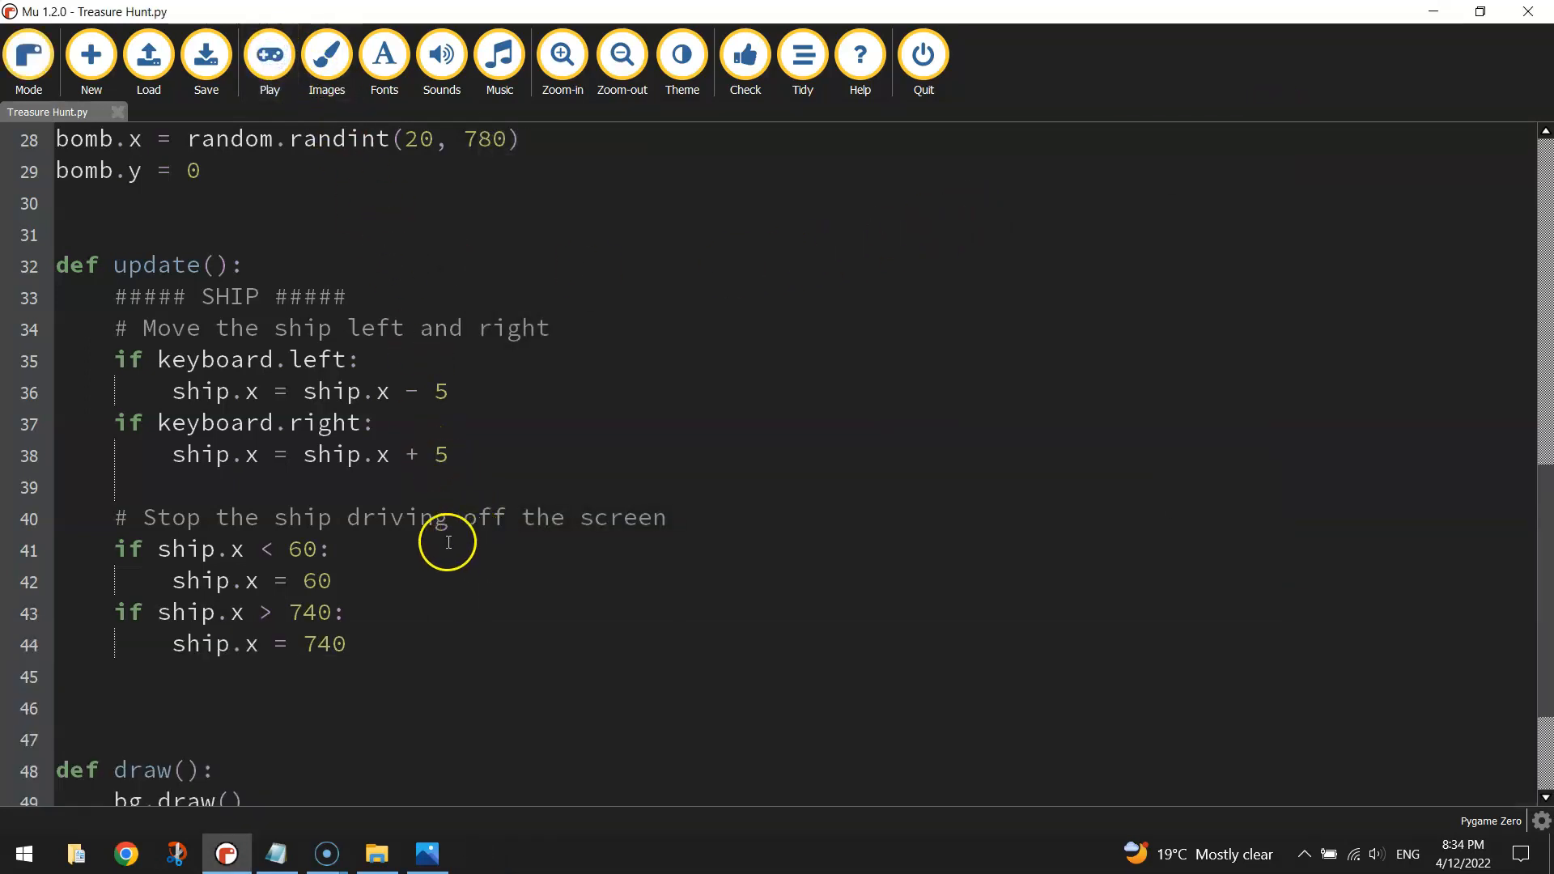
pyautogui.moveTo(406, 552)
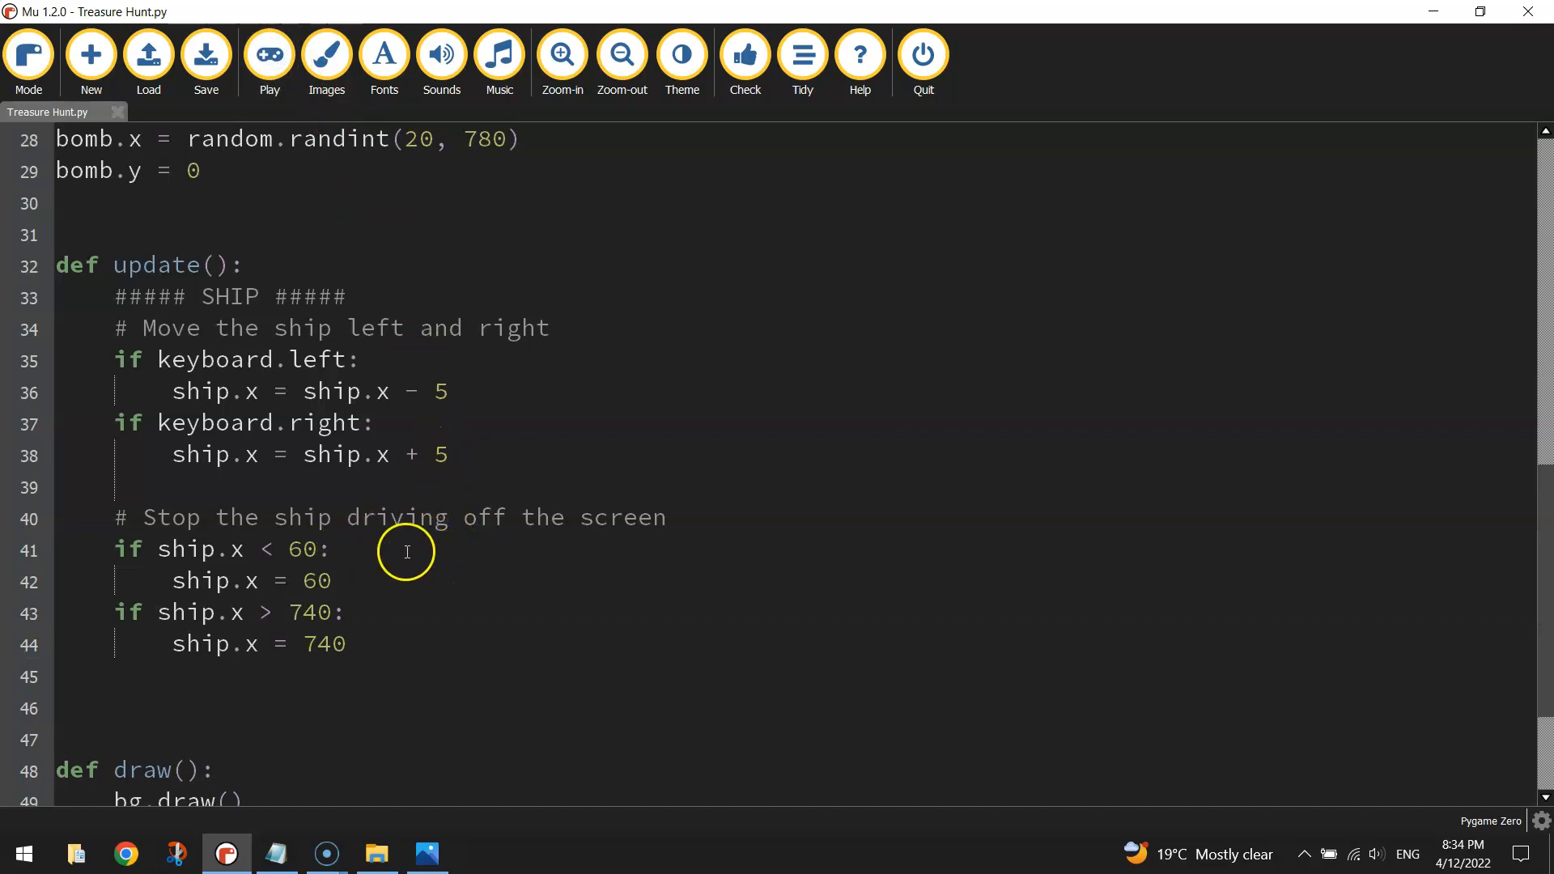
pyautogui.moveTo(427, 558)
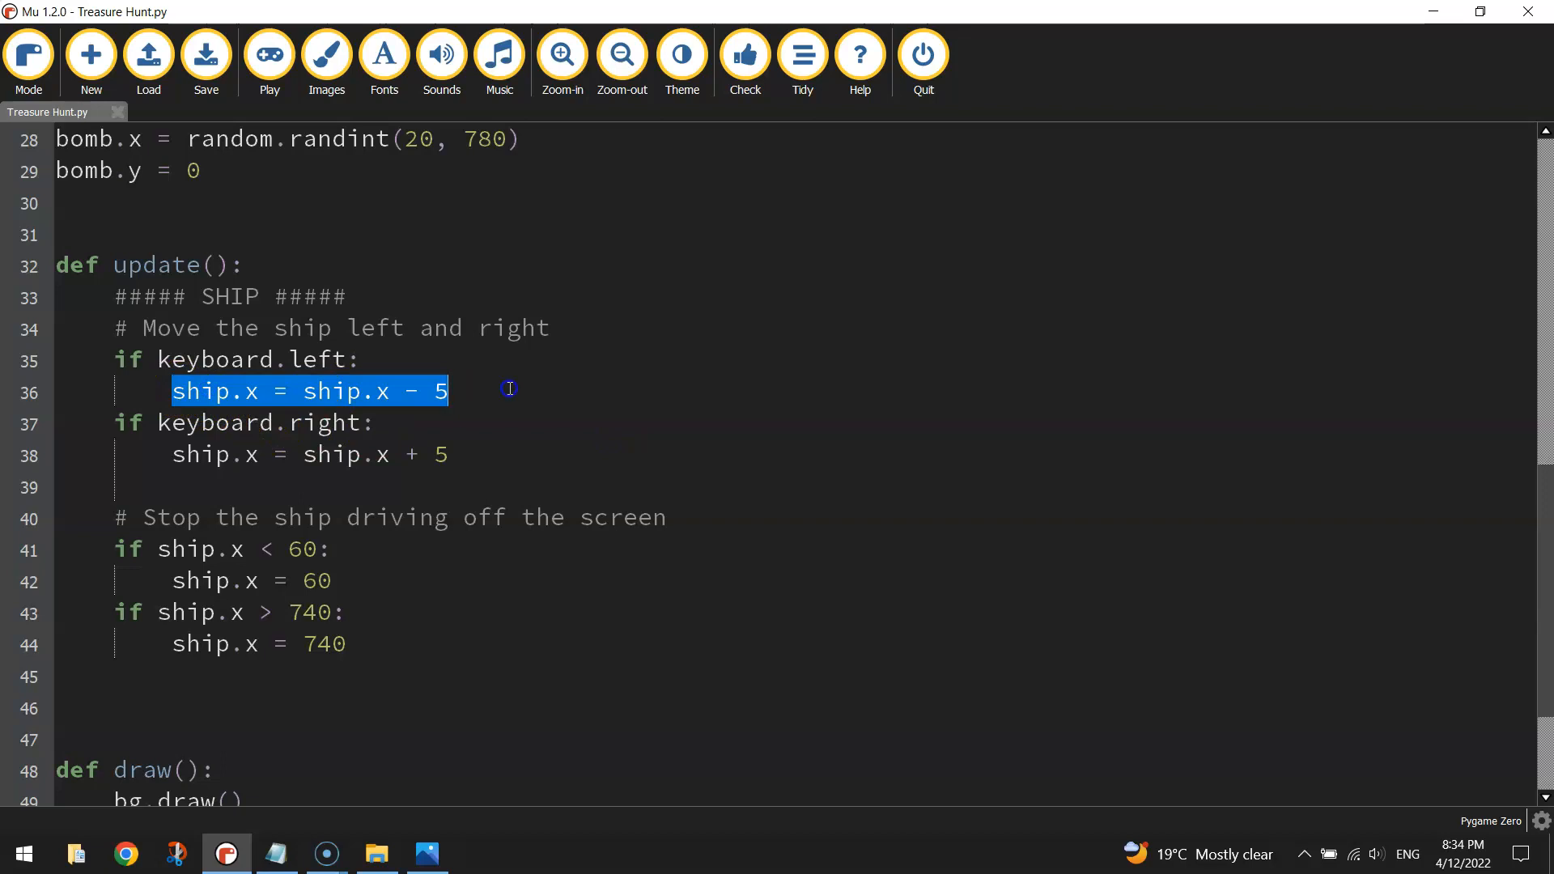
# Rewrite the ship's movement lines as 'ship.x -= 5' and 'ship.x += 5'.
pyautogui.click(304, 392)
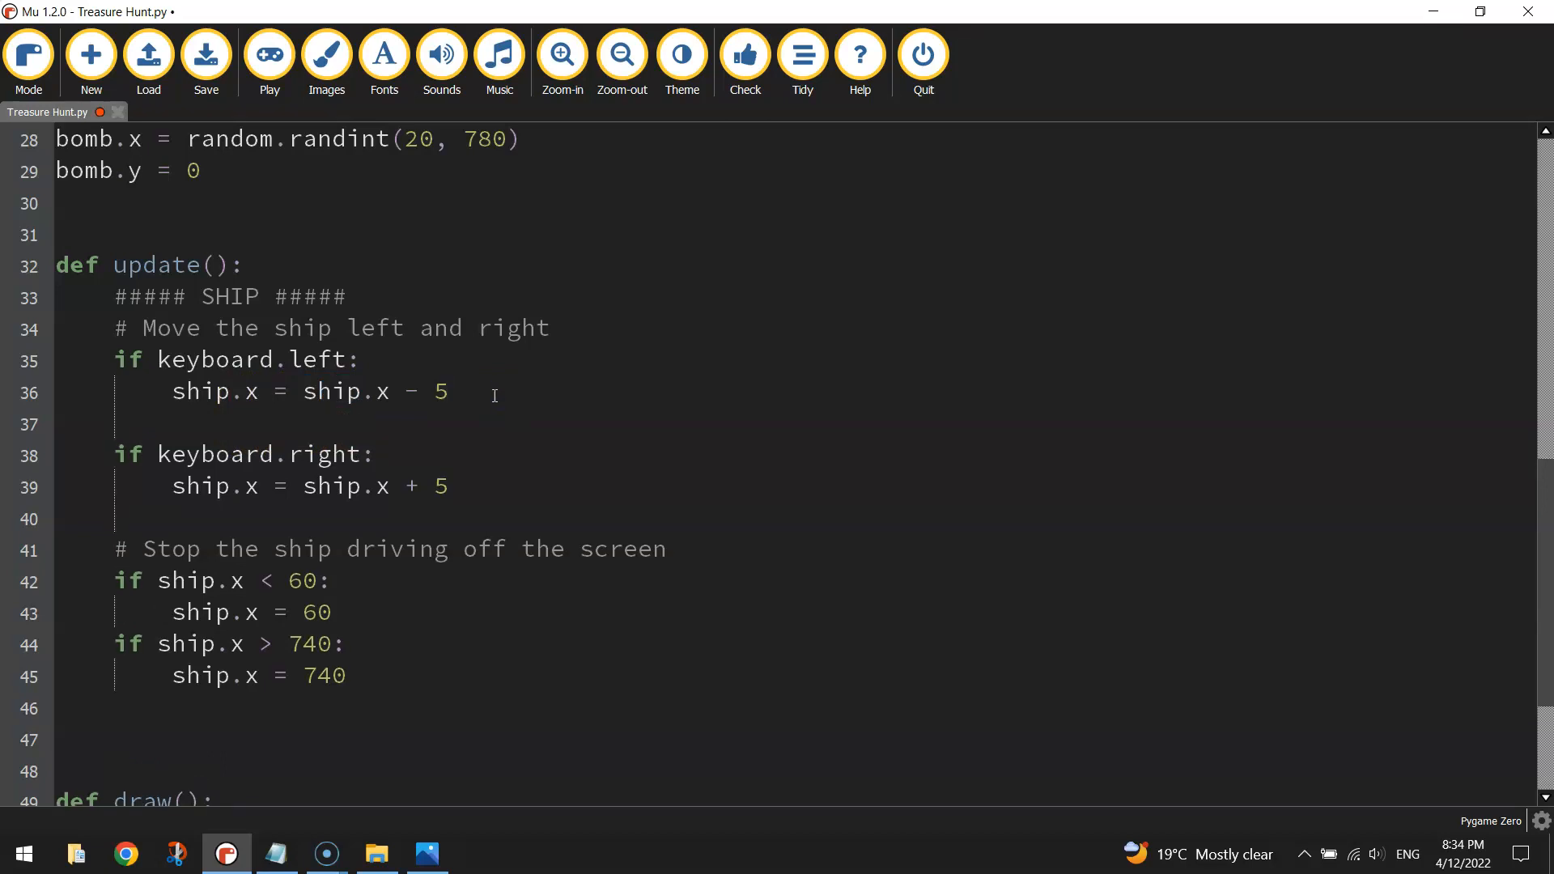
pyautogui.write('ship.')
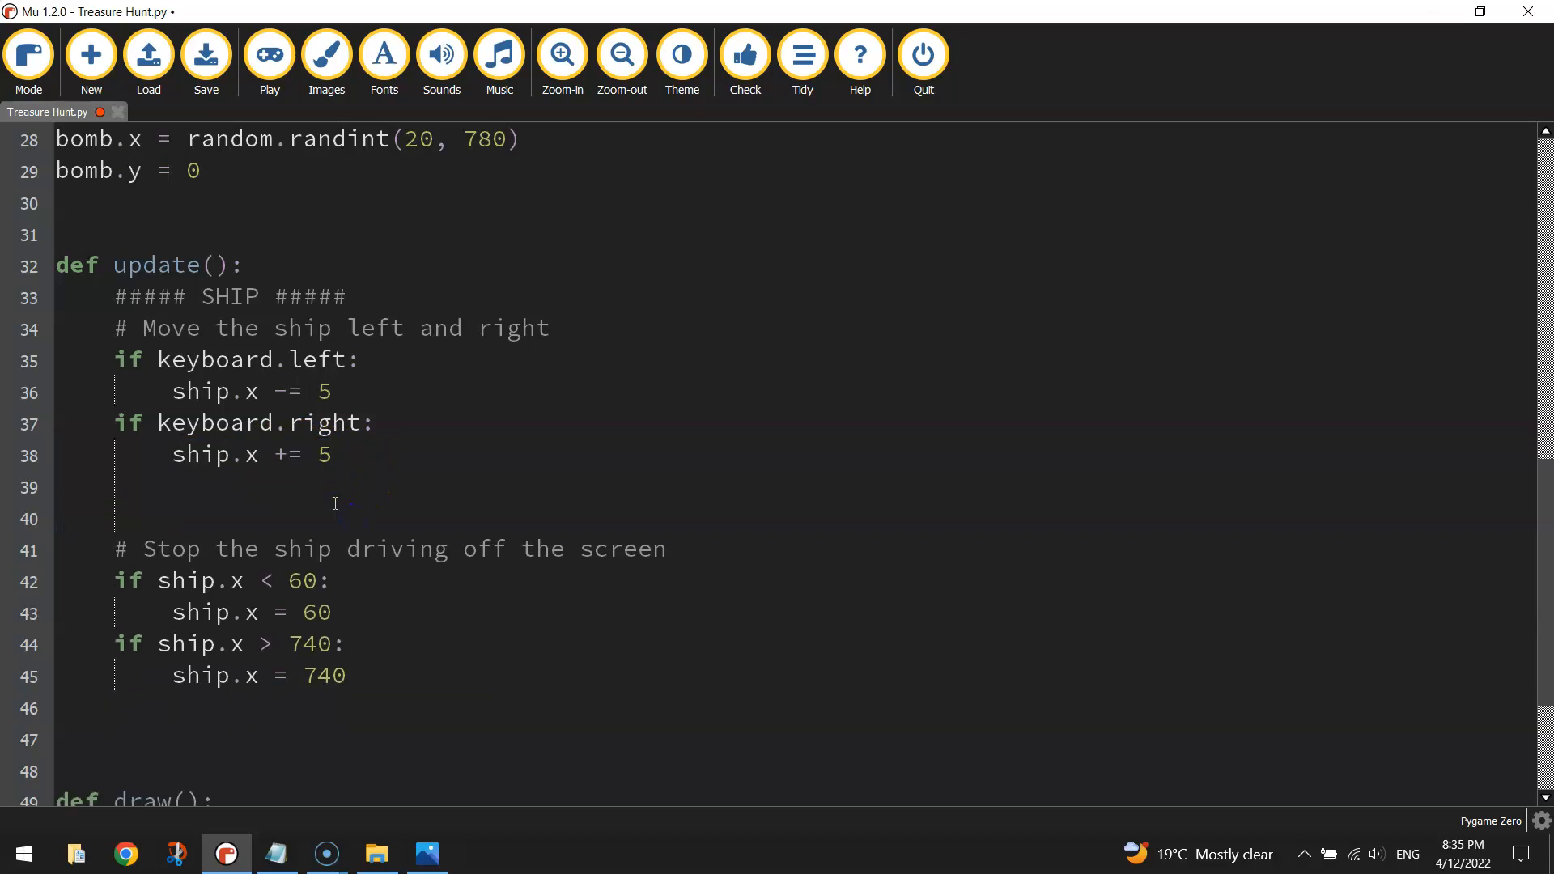
# Delete the surplus blank line above the off-screen comment and save the Treasure Hunt script.
pyautogui.click(205, 52)
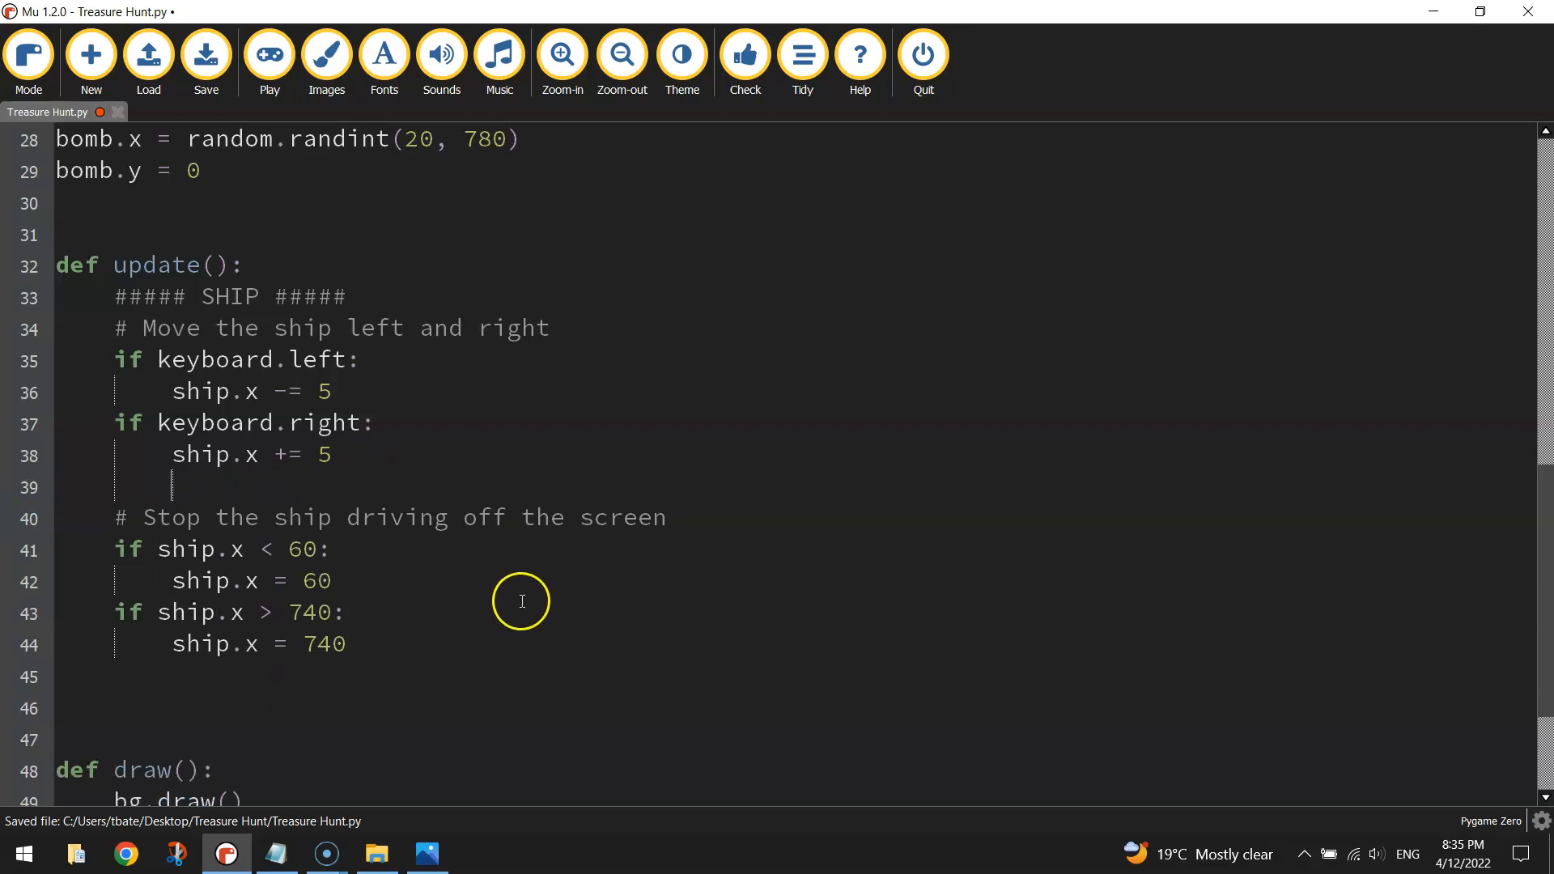
pyautogui.moveTo(525, 605)
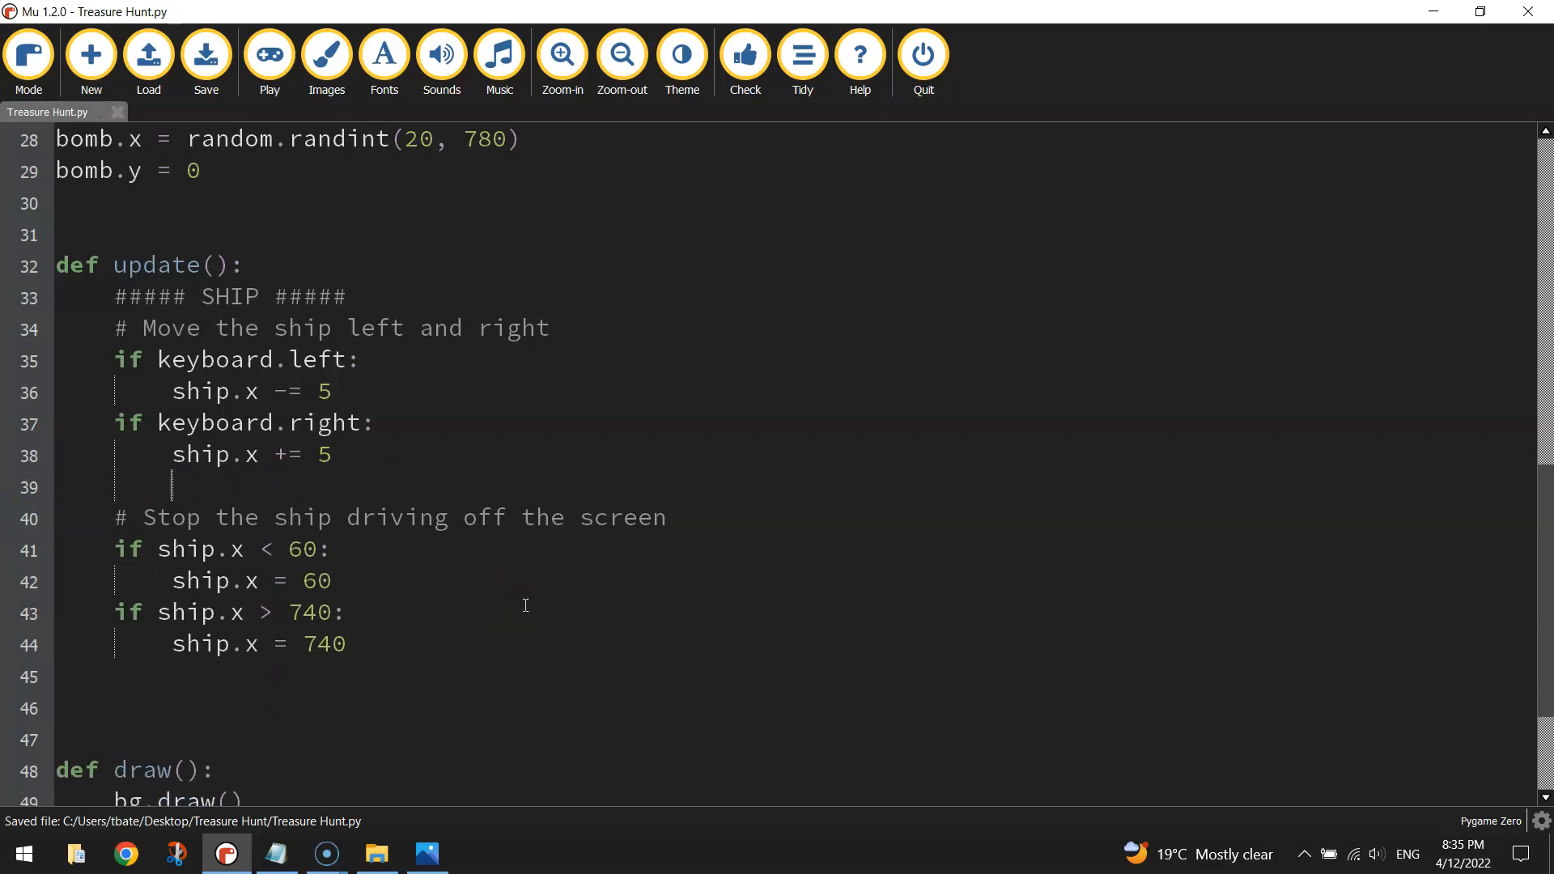
pyautogui.moveTo(600, 634)
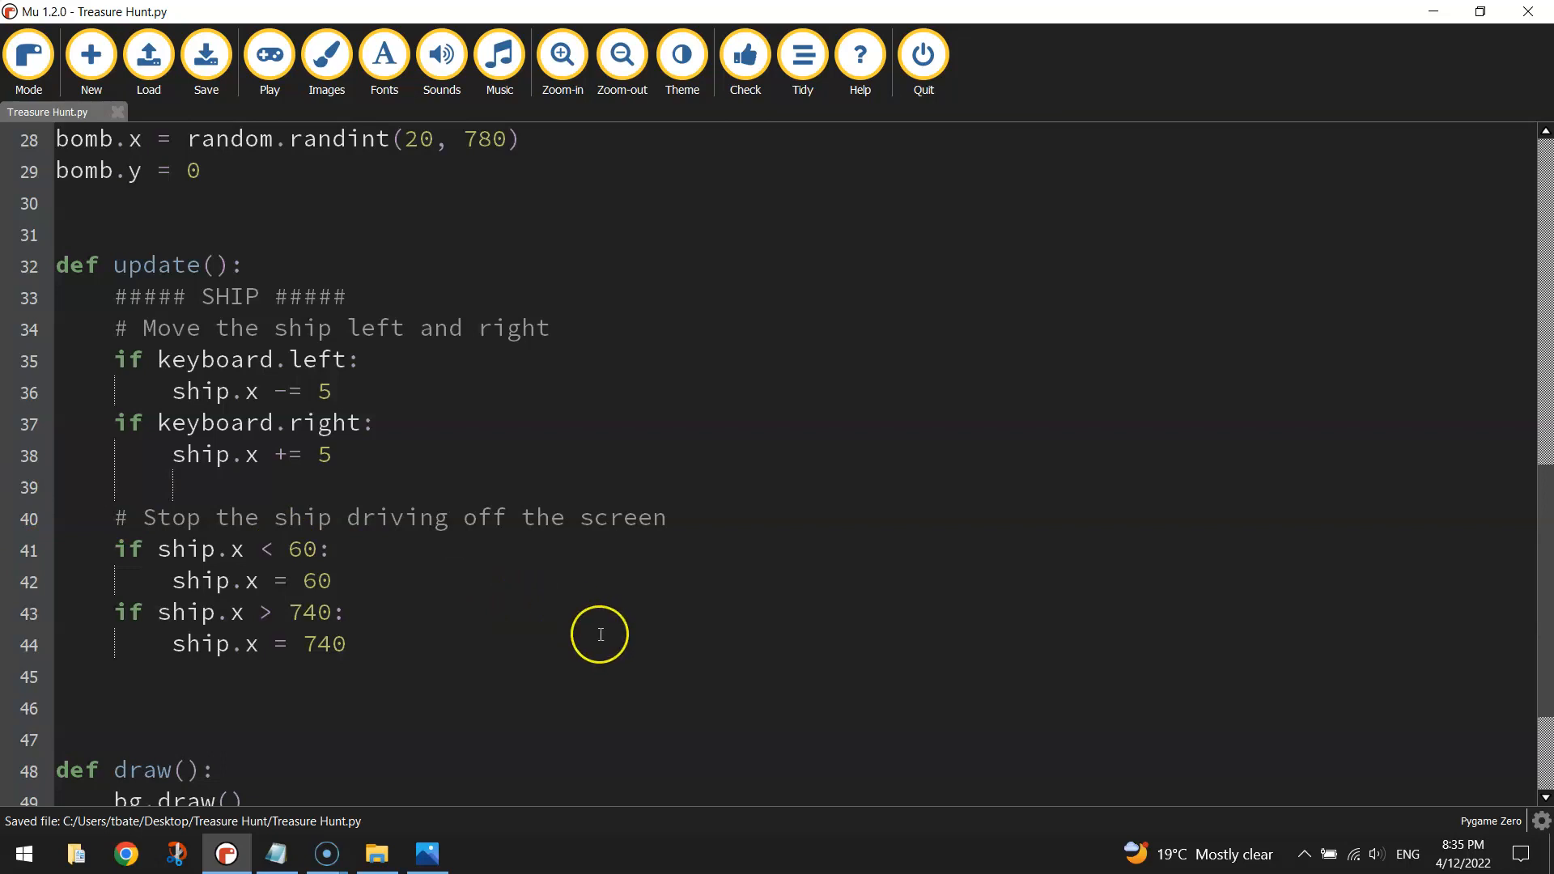